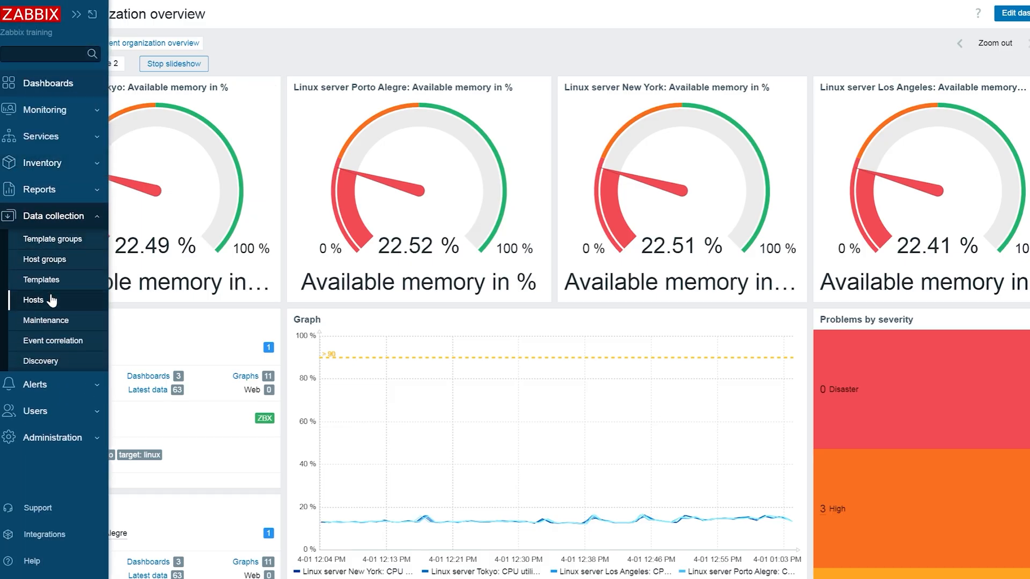
Show the hosts list and filter it by the name "Linux" to the six Linux servers.
{"action": "left_click", "coordinate": [33, 300]}
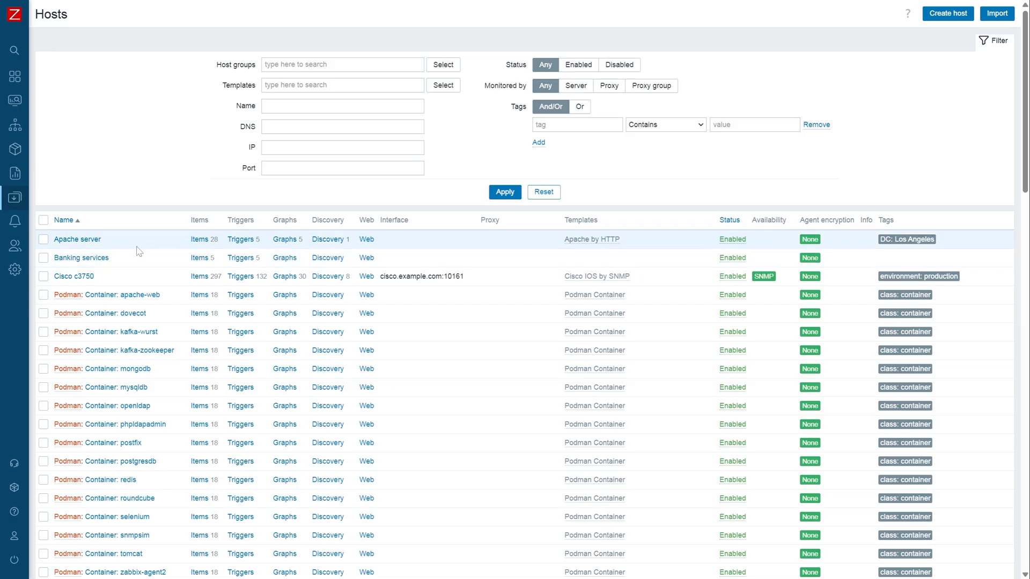
{"action": "type", "text": "Linux"}
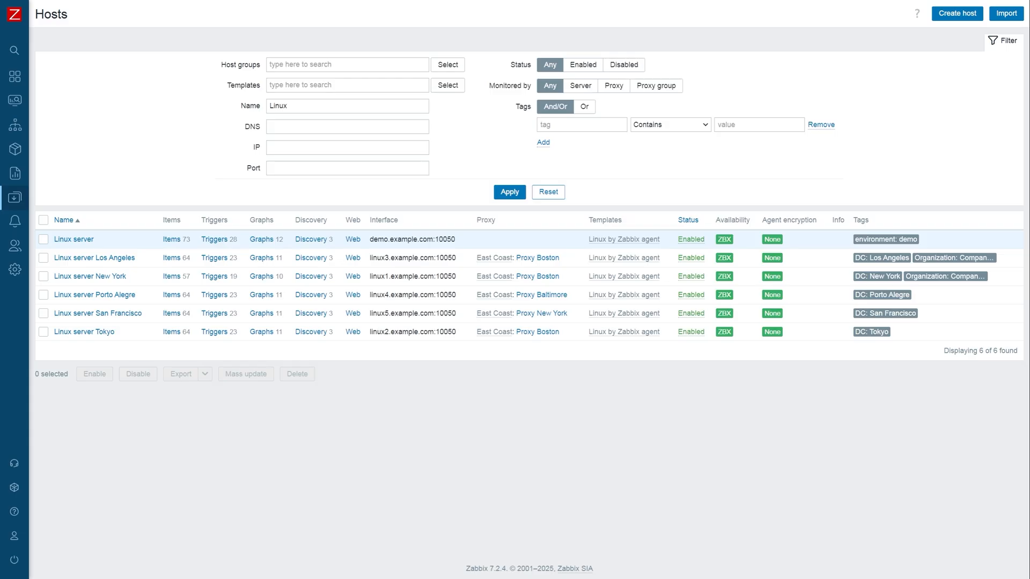
{"action": "mouse_move", "coordinate": [239, 248]}
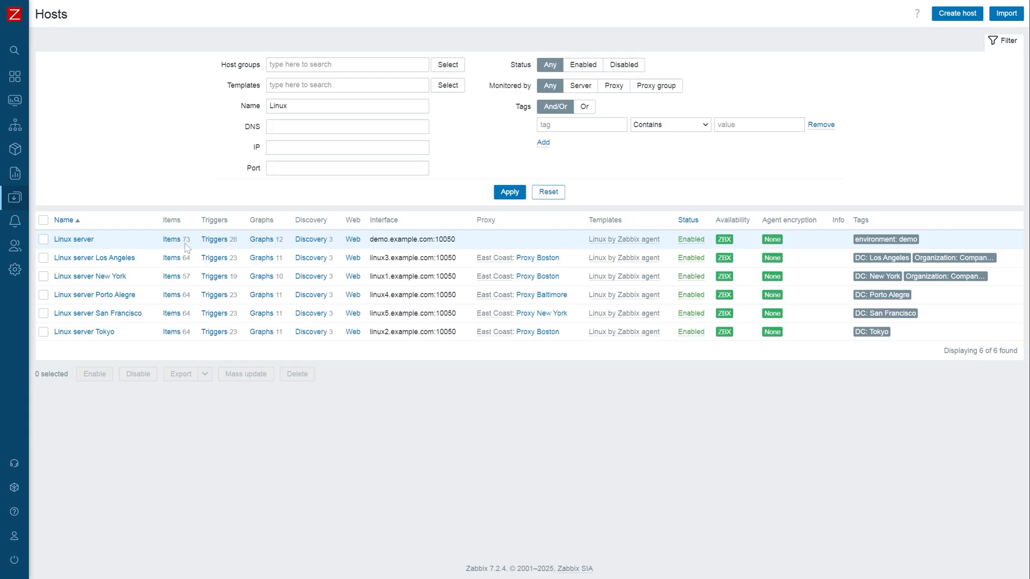
List the Linux server's items filtered to Discovered = Yes, then head back via Data collection.
{"action": "left_click", "coordinate": [172, 239]}
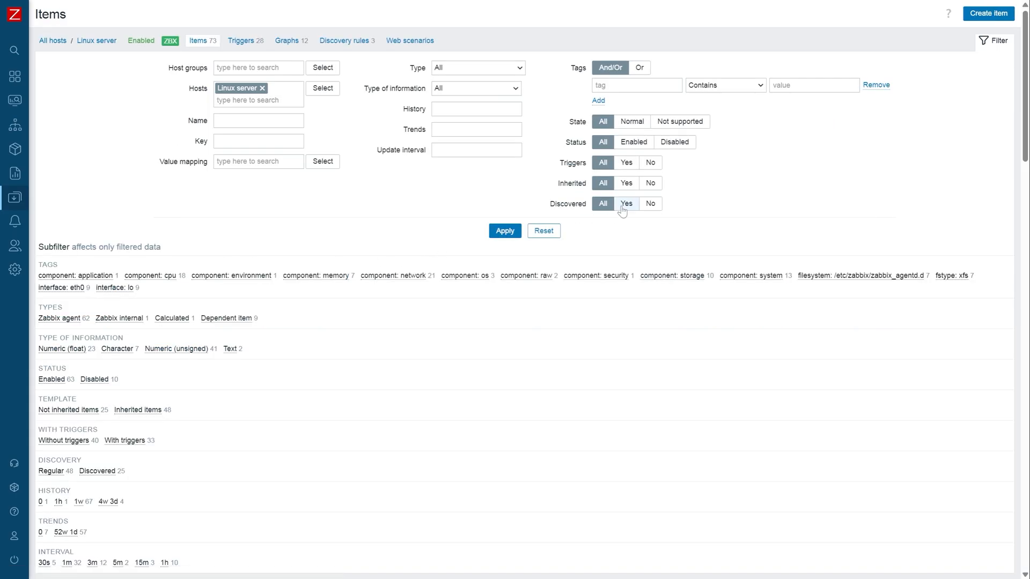
{"action": "left_click", "coordinate": [624, 202]}
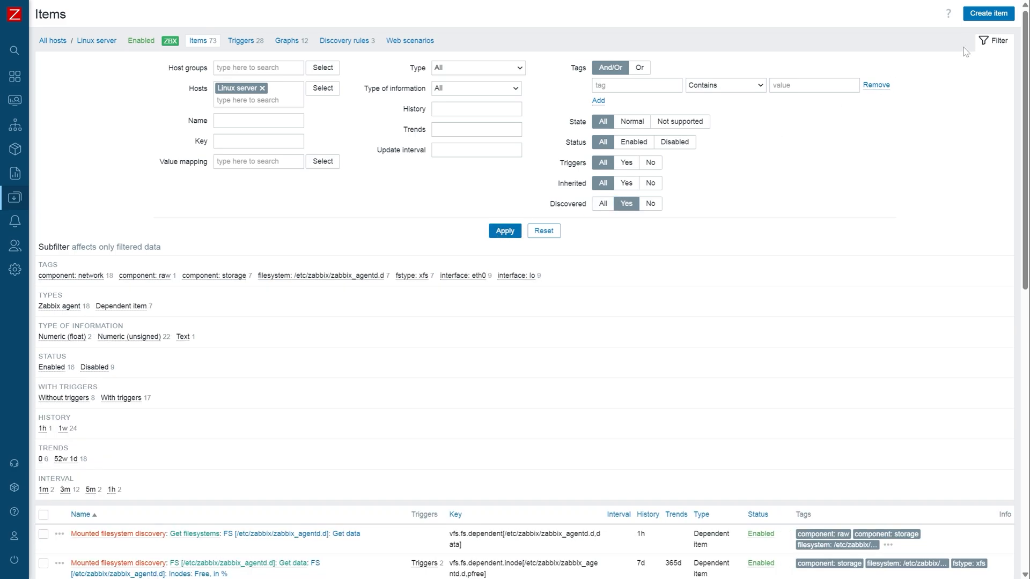
{"action": "left_click", "coordinate": [994, 40]}
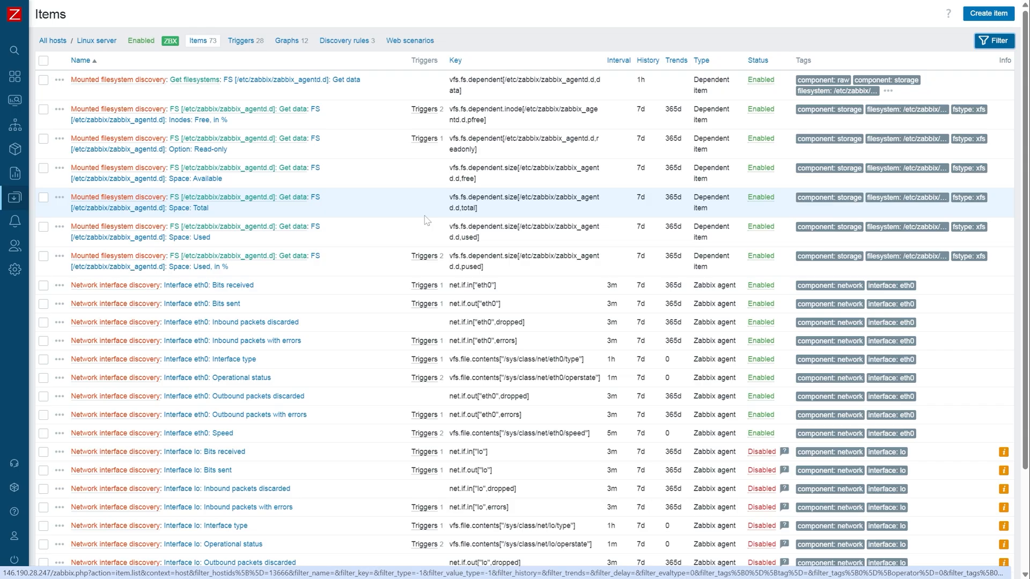
{"action": "mouse_move", "coordinate": [358, 261]}
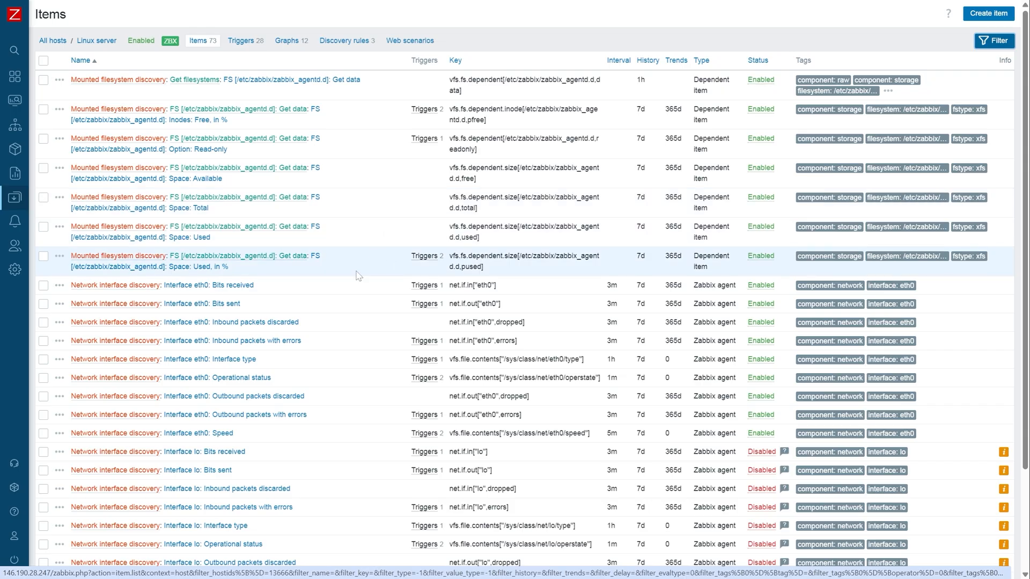
{"action": "mouse_move", "coordinate": [340, 294]}
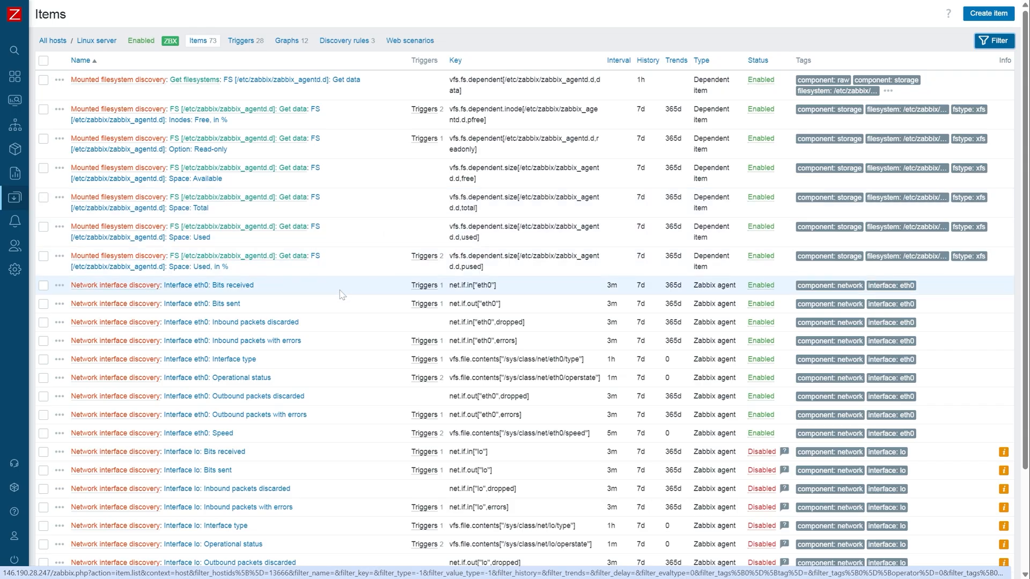
{"action": "mouse_move", "coordinate": [323, 327]}
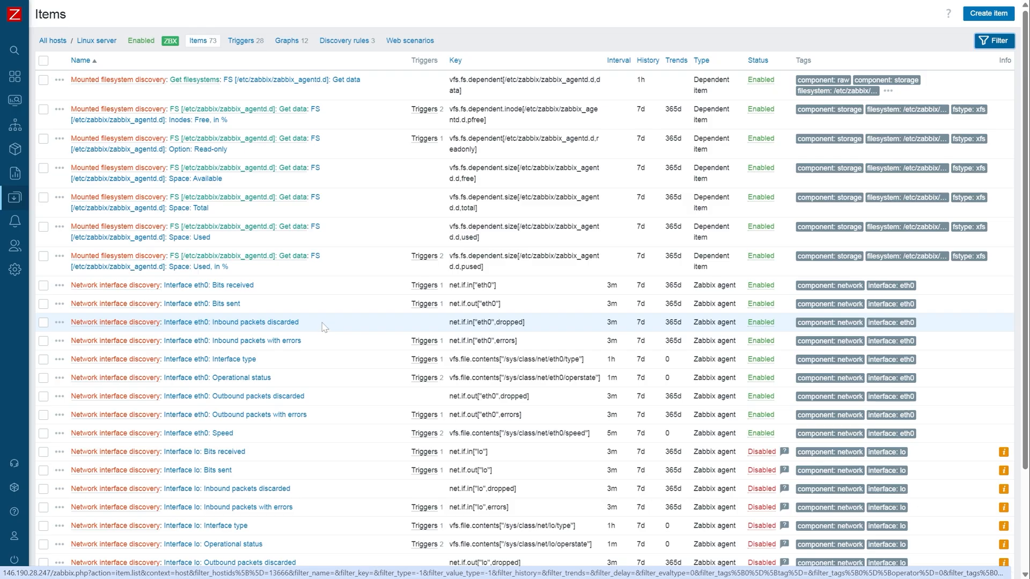
{"action": "mouse_move", "coordinate": [317, 419]}
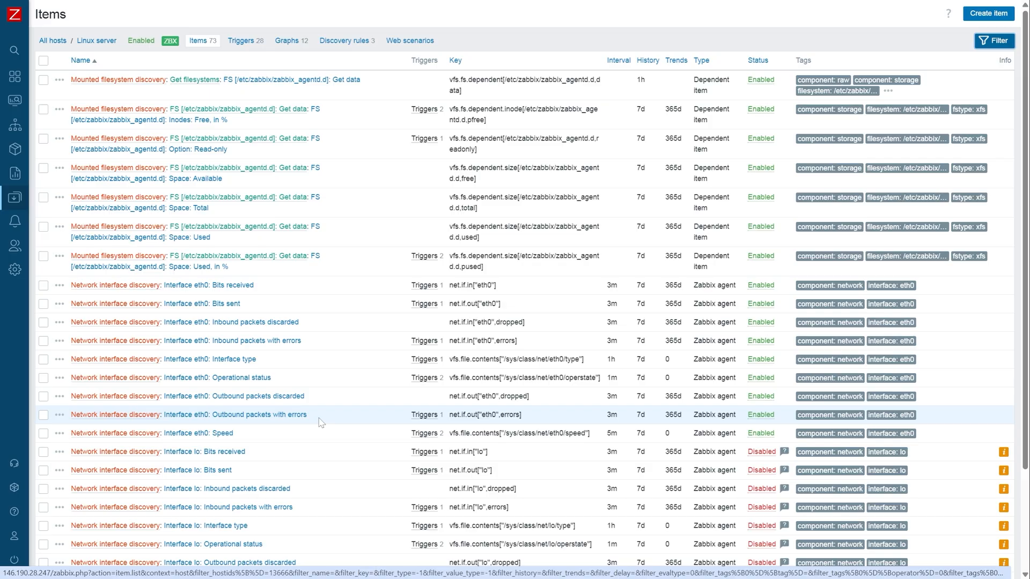
{"action": "left_click", "coordinate": [14, 197]}
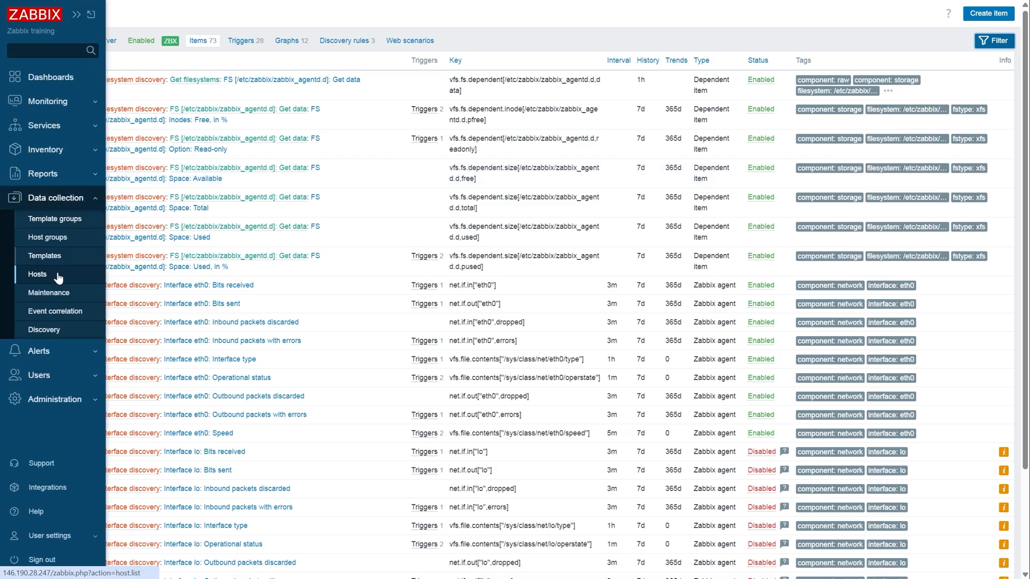
From the cisco-filtered hosts, show Cisco c3750's items with the Discovered = Yes filter applied.
{"action": "left_click", "coordinate": [38, 274]}
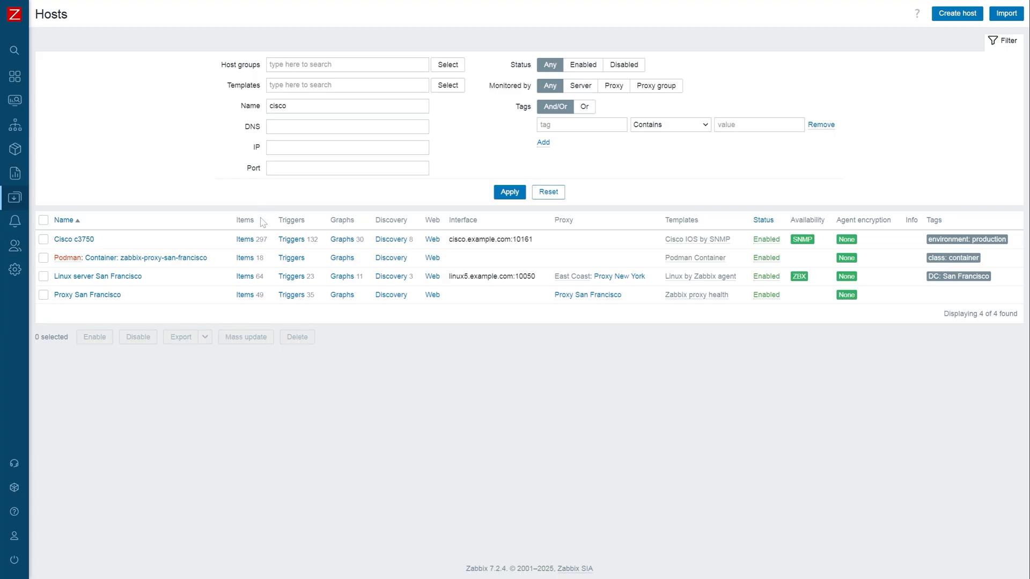
{"action": "left_click", "coordinate": [246, 239]}
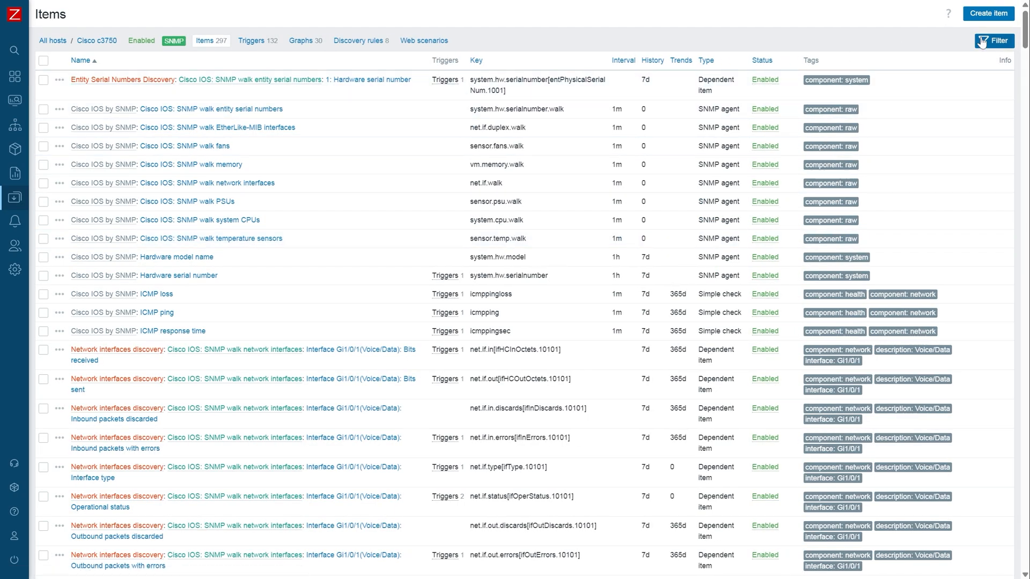
{"action": "left_click", "coordinate": [994, 41]}
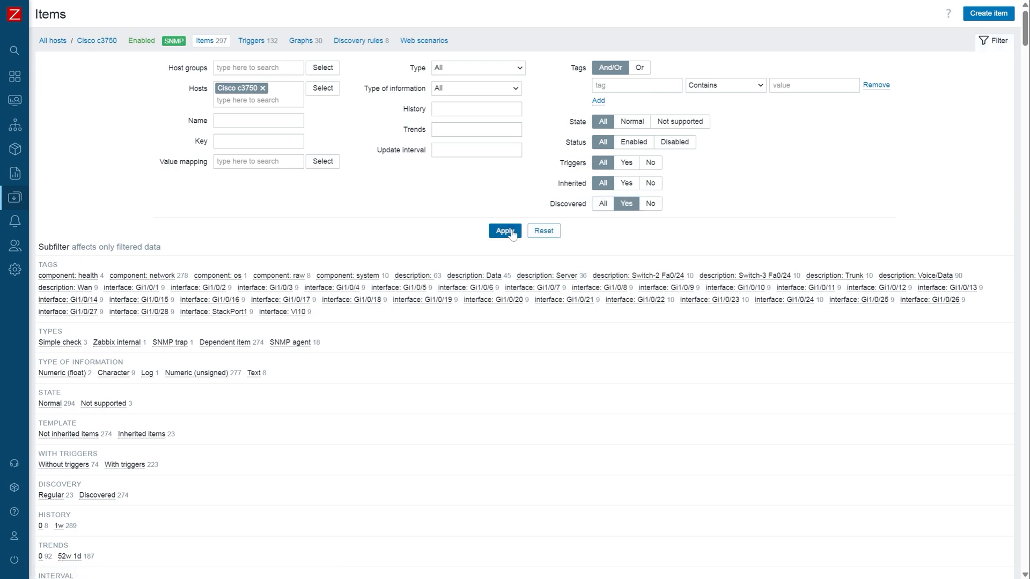
{"action": "left_click", "coordinate": [504, 231]}
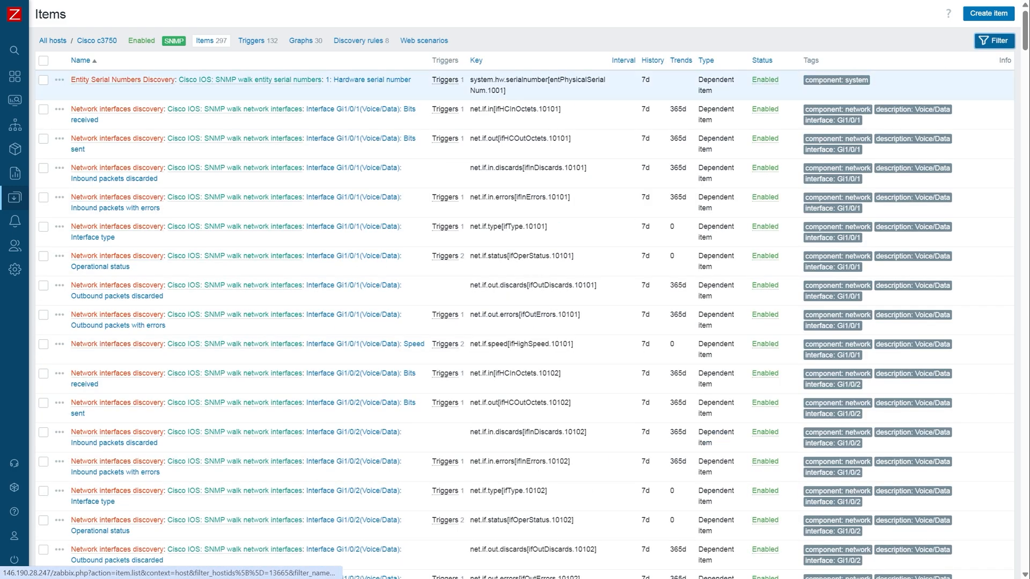
{"action": "mouse_move", "coordinate": [409, 98]}
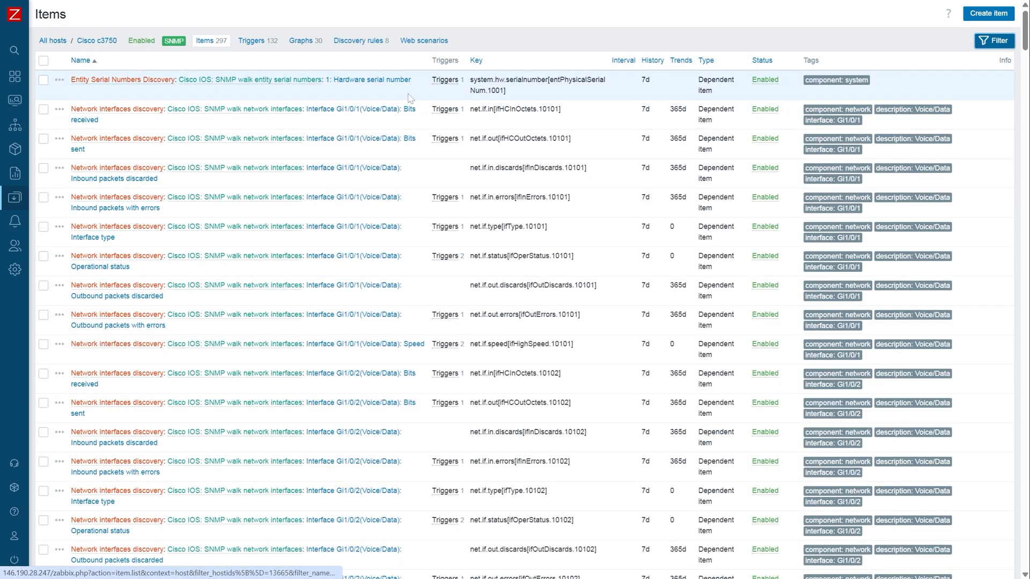
{"action": "mouse_move", "coordinate": [399, 177]}
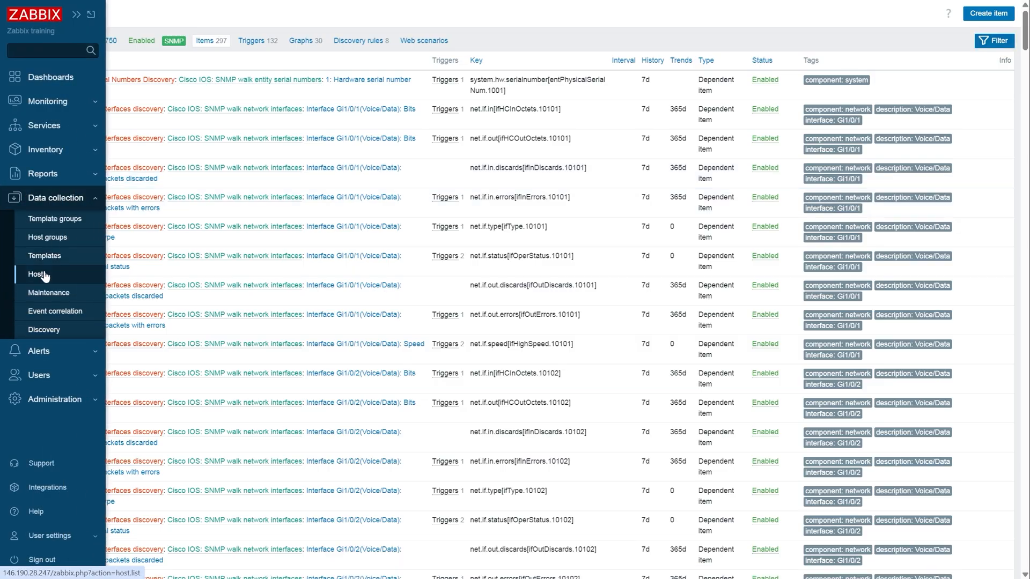
From the hp-filtered hosts, list the HP Printer's cartridge level and SNMP walk items.
{"action": "left_click", "coordinate": [37, 274]}
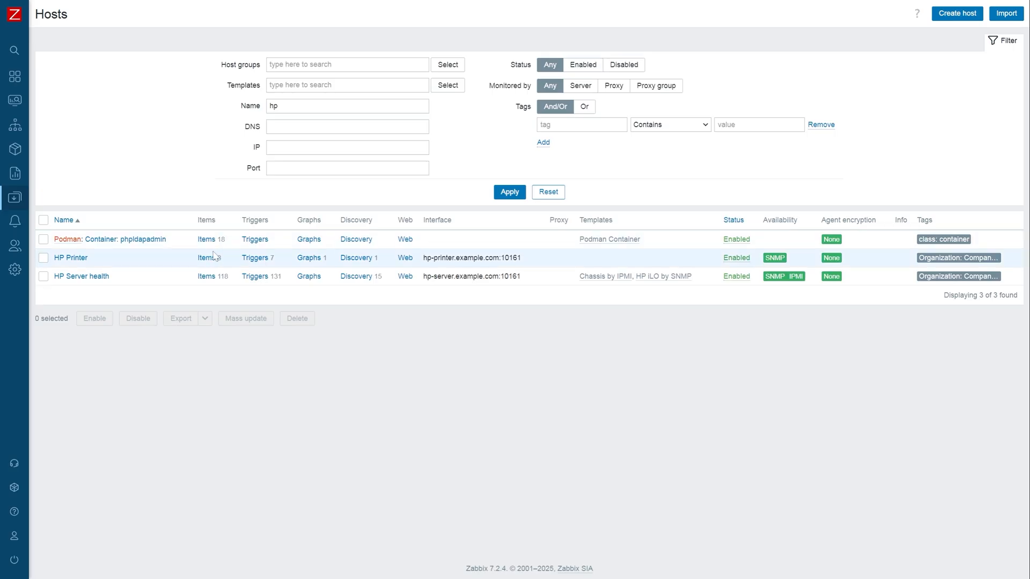
{"action": "left_click", "coordinate": [206, 257]}
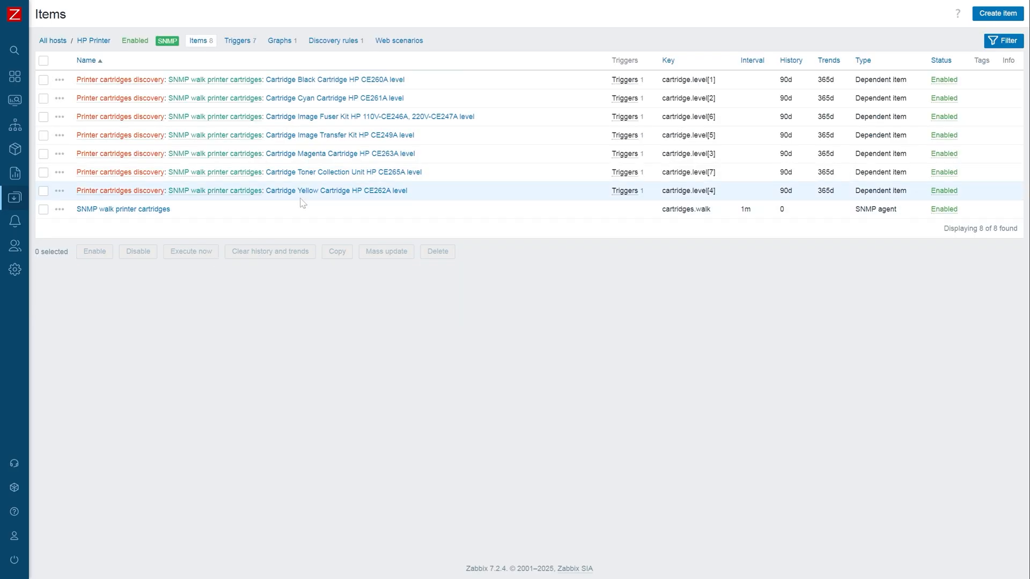
{"action": "mouse_move", "coordinate": [312, 199]}
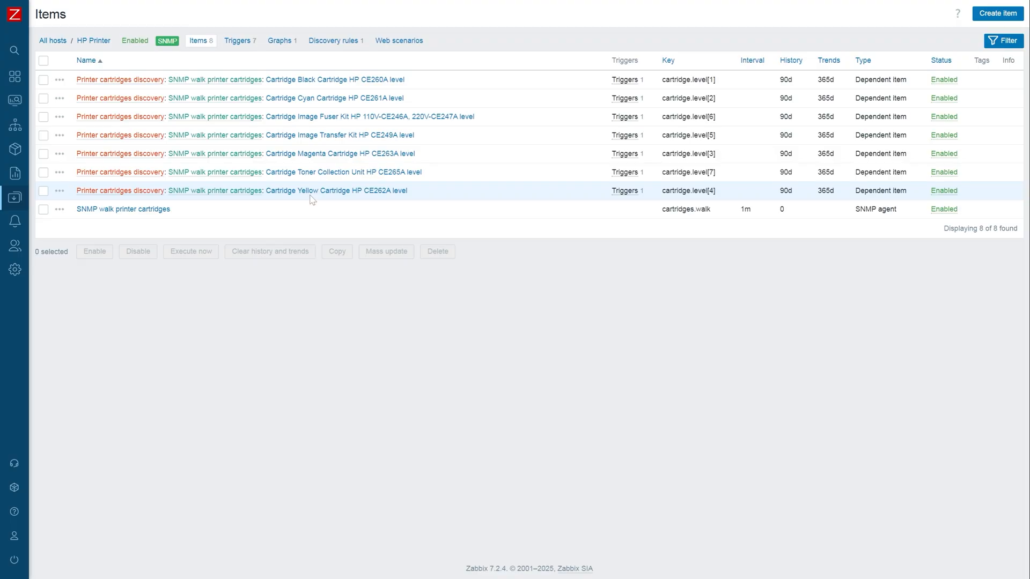
{"action": "mouse_move", "coordinate": [339, 135]}
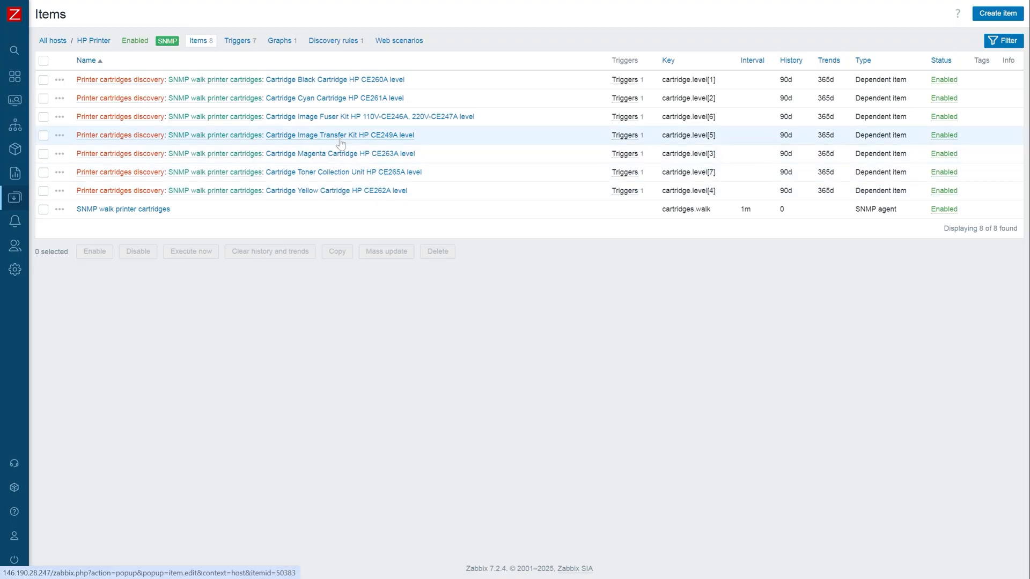
{"action": "mouse_move", "coordinate": [337, 153]}
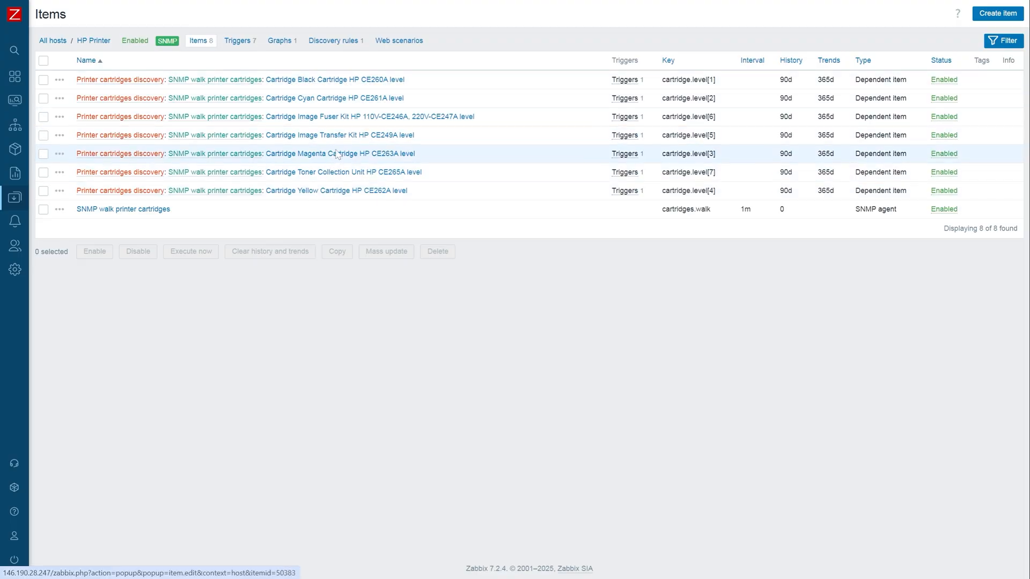
{"action": "mouse_move", "coordinate": [335, 172]}
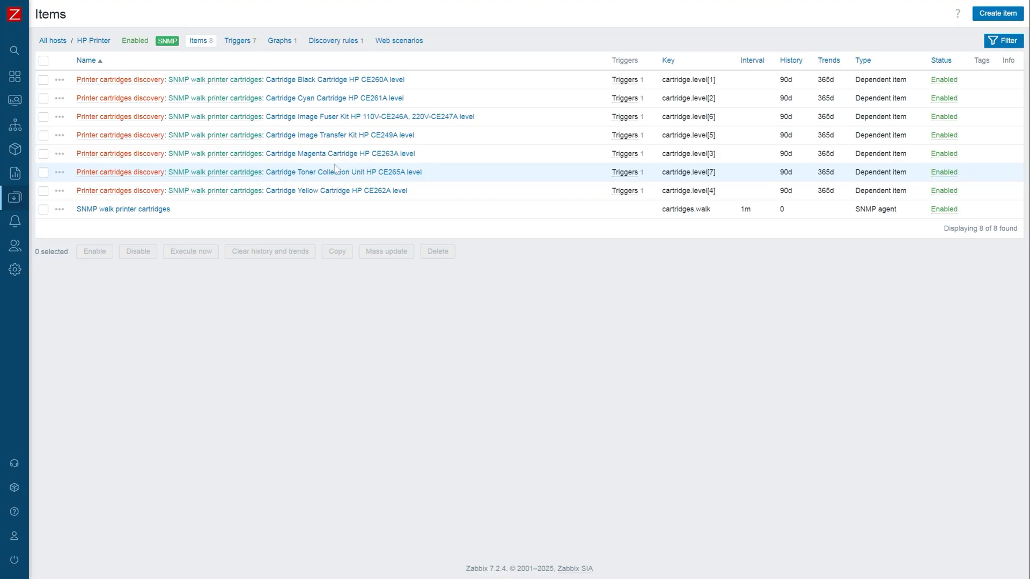
{"action": "mouse_move", "coordinate": [44, 196]}
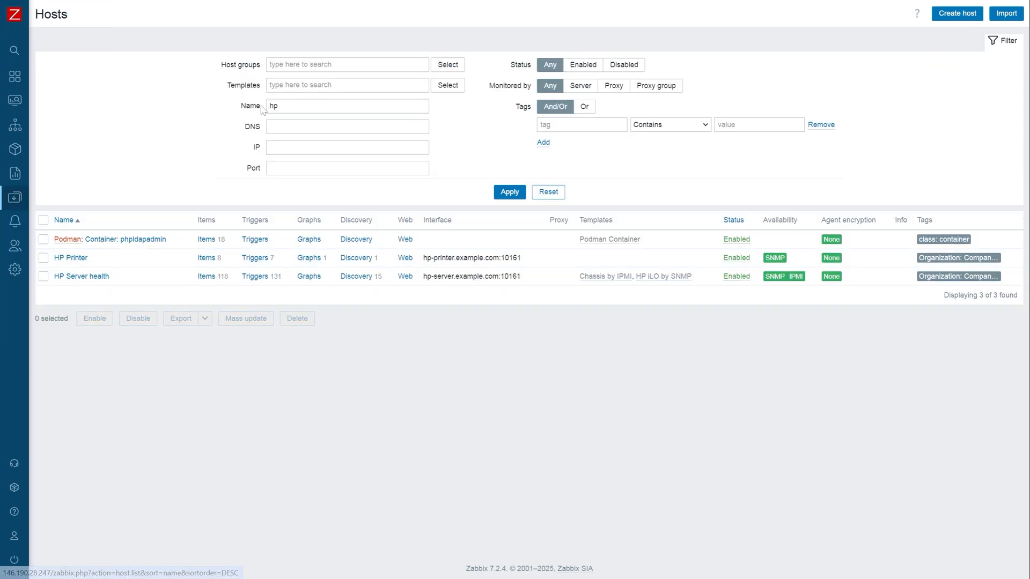
Filter hosts by Linux and open the Linux server's Network interface discovery rule for editing.
{"action": "type", "text": "Linux"}
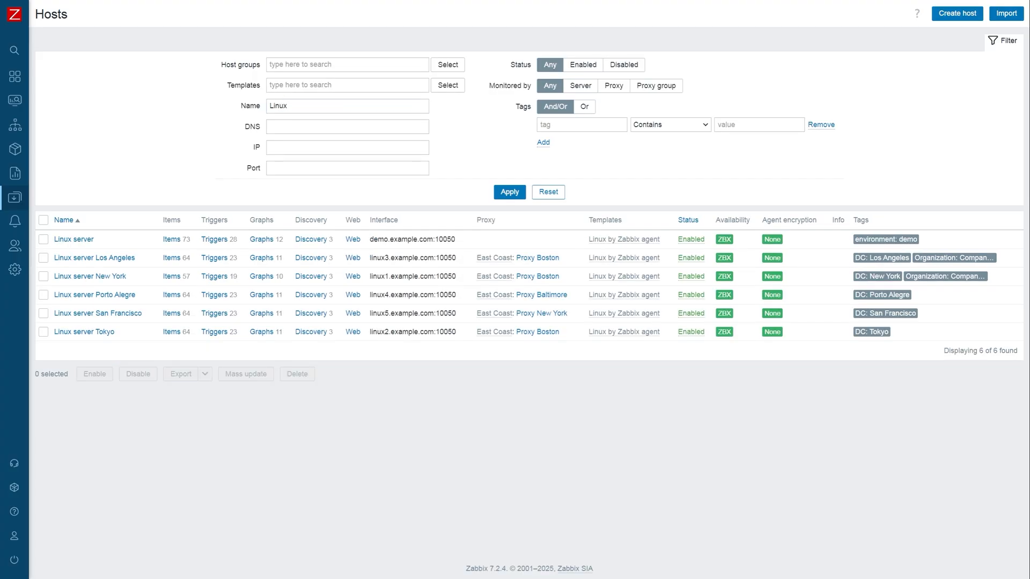
{"action": "left_click", "coordinate": [310, 239]}
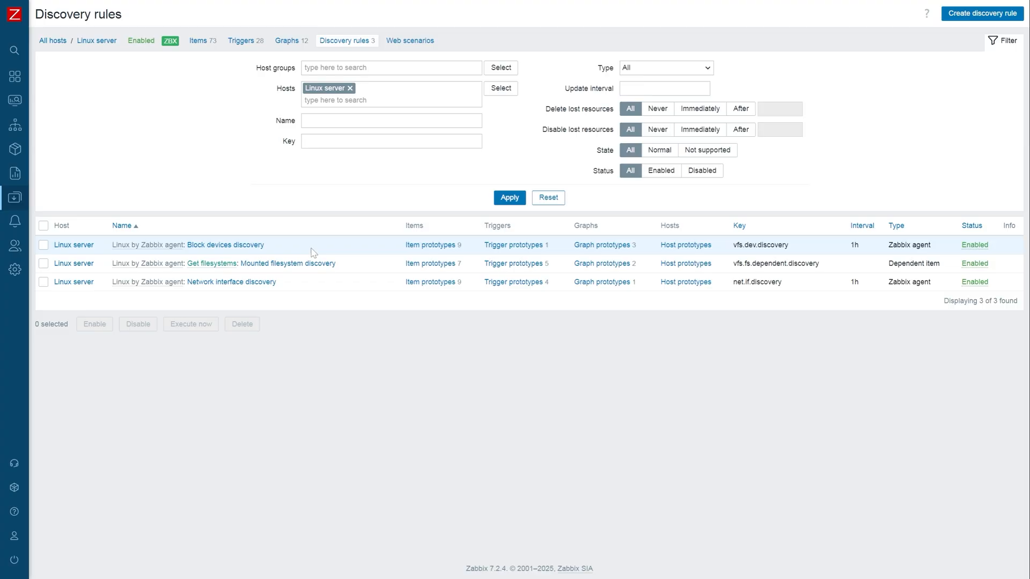
{"action": "mouse_move", "coordinate": [331, 269]}
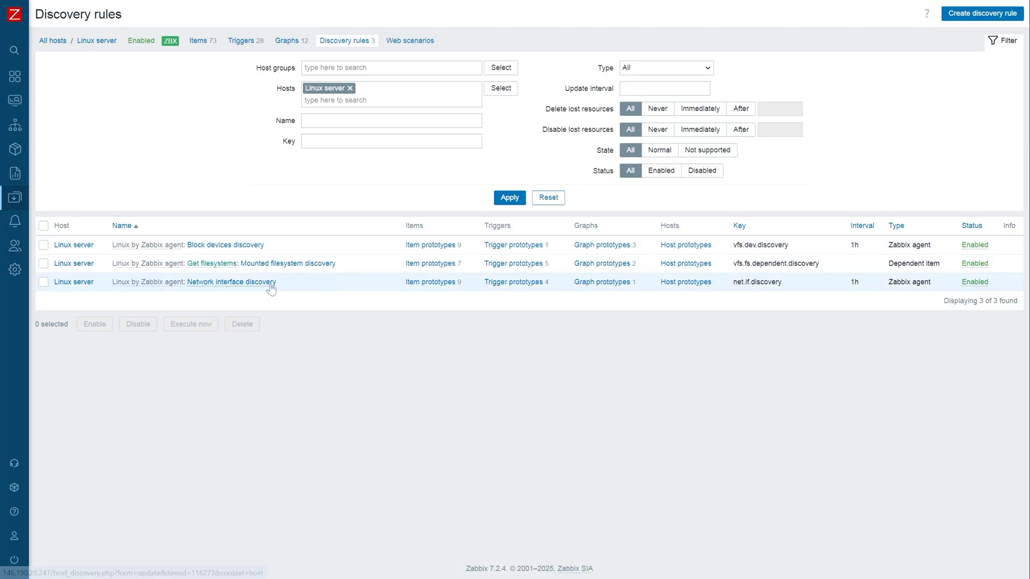
{"action": "left_click", "coordinate": [231, 282]}
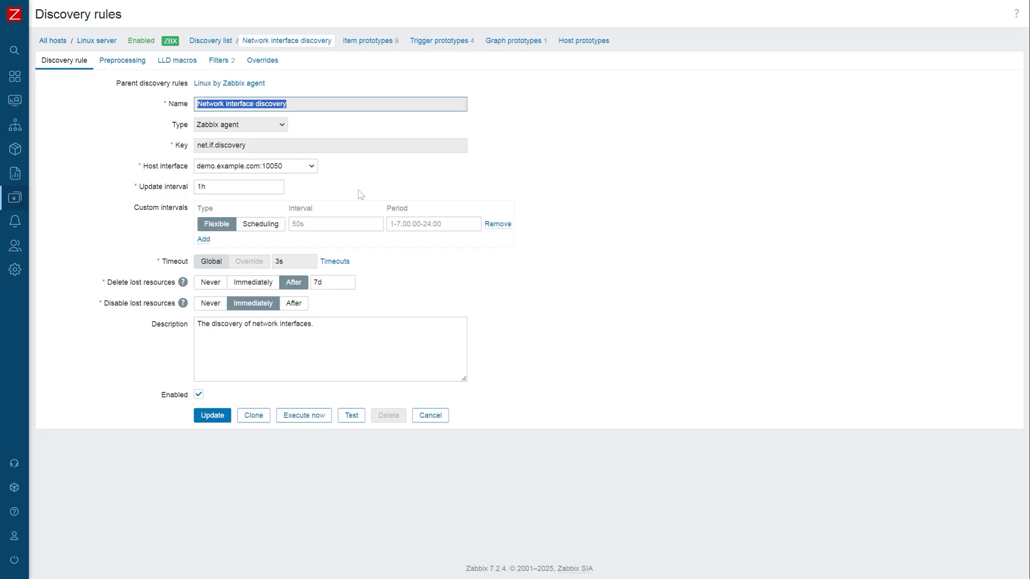
{"action": "left_click", "coordinate": [359, 191]}
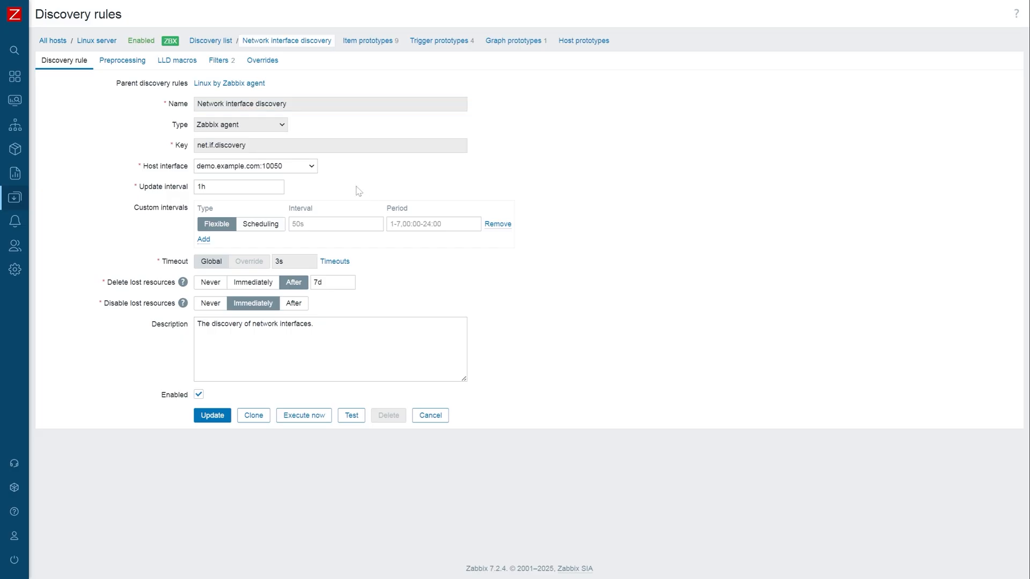
{"action": "mouse_move", "coordinate": [266, 126]}
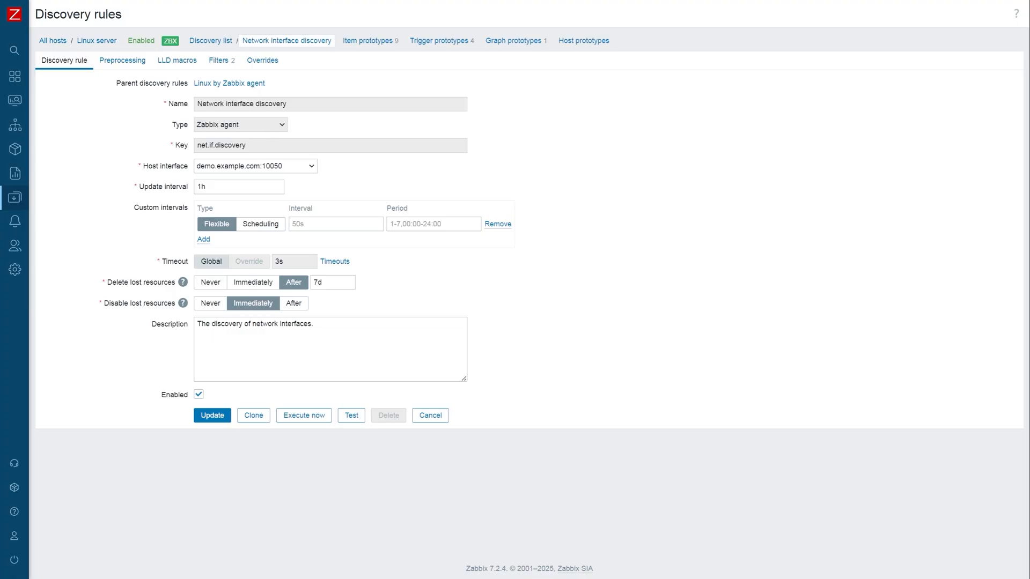
{"action": "mouse_move", "coordinate": [247, 139]}
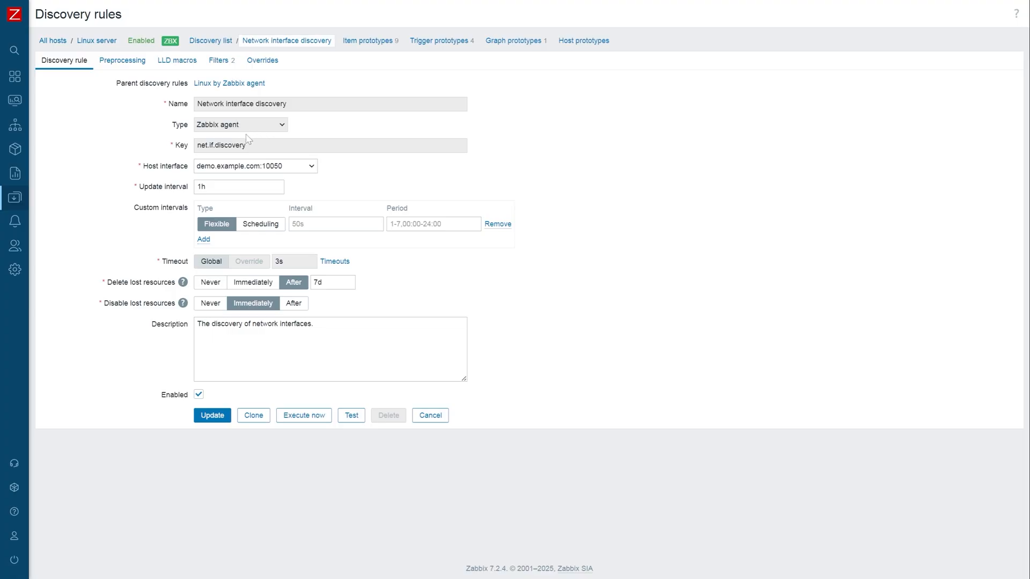
{"action": "mouse_move", "coordinate": [253, 143]}
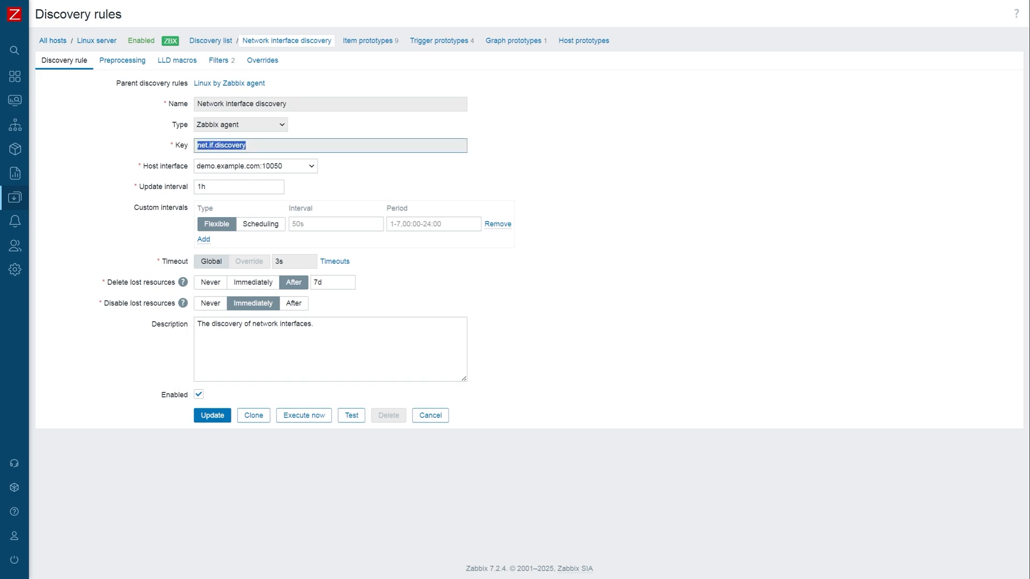
{"action": "mouse_move", "coordinate": [135, 149]}
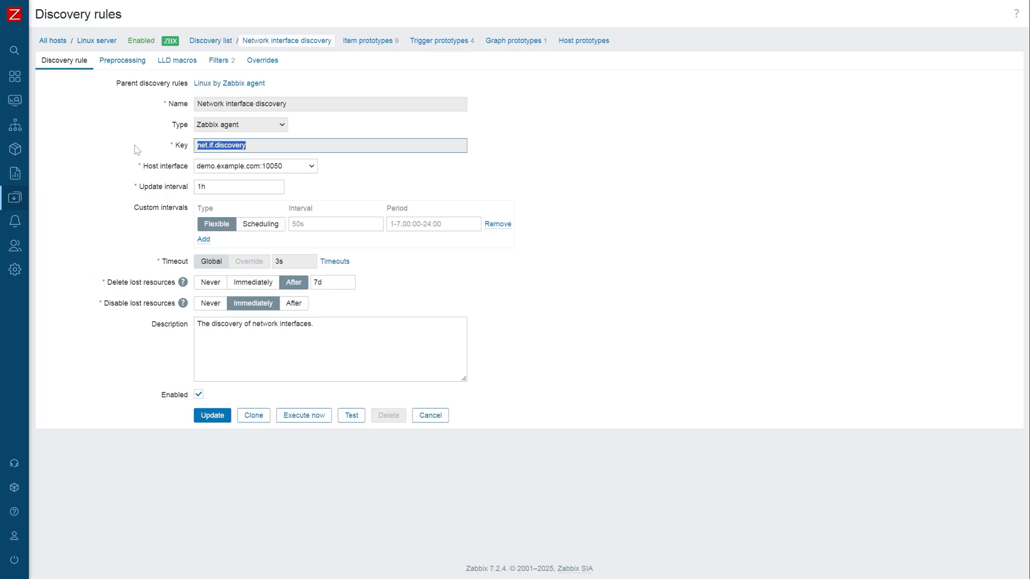
{"action": "mouse_move", "coordinate": [218, 184]}
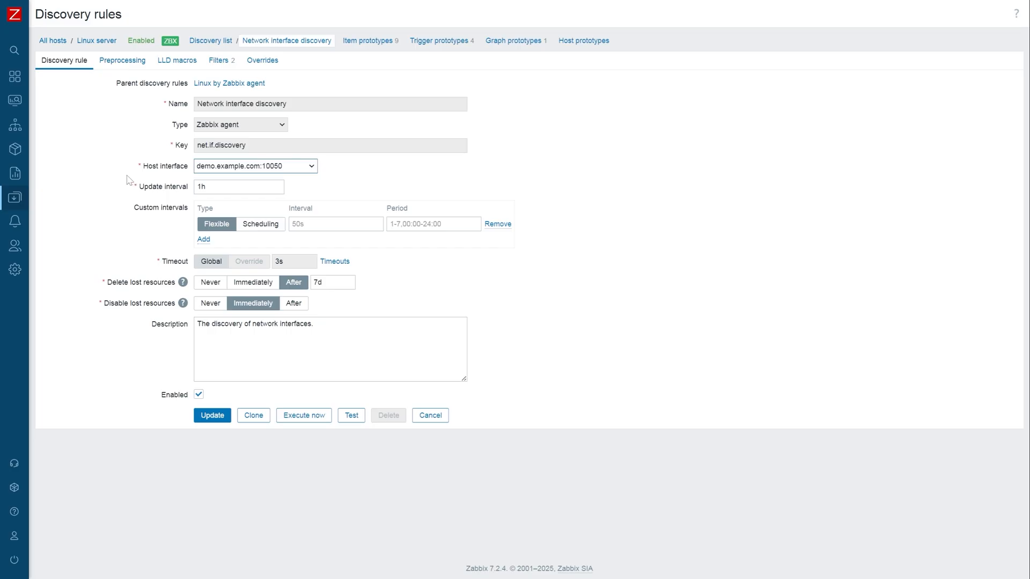
{"action": "mouse_move", "coordinate": [107, 288]}
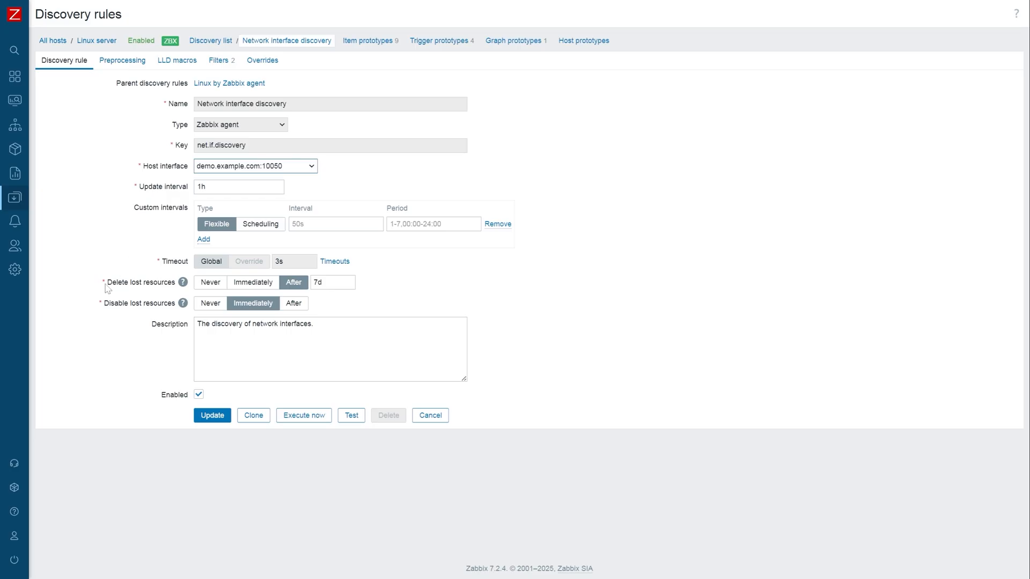
{"action": "double_click", "coordinate": [140, 281]}
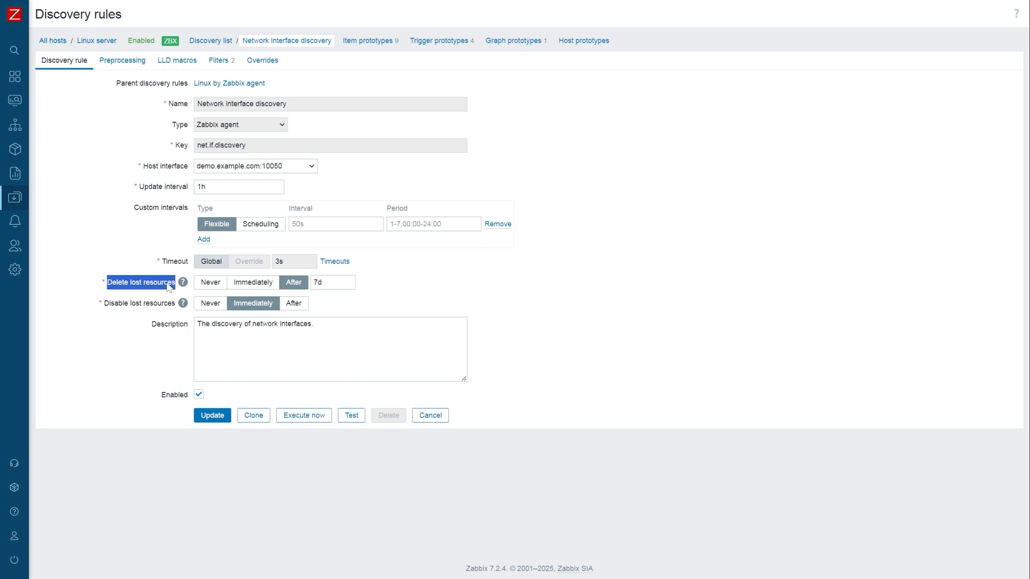
{"action": "mouse_move", "coordinate": [155, 272]}
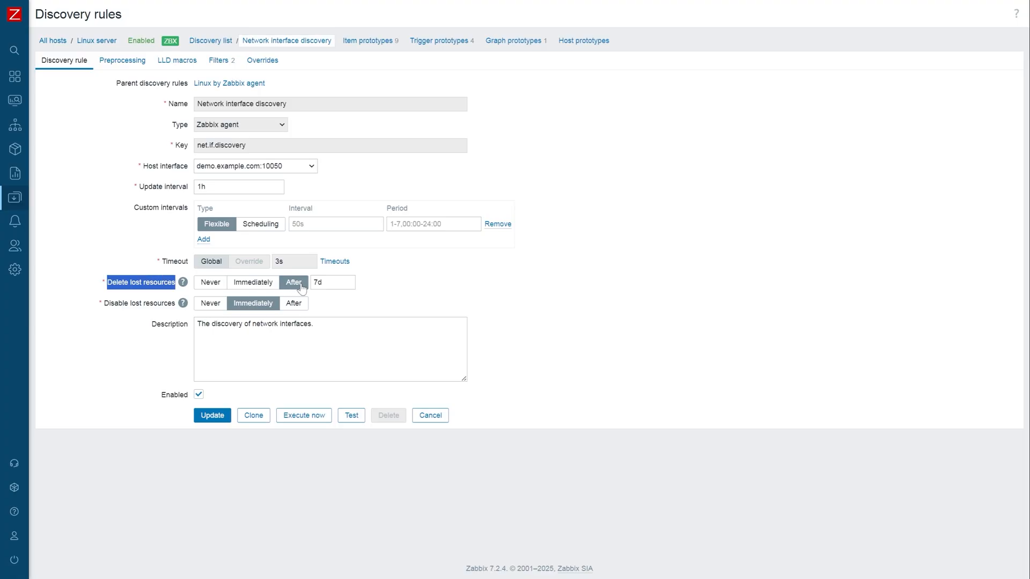
{"action": "left_click", "coordinate": [331, 281]}
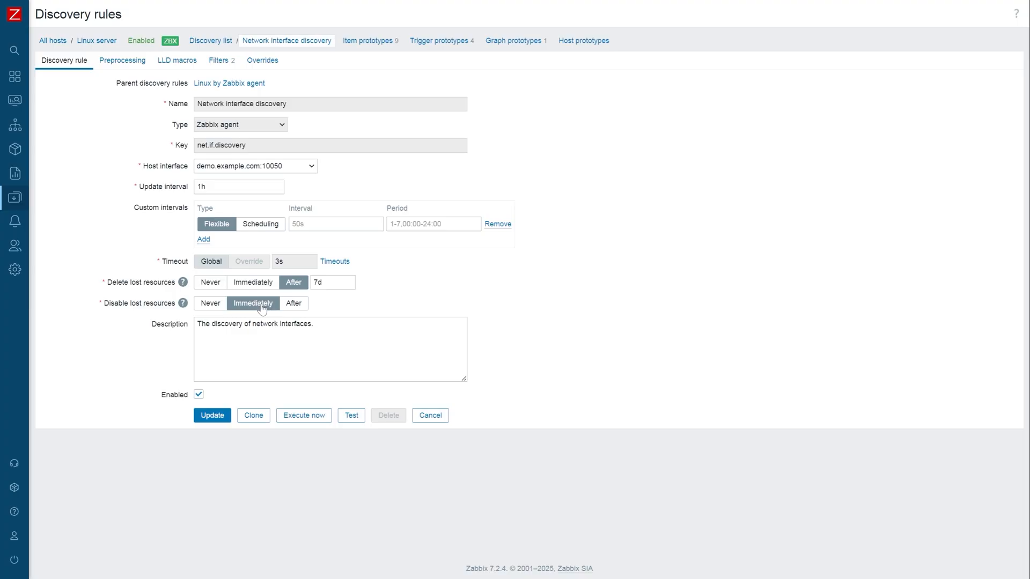
{"action": "mouse_move", "coordinate": [108, 307]}
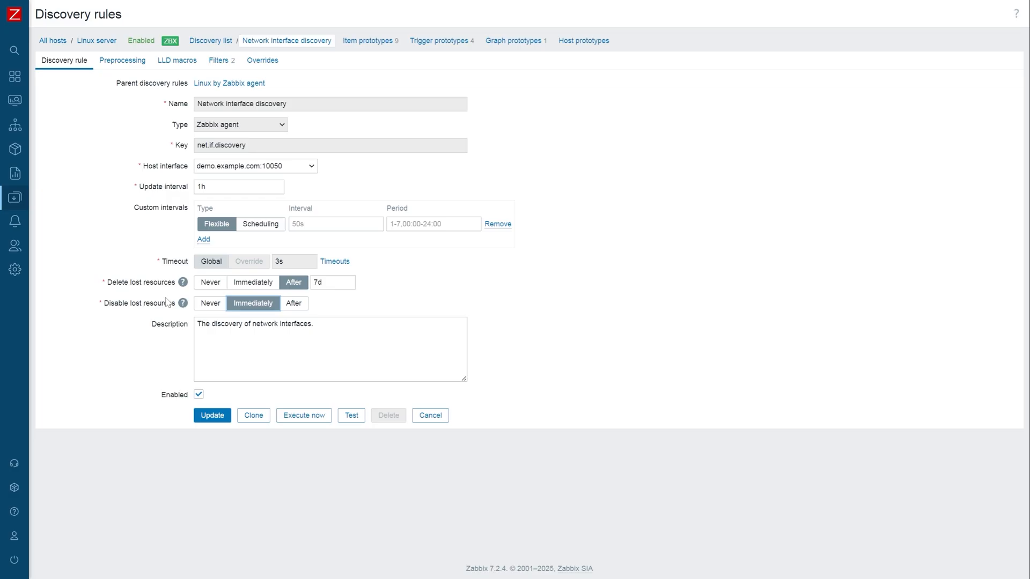
{"action": "left_click", "coordinate": [252, 282]}
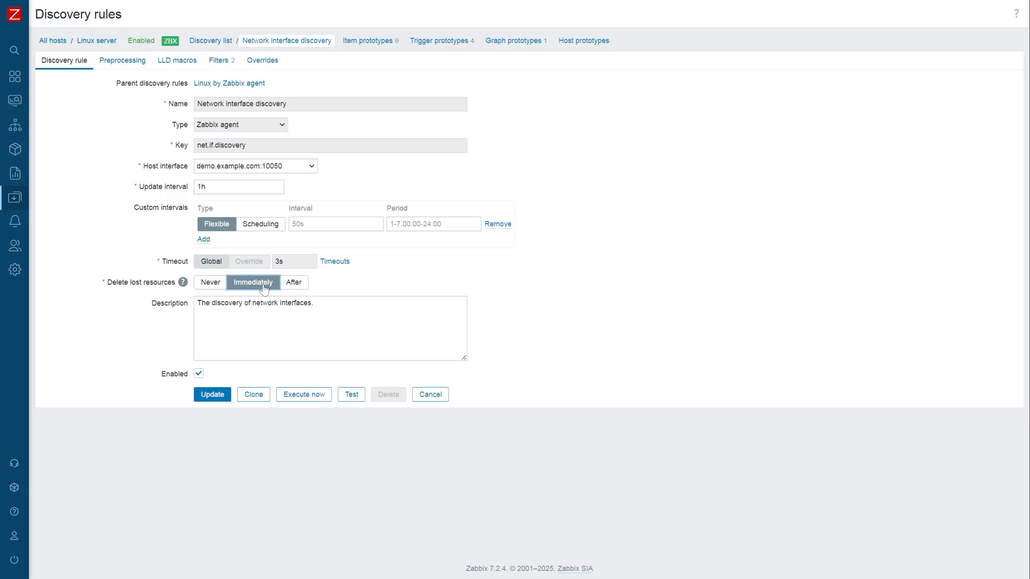
{"action": "left_click", "coordinate": [293, 281]}
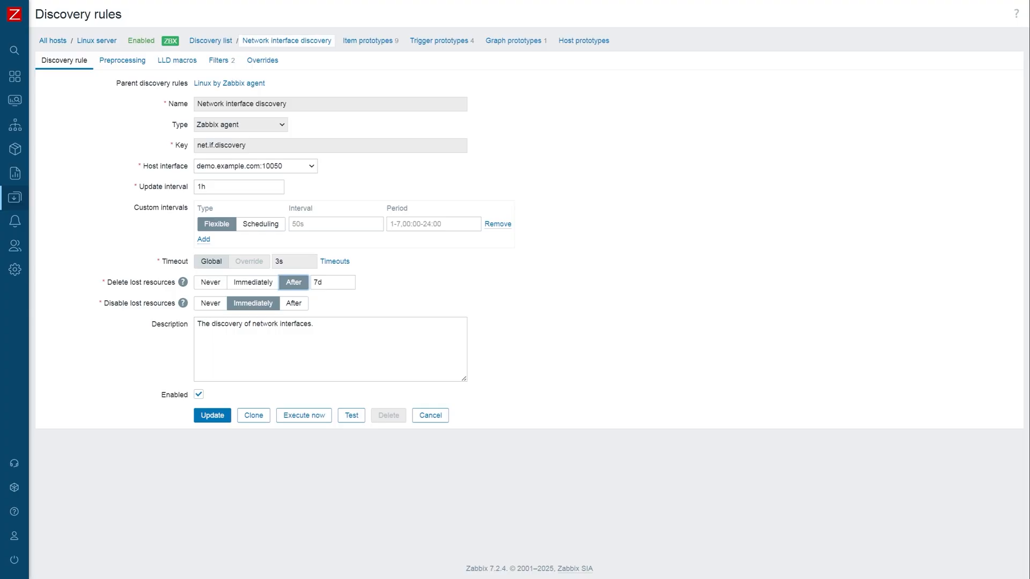
{"action": "mouse_move", "coordinate": [377, 290]}
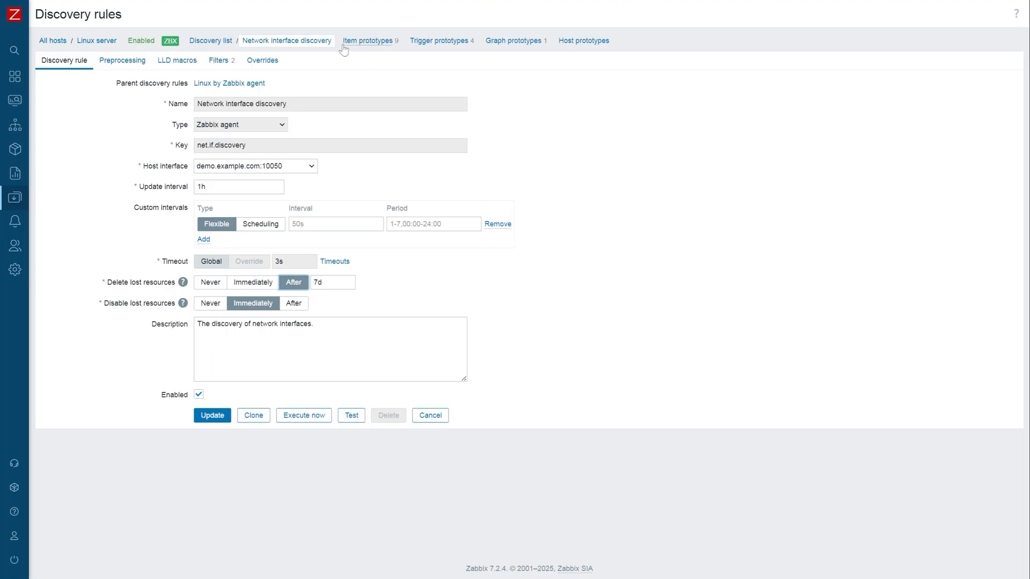
Review the rule's nine item, four trigger and one graph prototypes, ending on item prototypes.
{"action": "left_click", "coordinate": [367, 40]}
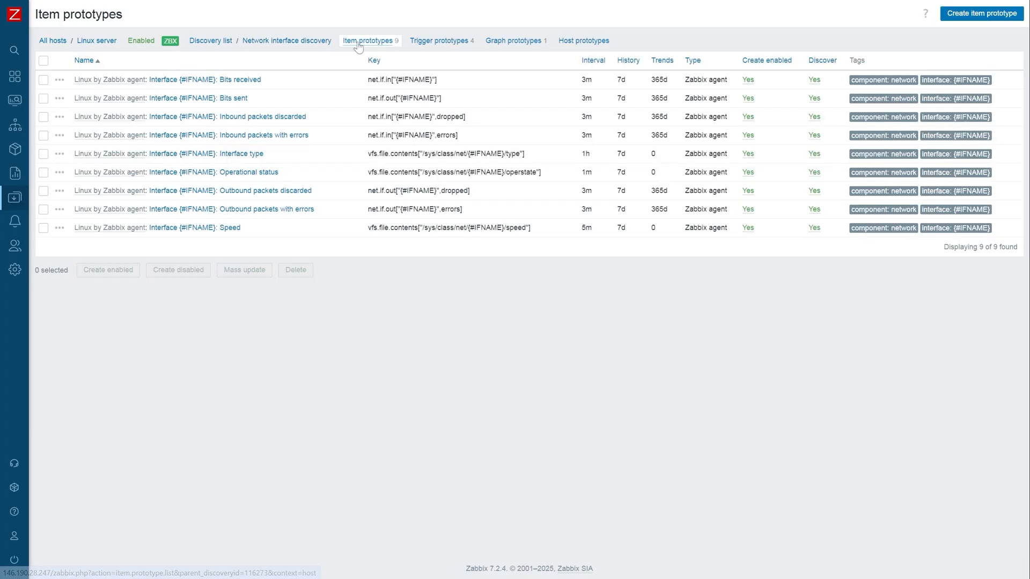
{"action": "mouse_move", "coordinate": [363, 47]}
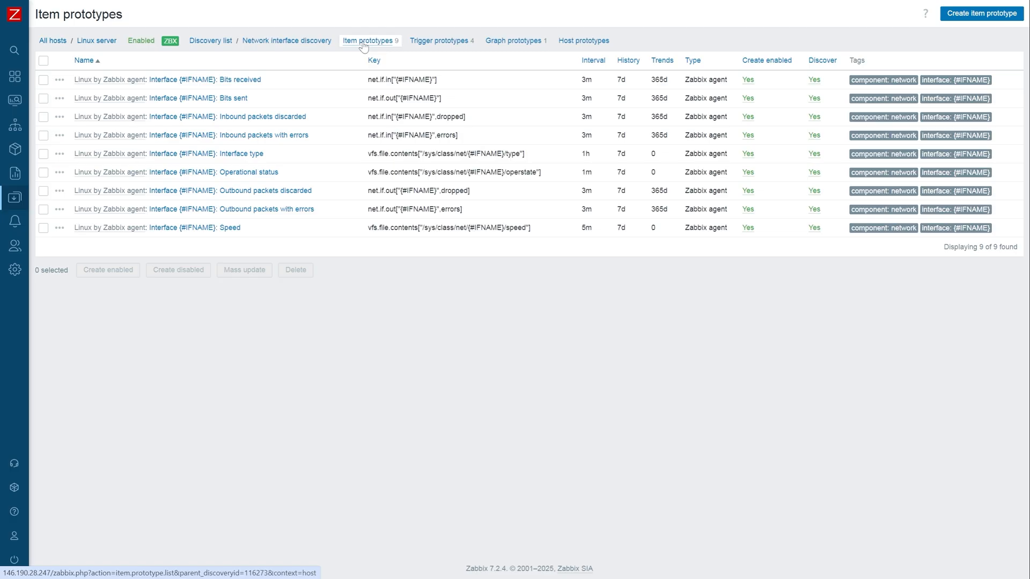
{"action": "mouse_move", "coordinate": [412, 46]}
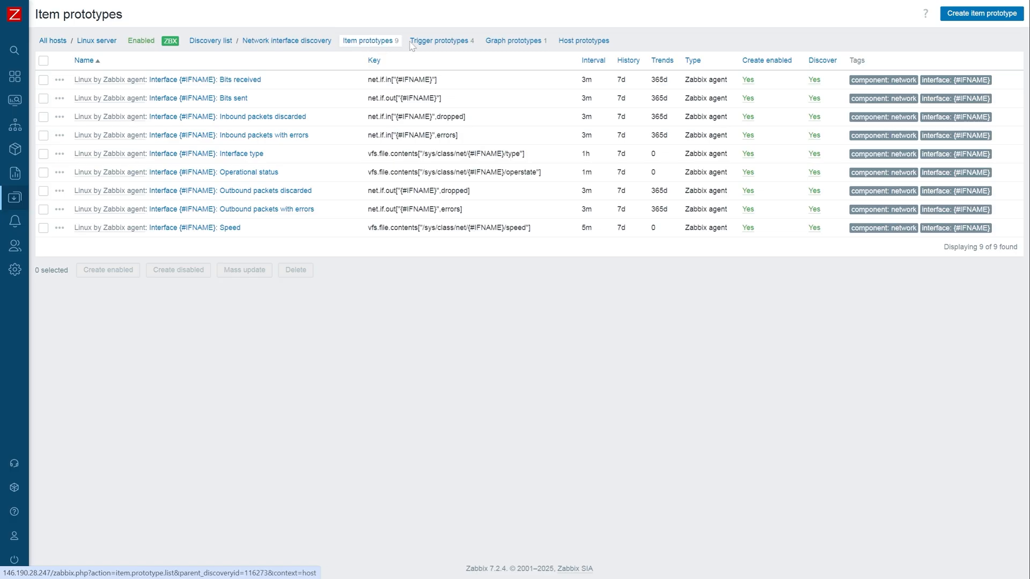
{"action": "left_click", "coordinate": [439, 40]}
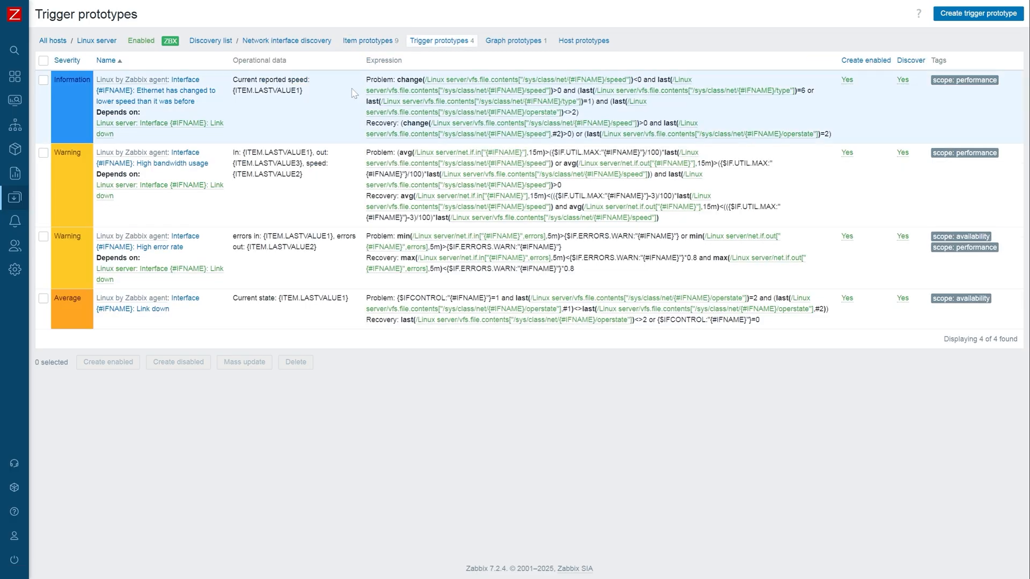
{"action": "mouse_move", "coordinate": [515, 41]}
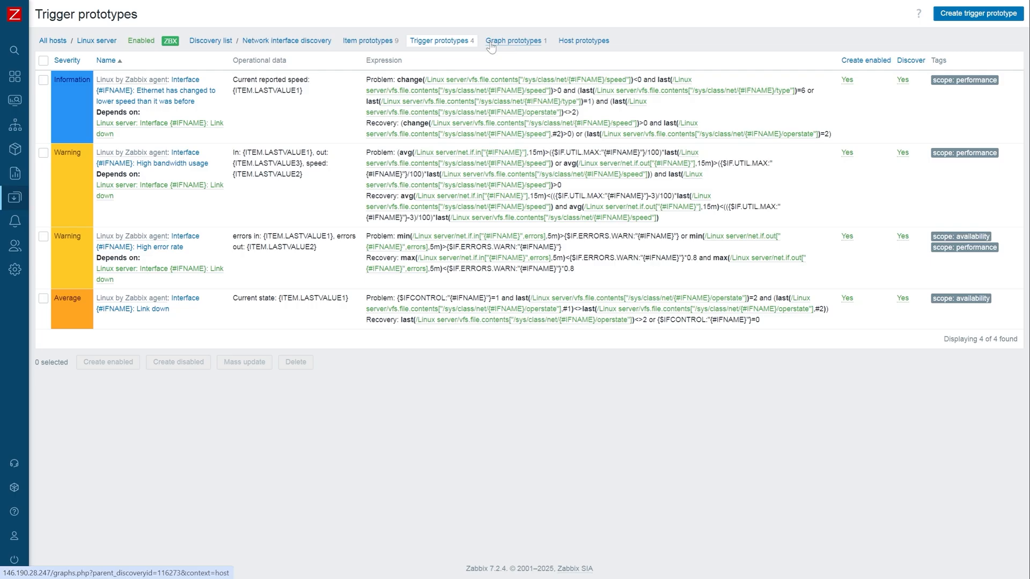
{"action": "left_click", "coordinate": [513, 41]}
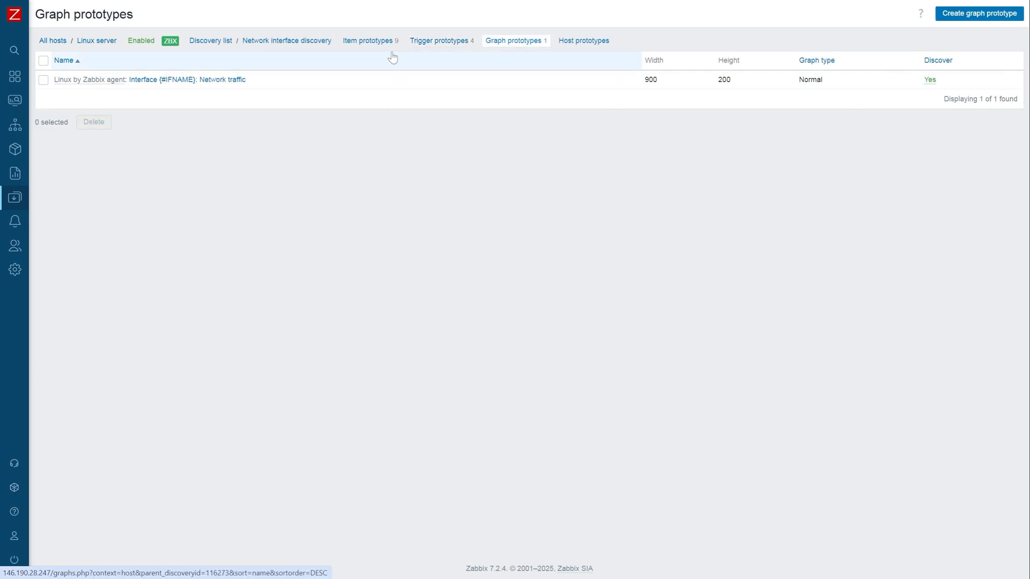
{"action": "mouse_move", "coordinate": [389, 52]}
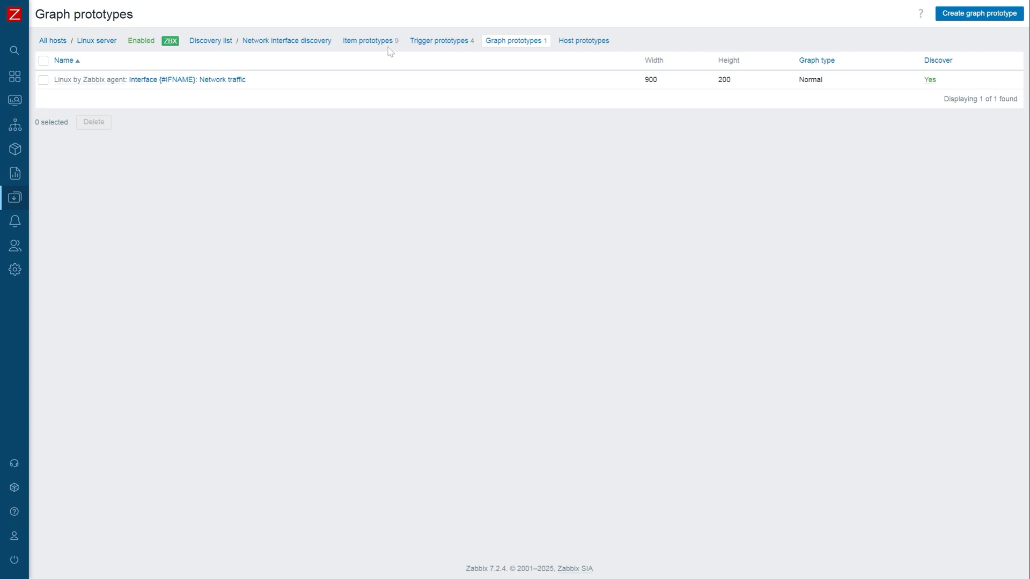
{"action": "left_click", "coordinate": [366, 40]}
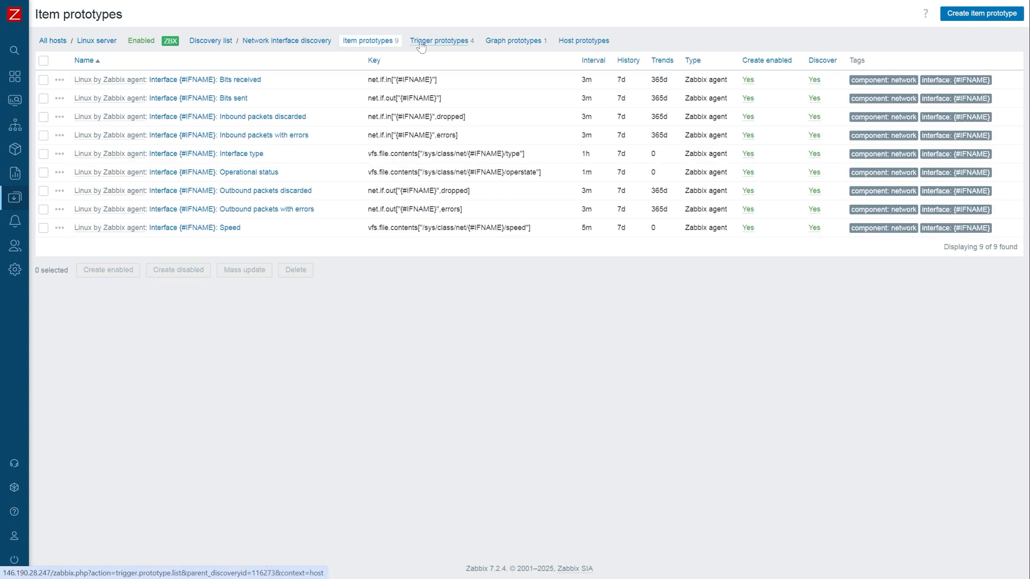
{"action": "left_click", "coordinate": [439, 40]}
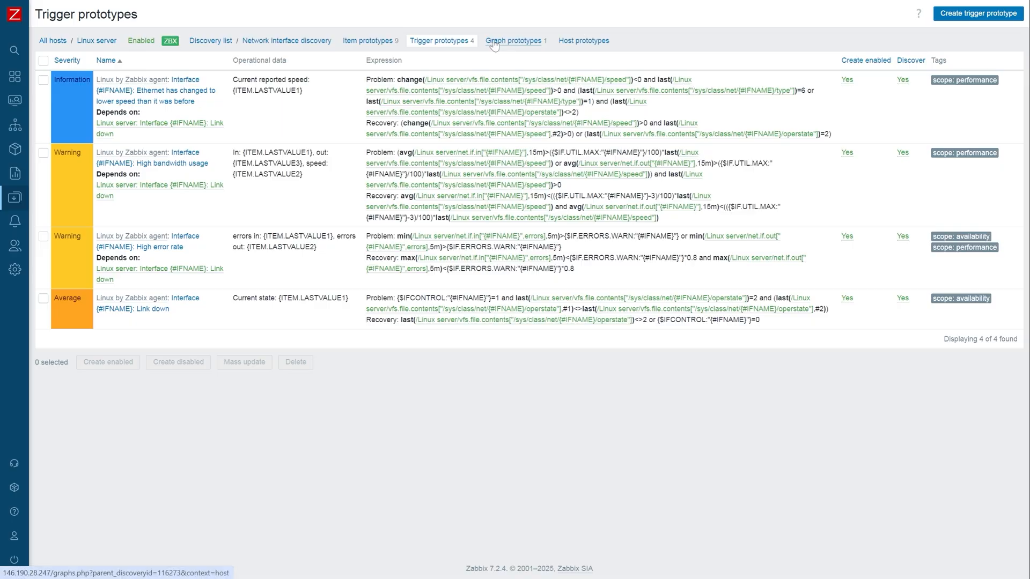
{"action": "left_click", "coordinate": [515, 41]}
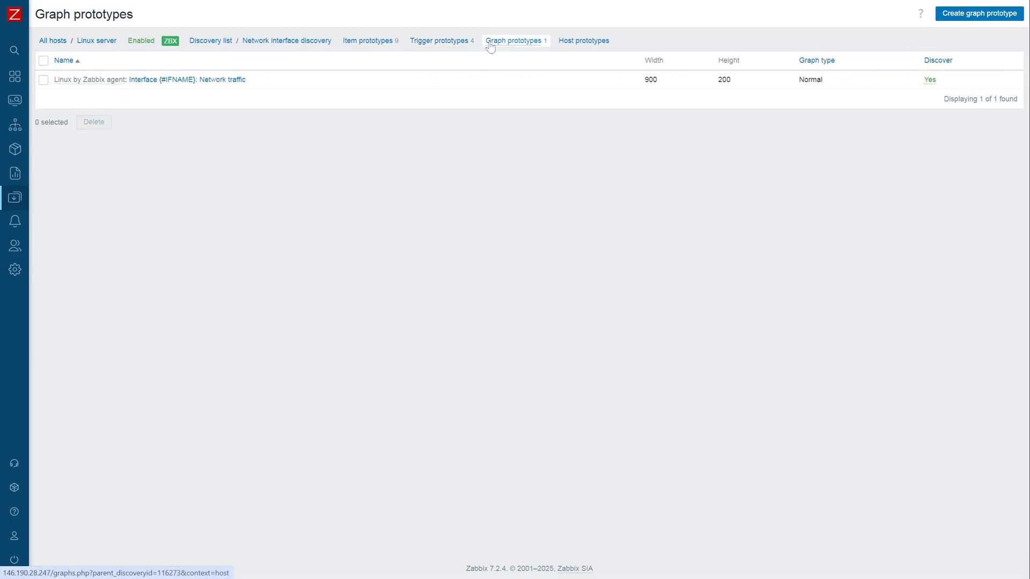
{"action": "mouse_move", "coordinate": [369, 41]}
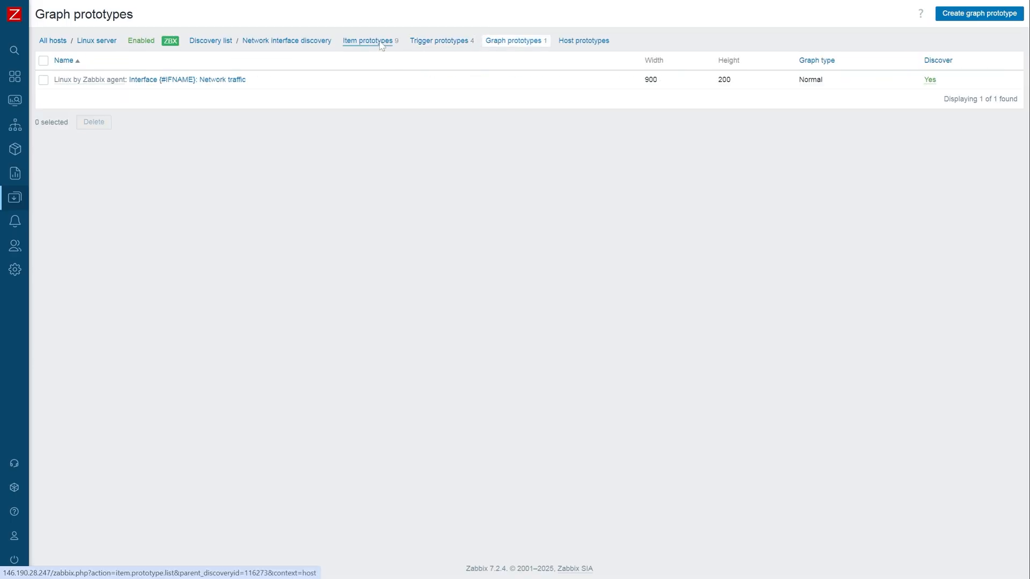
{"action": "left_click", "coordinate": [367, 41]}
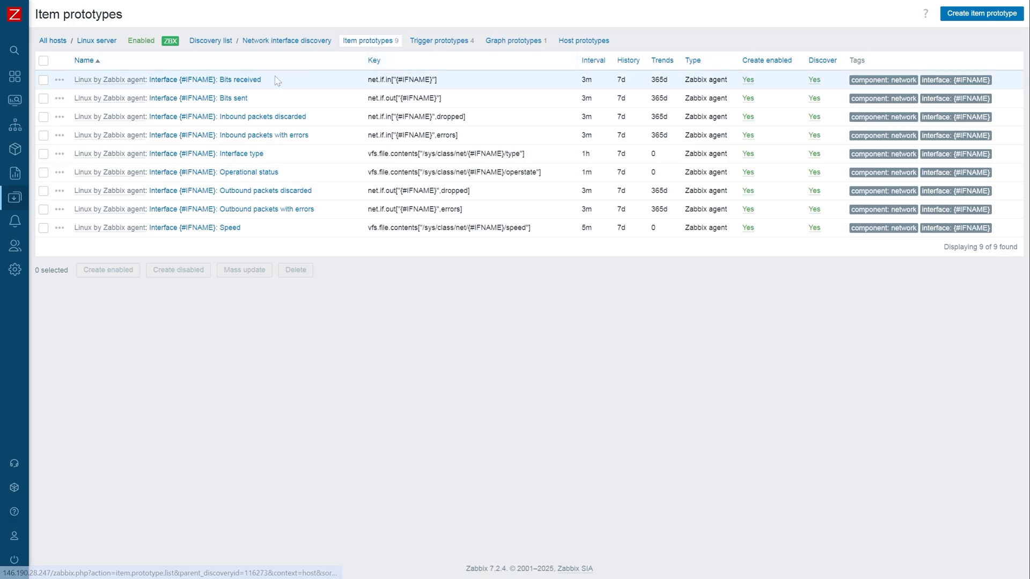
{"action": "mouse_move", "coordinate": [178, 88]}
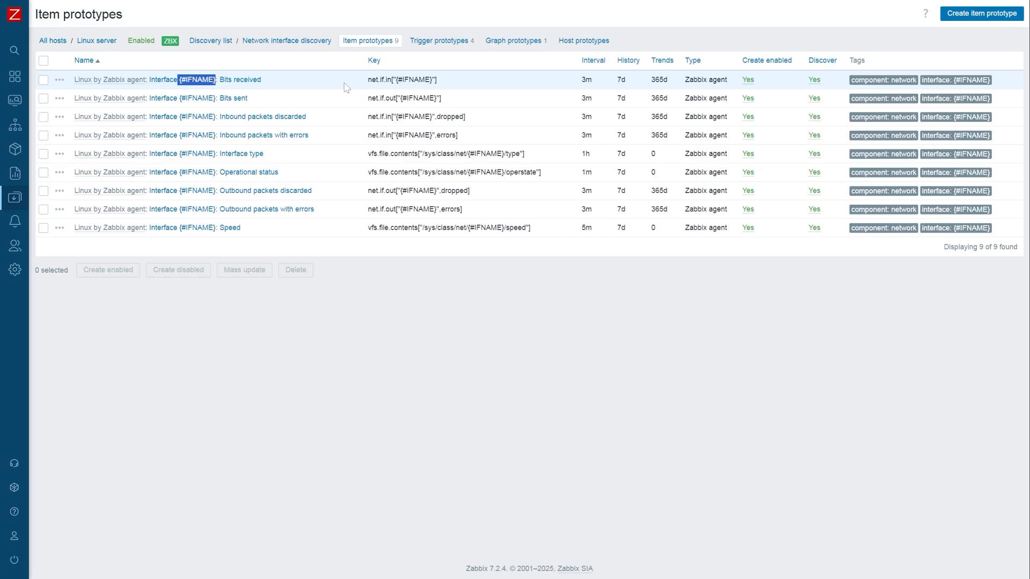
{"action": "mouse_move", "coordinate": [345, 88]}
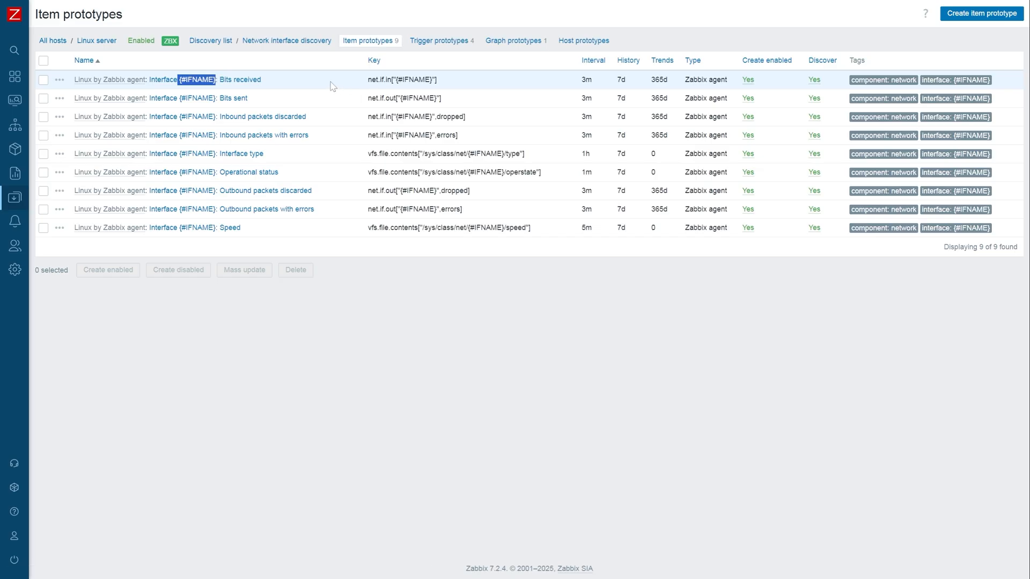
{"action": "mouse_move", "coordinate": [342, 86]}
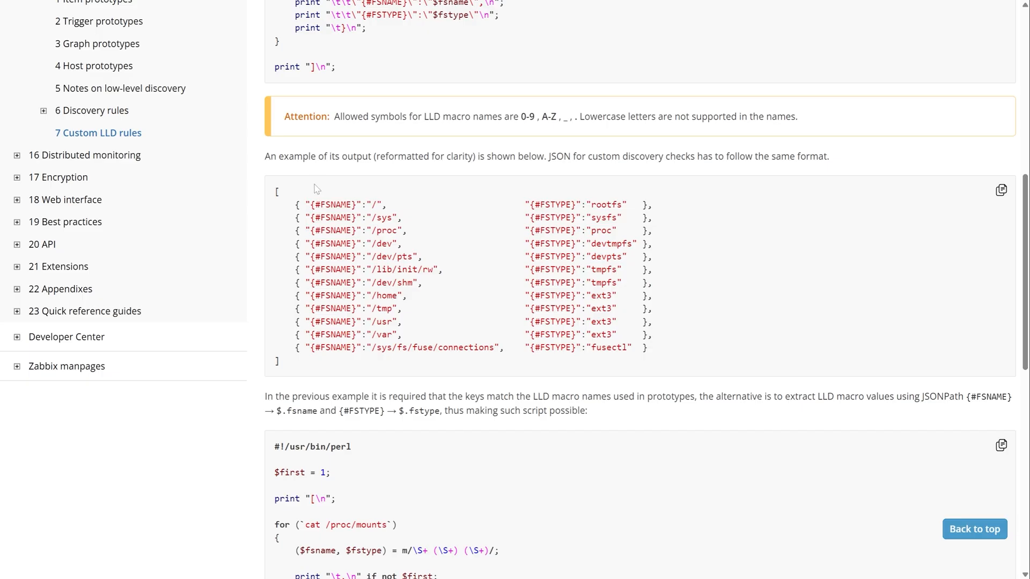
{"action": "mouse_move", "coordinate": [328, 190]}
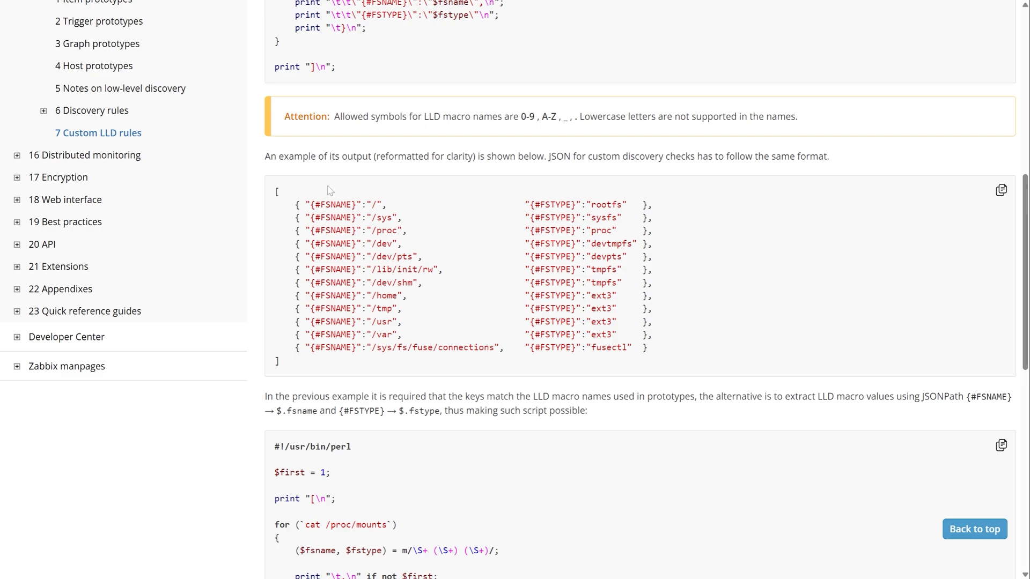
{"action": "mouse_move", "coordinate": [360, 203]}
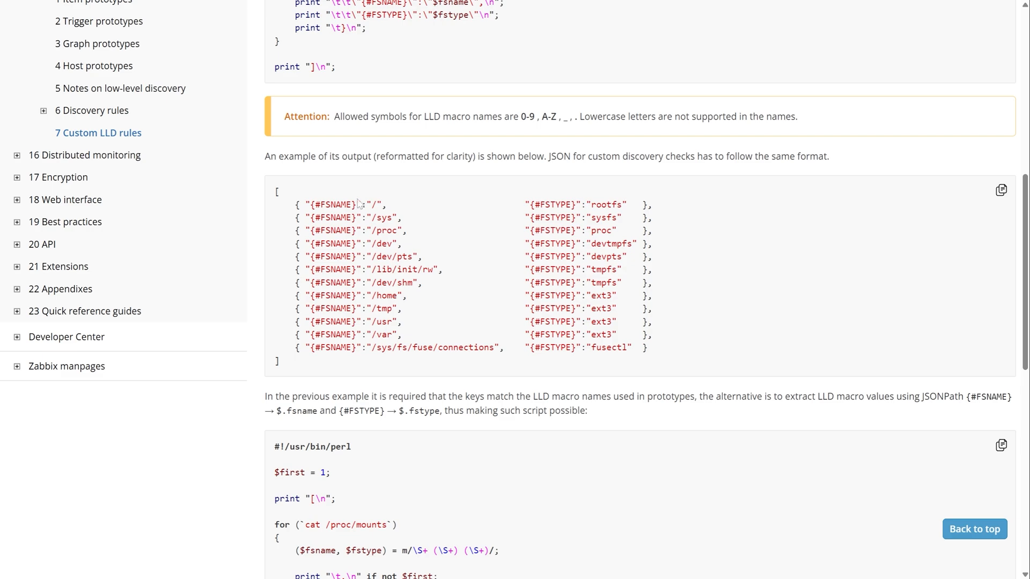
Highlight the {#FSNAME} macro in the Custom LLD rules JSON example, then clear the highlight.
{"action": "double_click", "coordinate": [342, 204]}
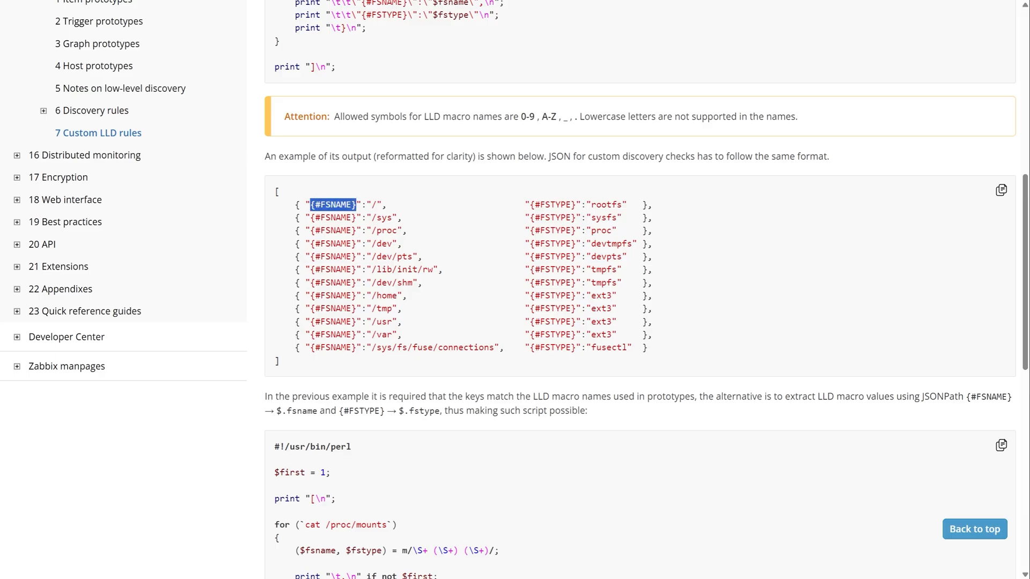
{"action": "left_click", "coordinate": [373, 205]}
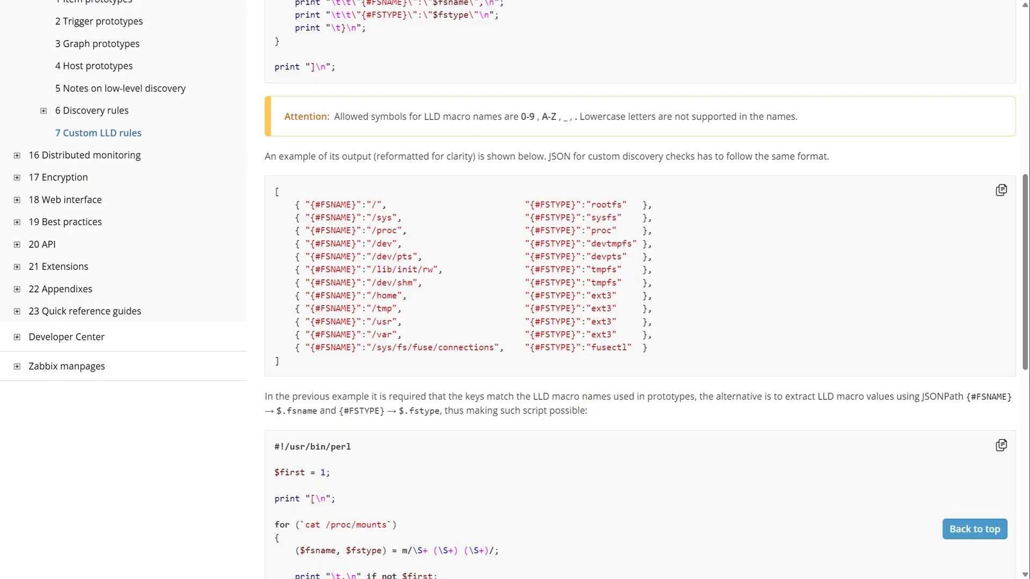
{"action": "mouse_move", "coordinate": [516, 255]}
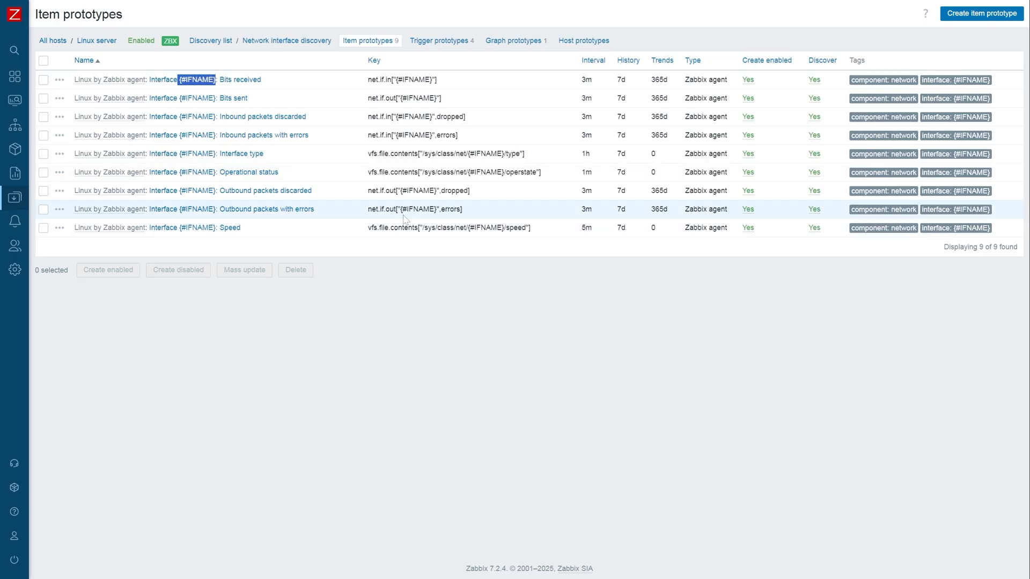
{"action": "mouse_move", "coordinate": [287, 41]}
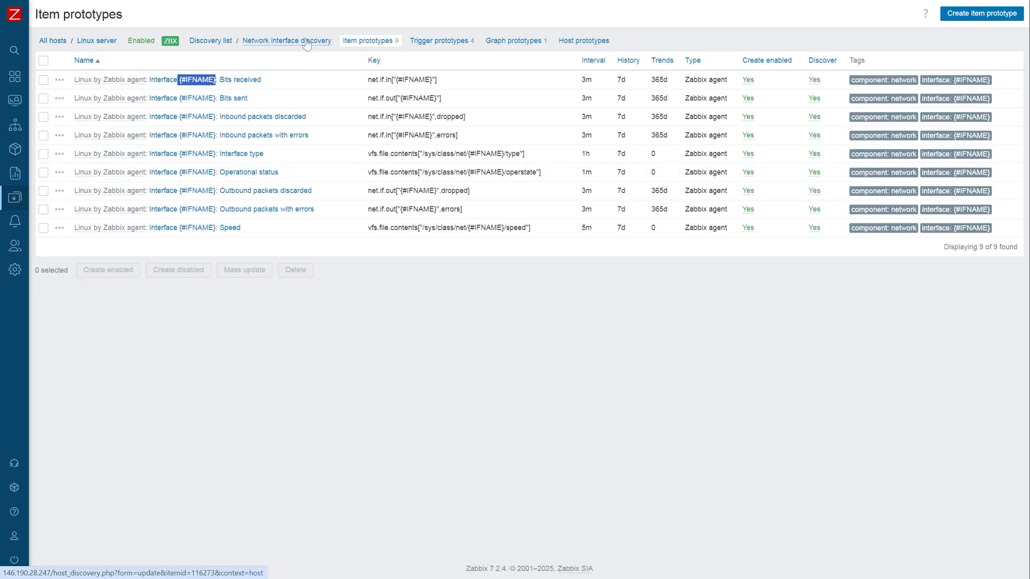
Show the rule's Filters and select the ^lo expression excluding the loopback interface.
{"action": "left_click", "coordinate": [287, 40]}
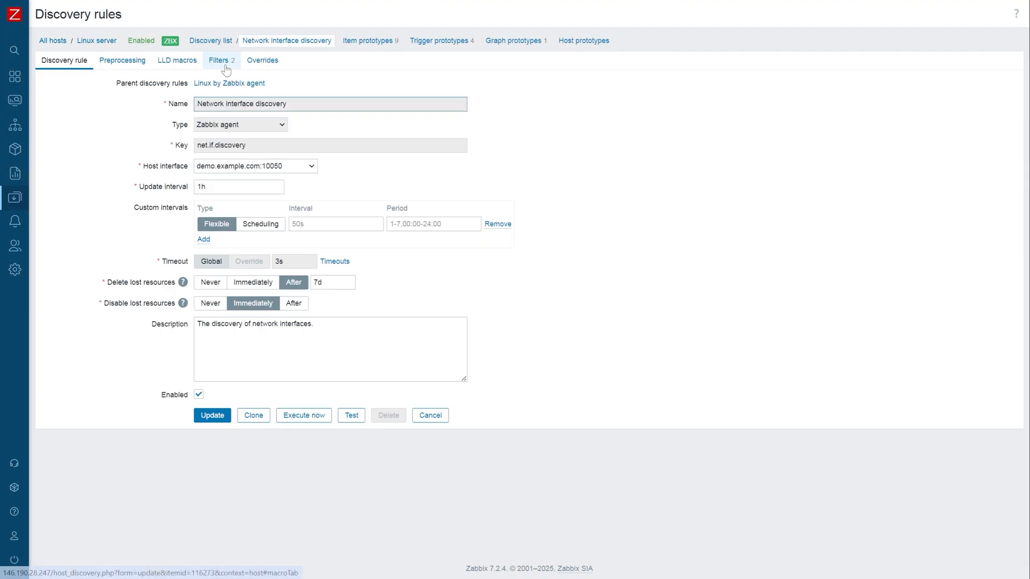
{"action": "left_click", "coordinate": [218, 60]}
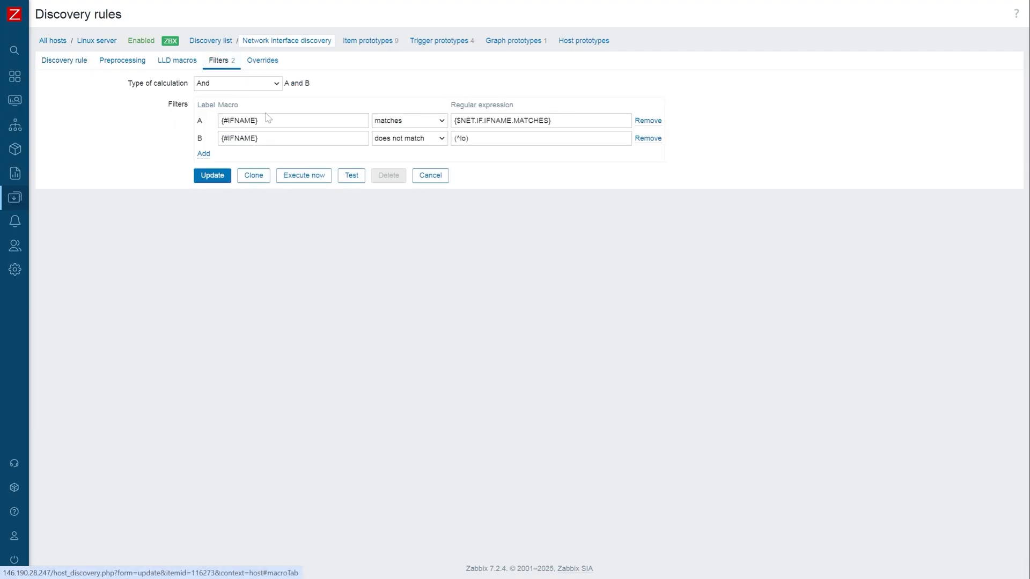
{"action": "mouse_move", "coordinate": [286, 118]}
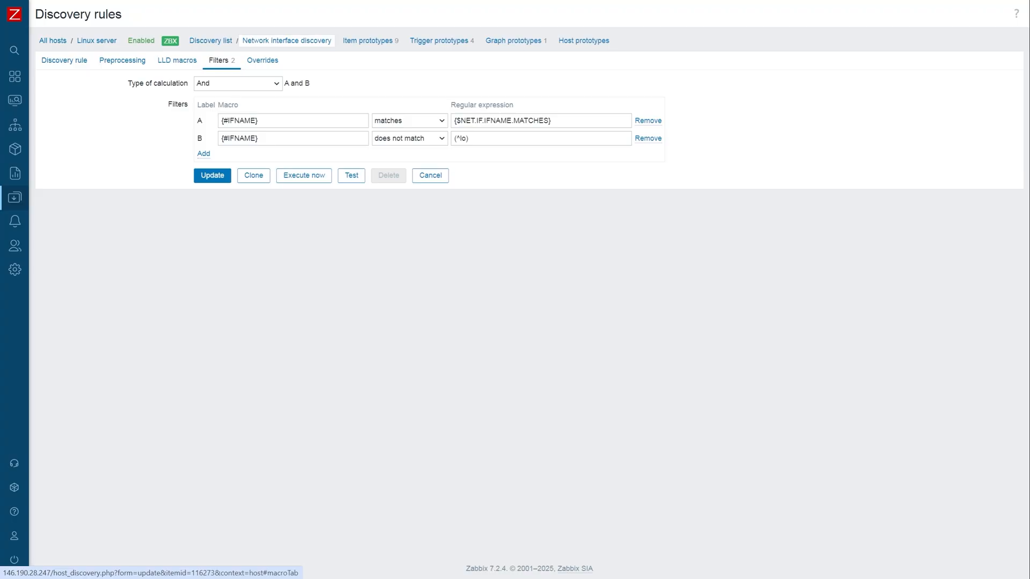
{"action": "triple_click", "coordinate": [539, 120]}
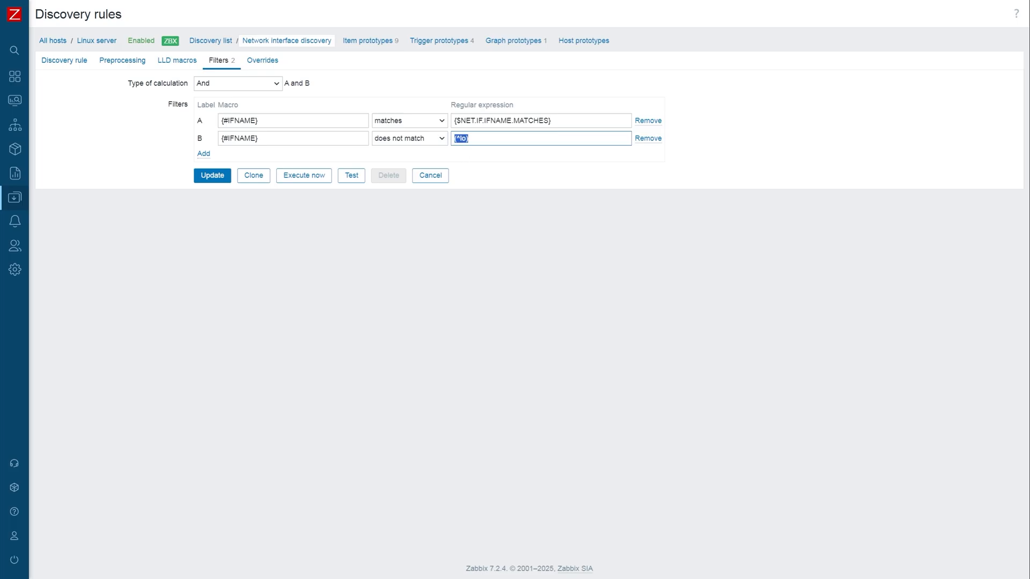
{"action": "mouse_move", "coordinate": [462, 163]}
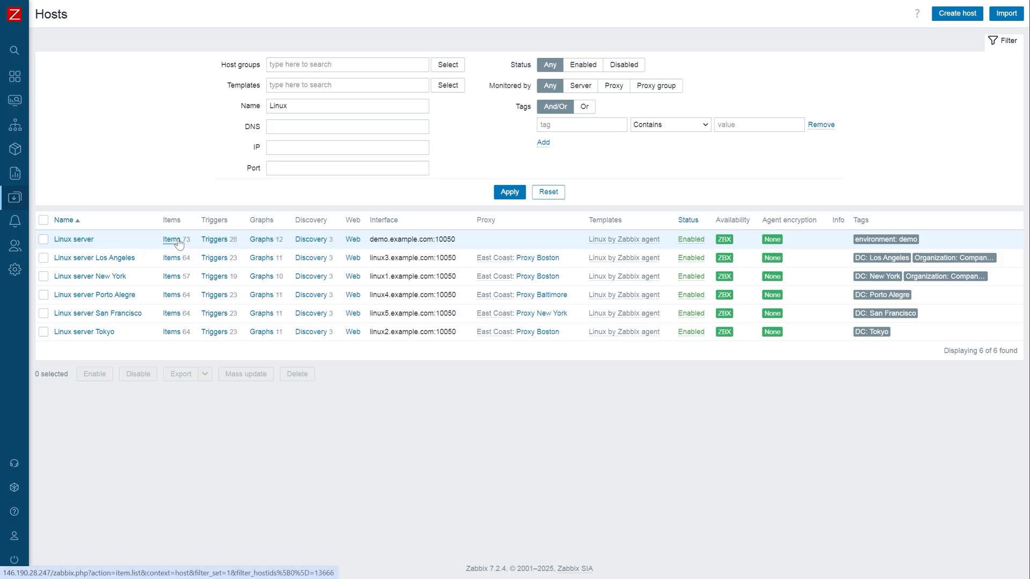
Filter the Linux server's items to Discovered = Yes and scroll through the 25 eth0 and lo items.
{"action": "left_click", "coordinate": [170, 239]}
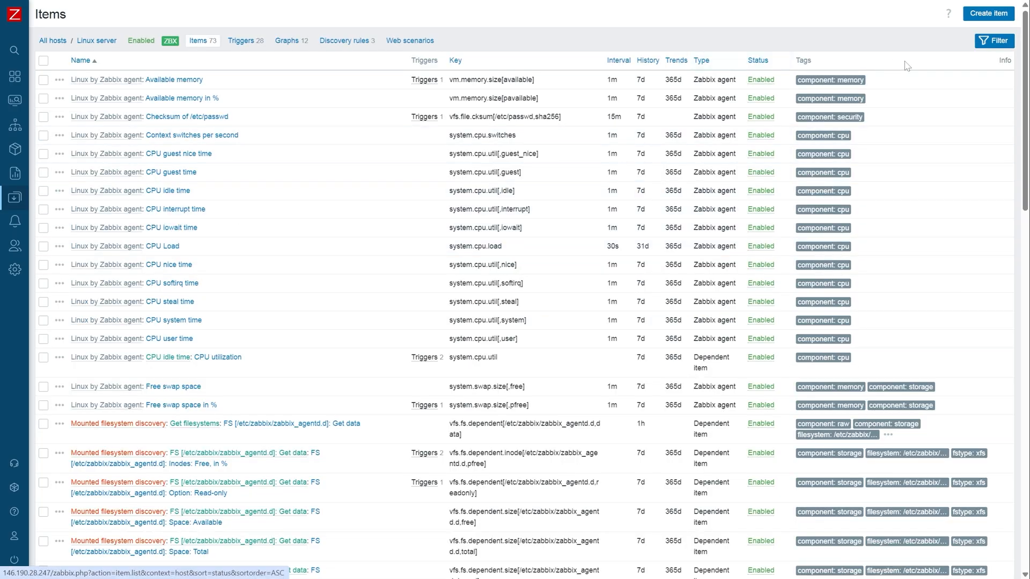
{"action": "left_click", "coordinate": [995, 40]}
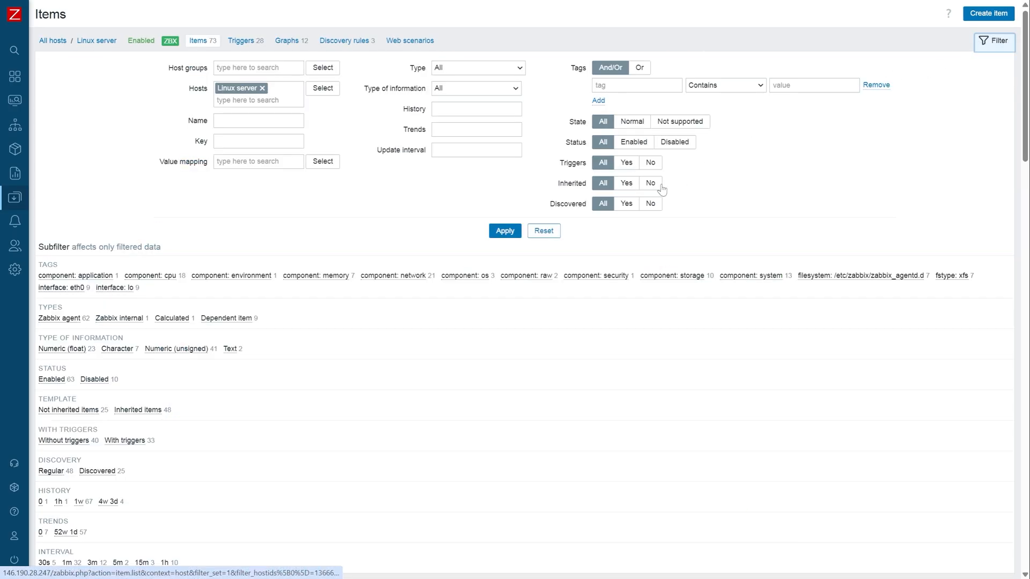
{"action": "left_click", "coordinate": [625, 204]}
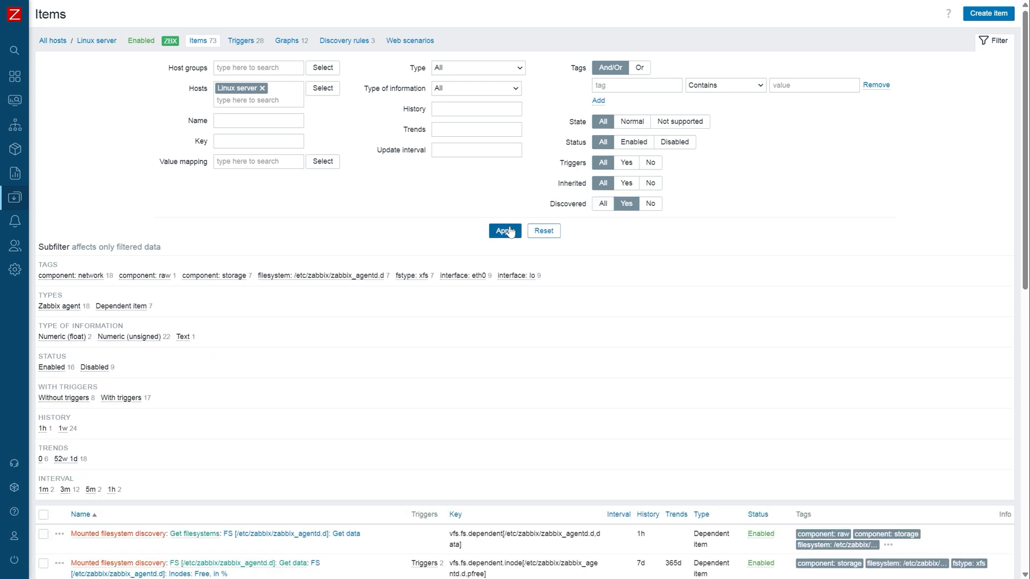
{"action": "scroll", "scroll_direction": "down", "scroll_amount": 3}
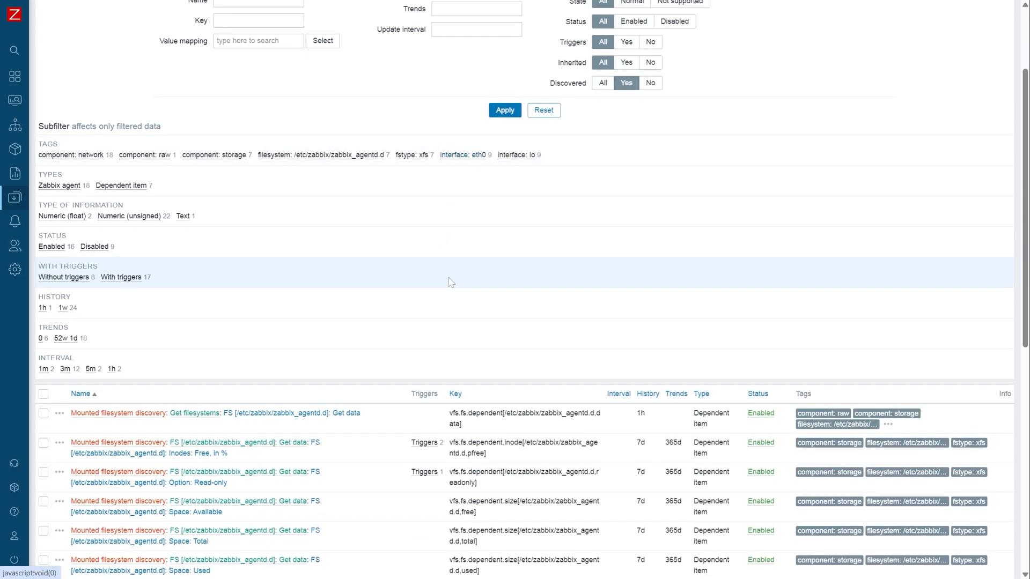
{"action": "scroll", "scroll_direction": "down", "scroll_amount": 3}
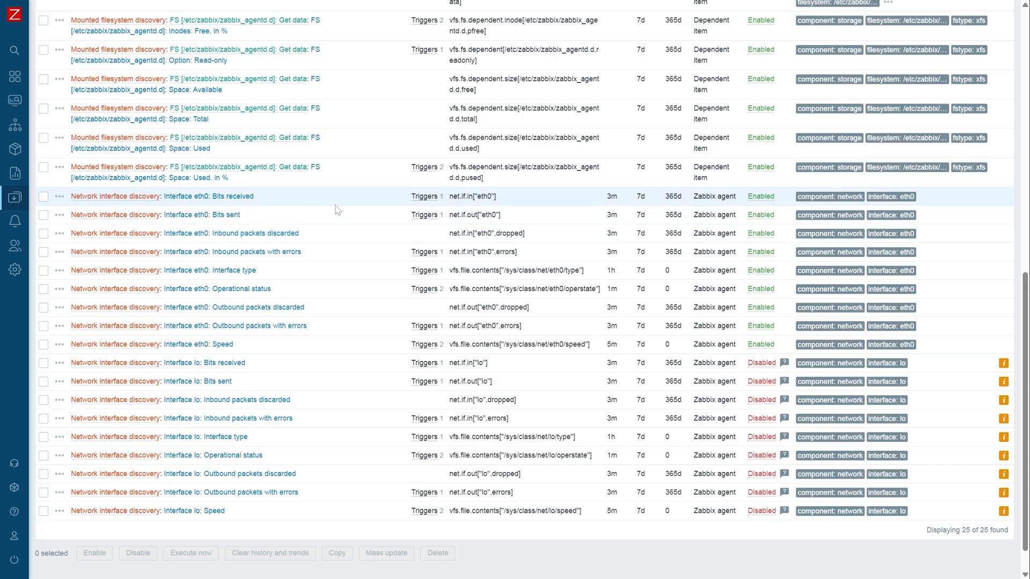
{"action": "mouse_move", "coordinate": [335, 212]}
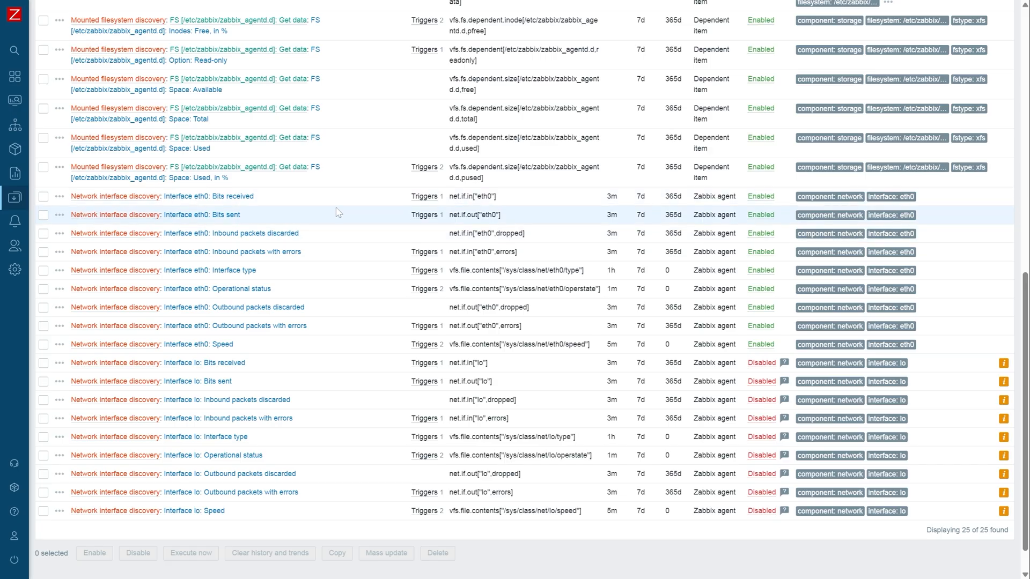
{"action": "mouse_move", "coordinate": [318, 289]}
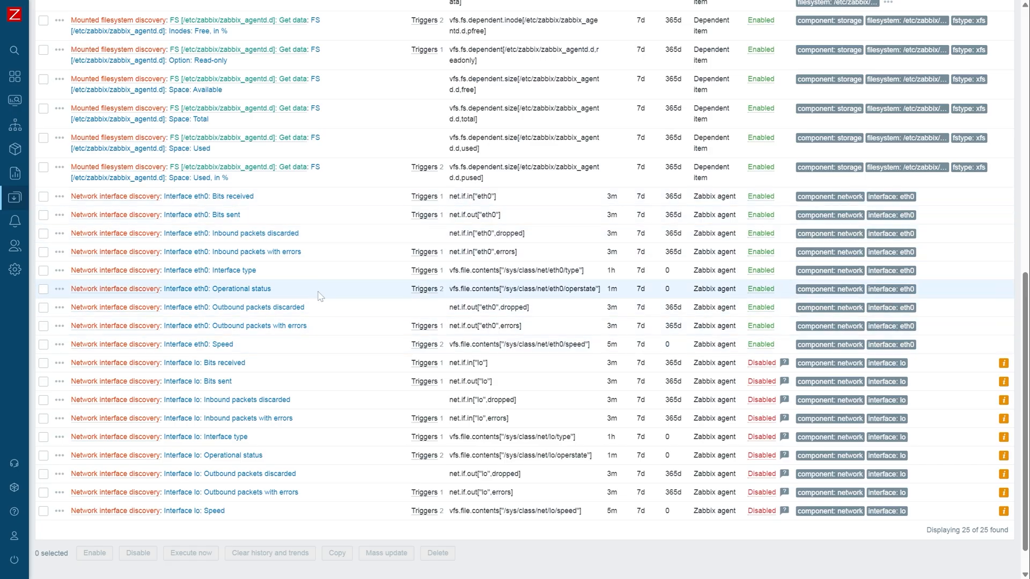
{"action": "mouse_move", "coordinate": [194, 215]}
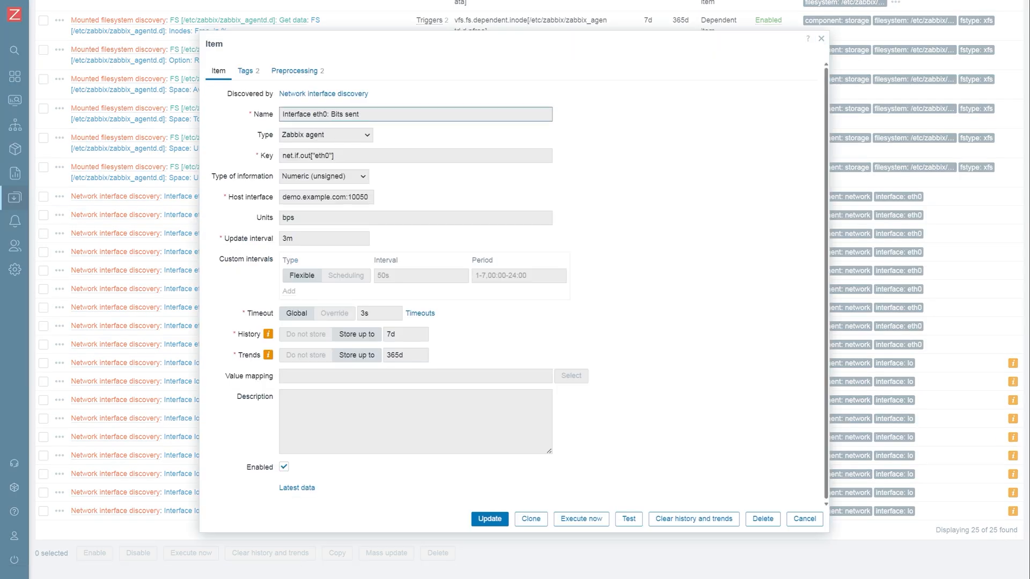
Highlight eth0 in the Bits sent item key, then cancel out of the item details.
{"action": "double_click", "coordinate": [321, 114]}
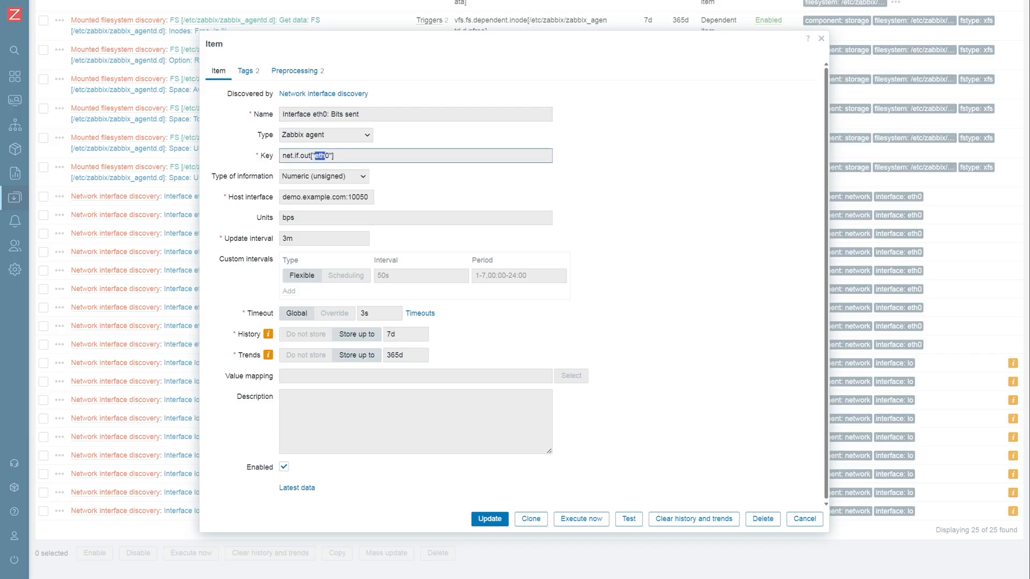
{"action": "mouse_move", "coordinate": [342, 146]}
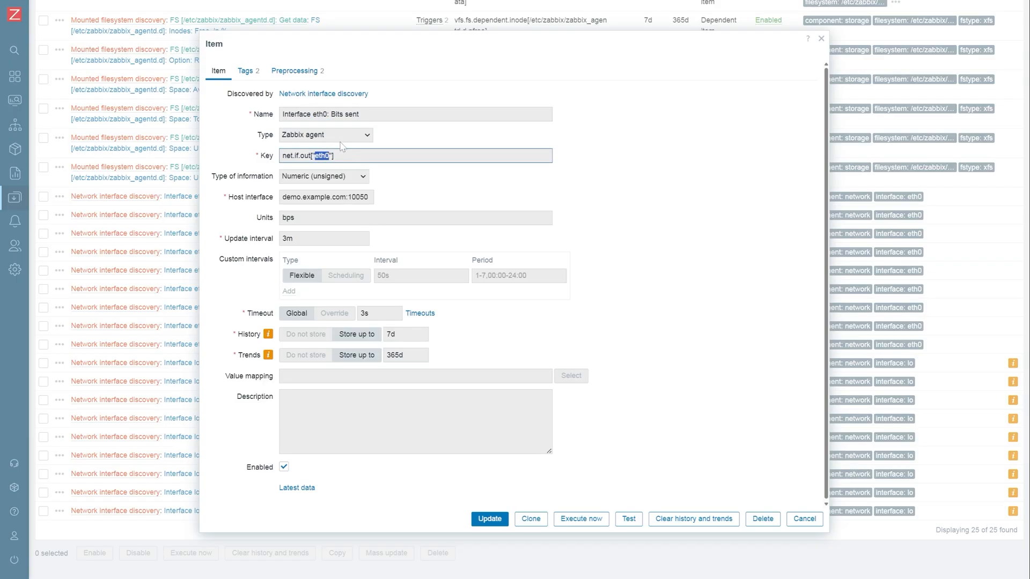
{"action": "mouse_move", "coordinate": [335, 143]}
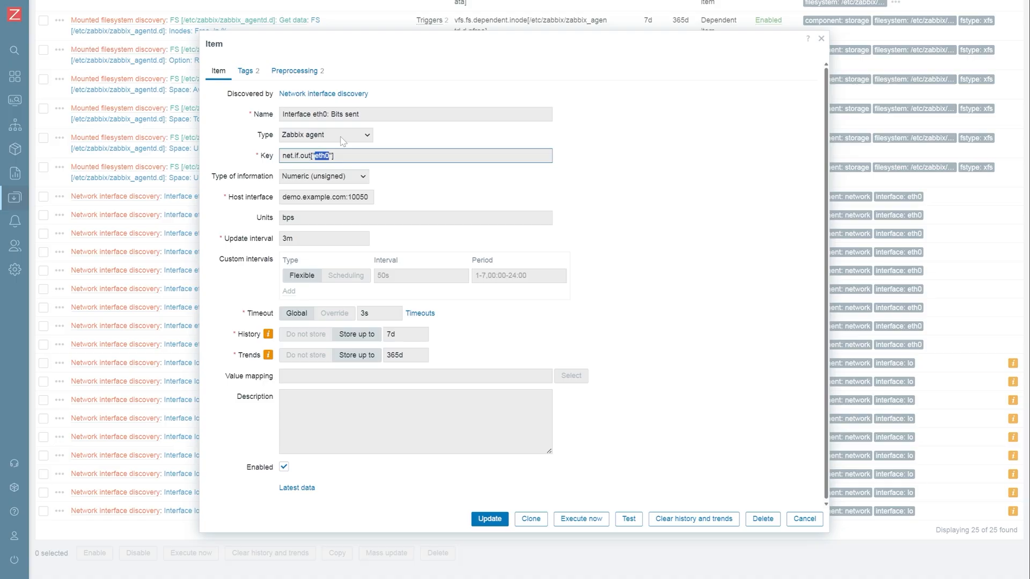
{"action": "left_click", "coordinate": [805, 519]}
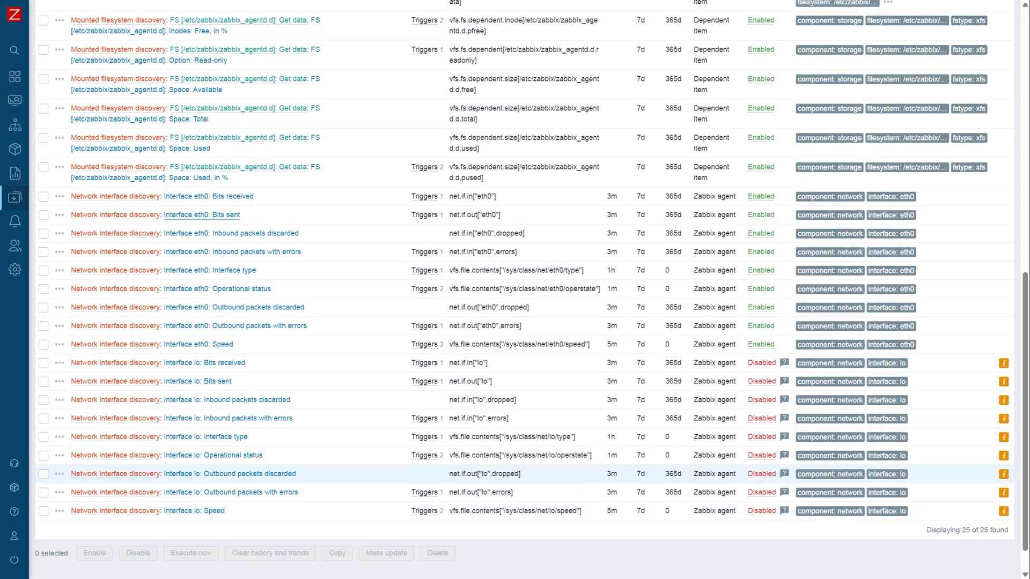
{"action": "mouse_move", "coordinate": [292, 196]}
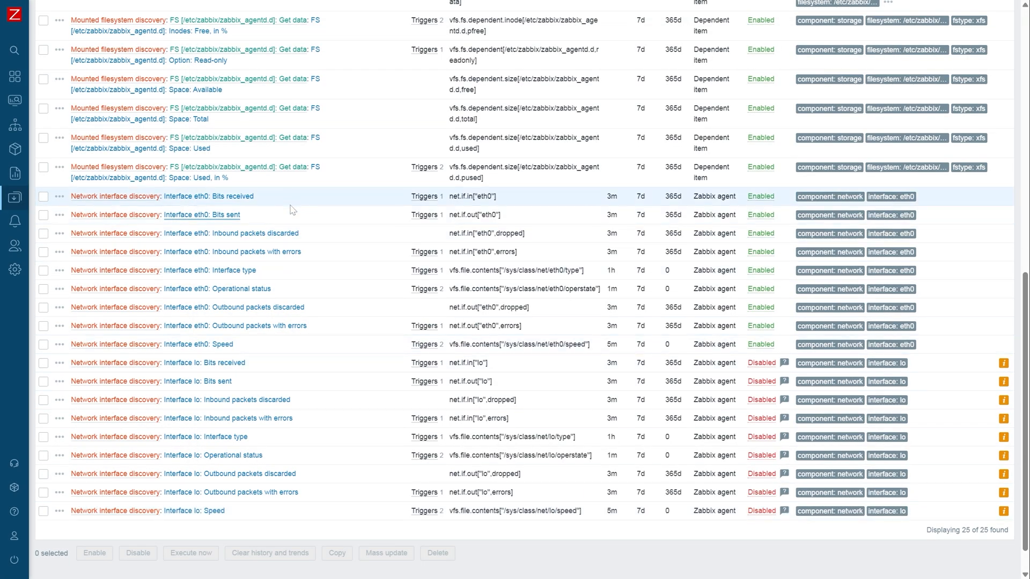
{"action": "mouse_move", "coordinate": [268, 361]}
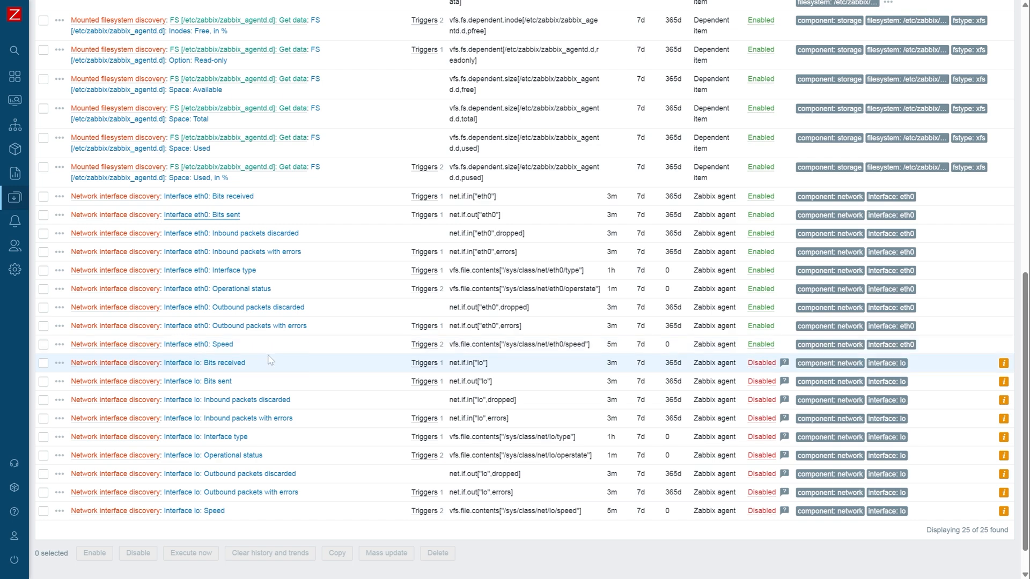
{"action": "mouse_move", "coordinate": [268, 473]}
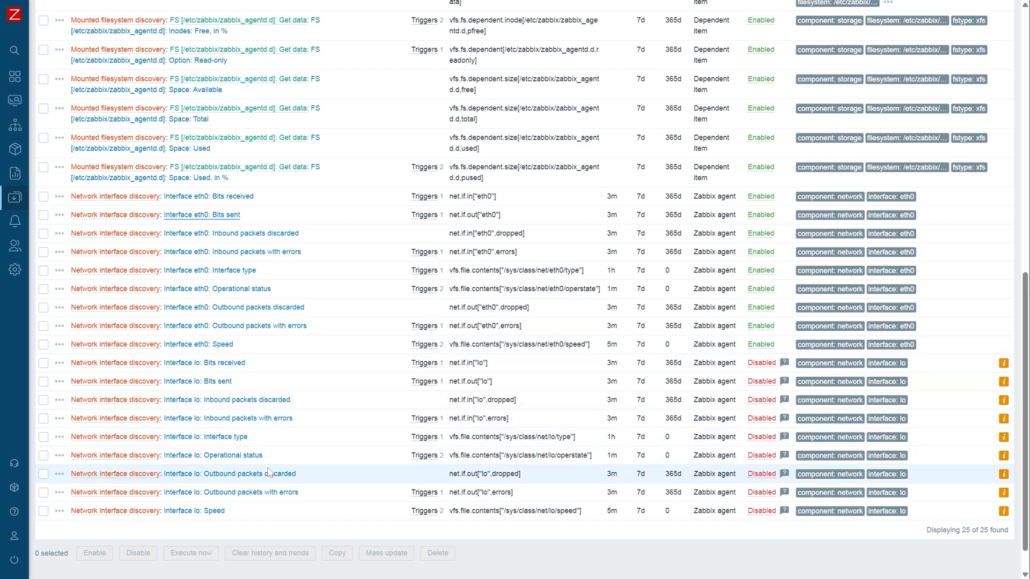
{"action": "mouse_move", "coordinate": [274, 418]}
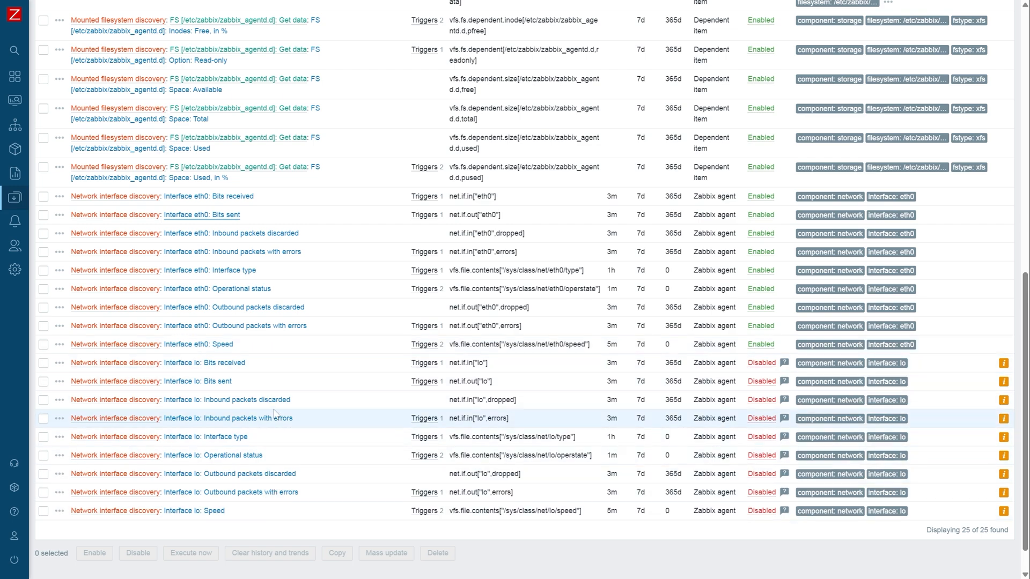
{"action": "mouse_move", "coordinate": [286, 369]}
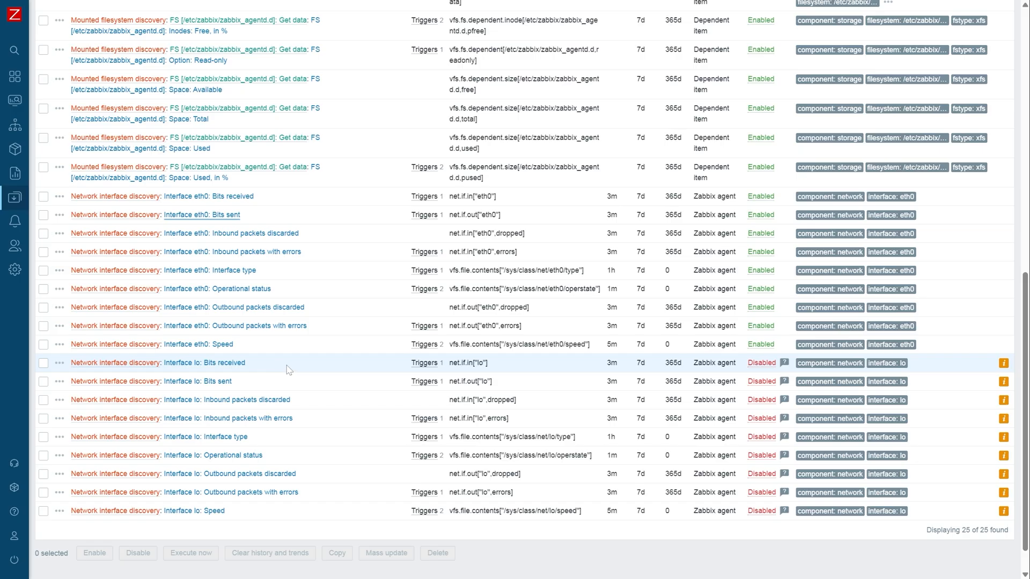
{"action": "mouse_move", "coordinate": [304, 369]}
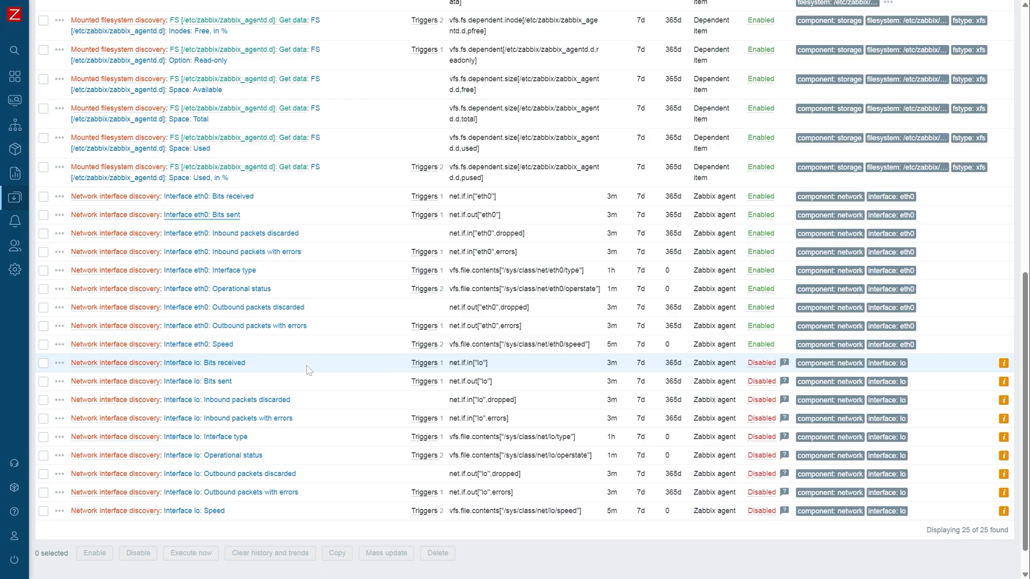
{"action": "mouse_move", "coordinate": [594, 381]}
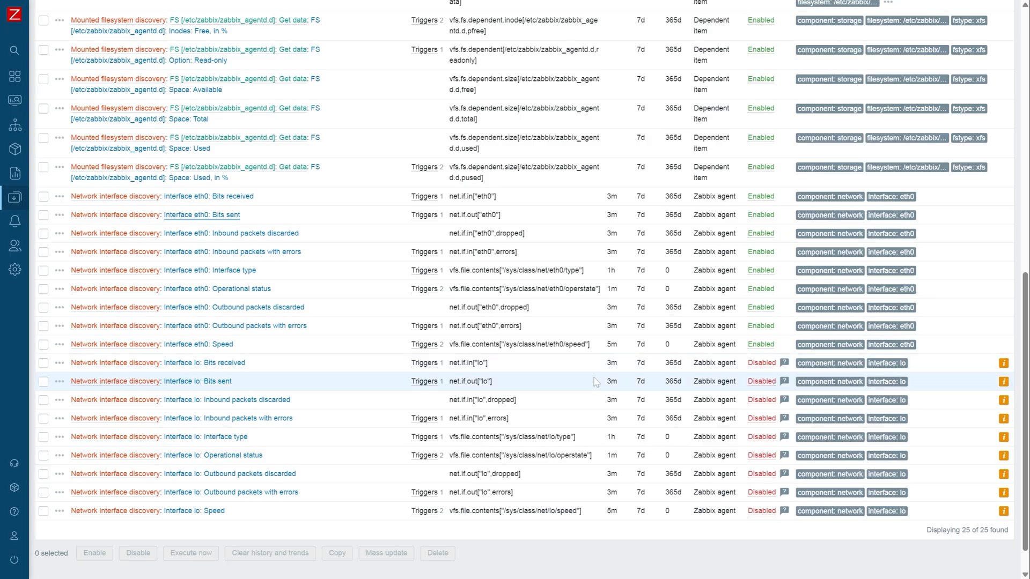
{"action": "mouse_move", "coordinate": [1003, 363]}
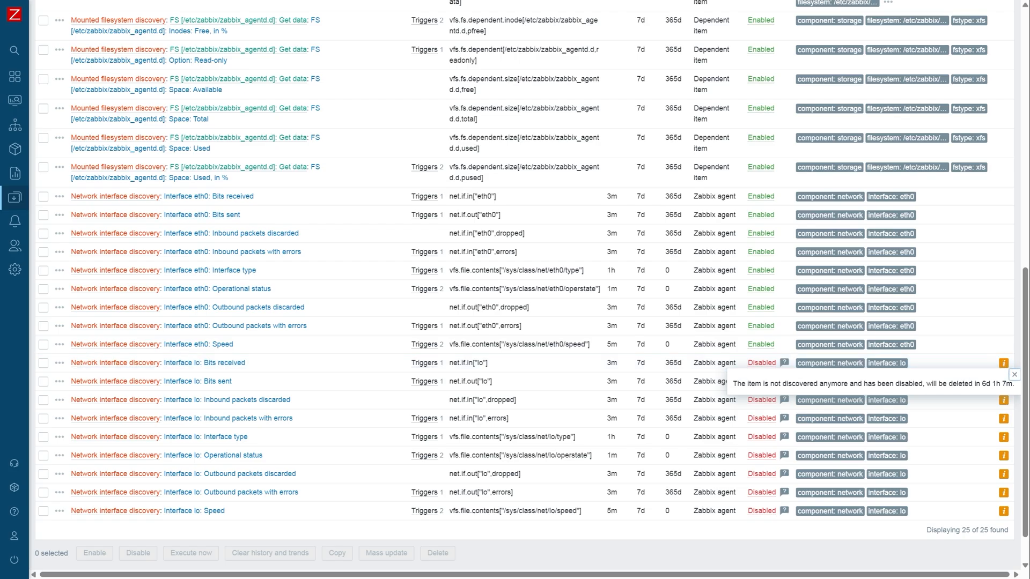
{"action": "mouse_move", "coordinate": [1014, 375]}
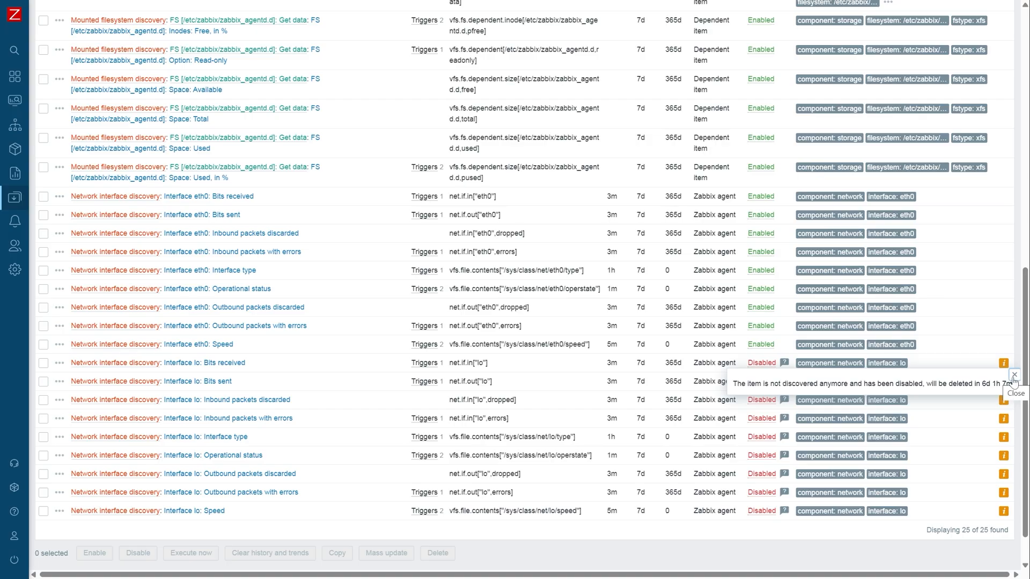
{"action": "left_click", "coordinate": [1014, 375]}
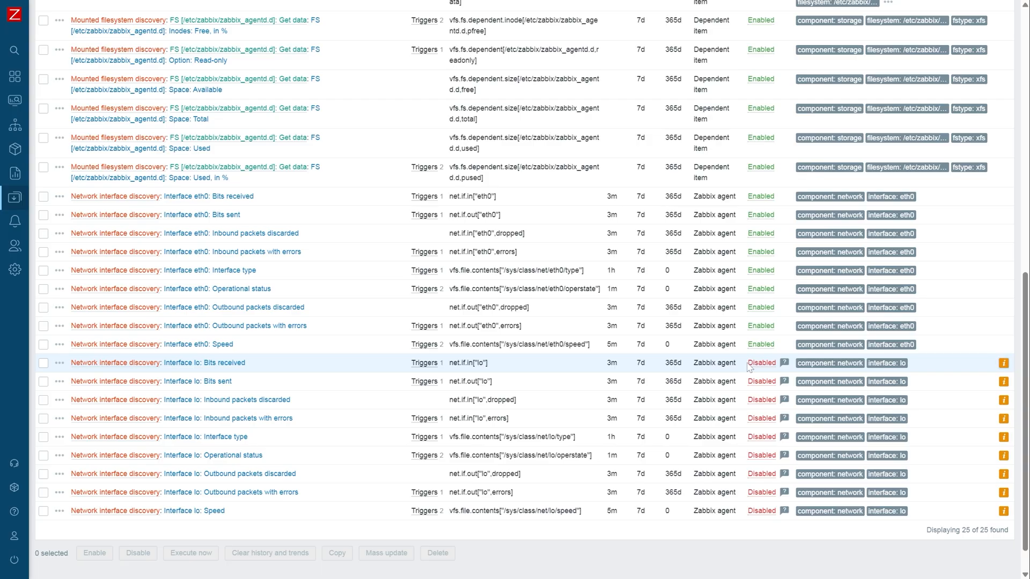
{"action": "left_click", "coordinate": [760, 362]}
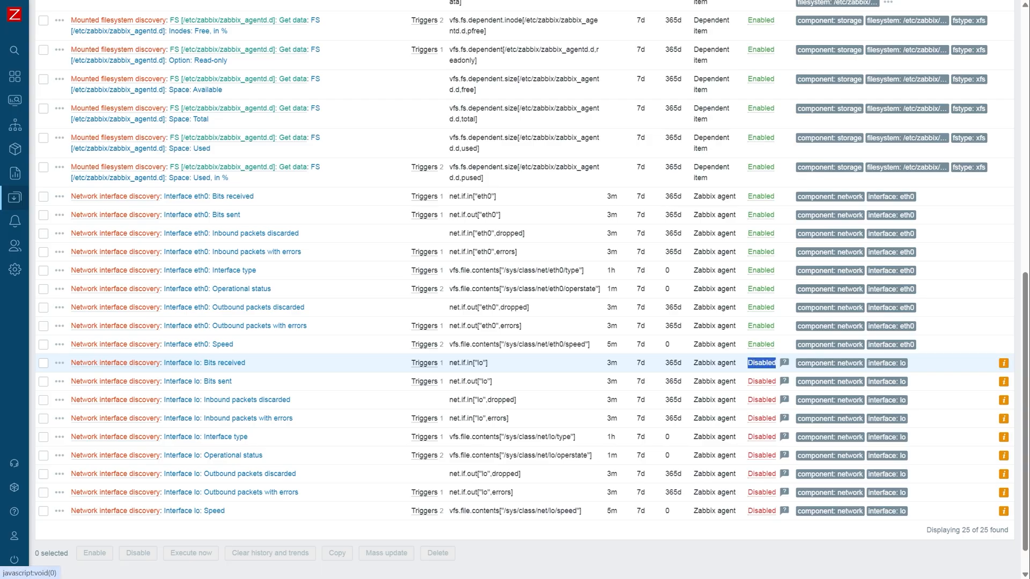
{"action": "mouse_move", "coordinate": [1002, 363]}
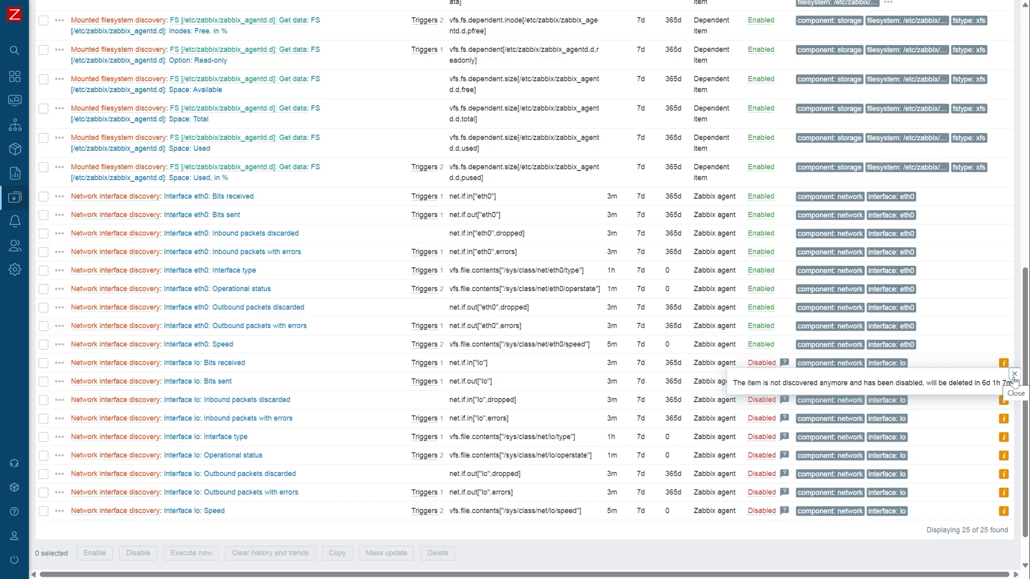
{"action": "left_click", "coordinate": [1014, 375]}
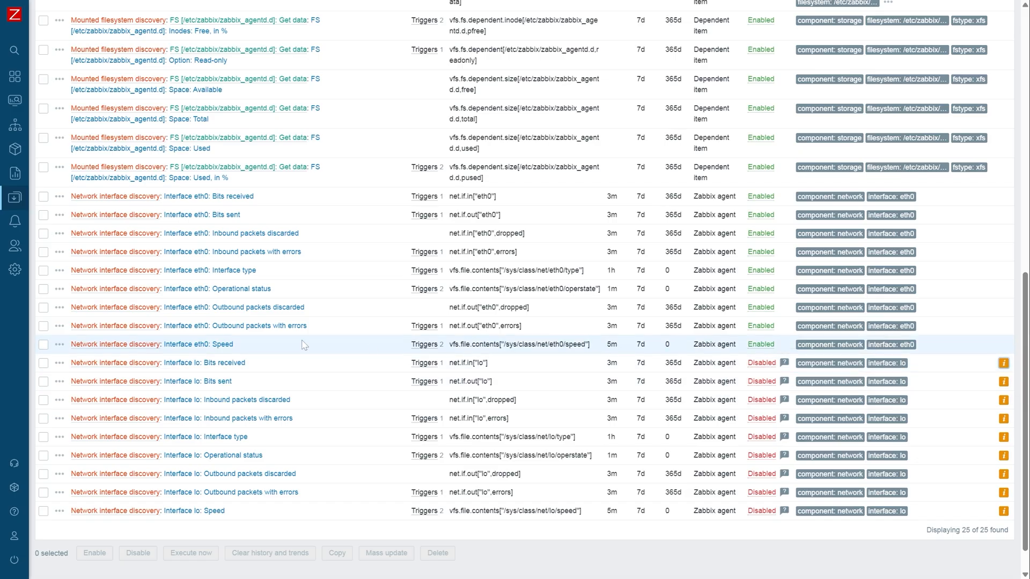
Select the nine lo interface items through Speed, delete them and confirm the deletion.
{"action": "left_click", "coordinate": [44, 399]}
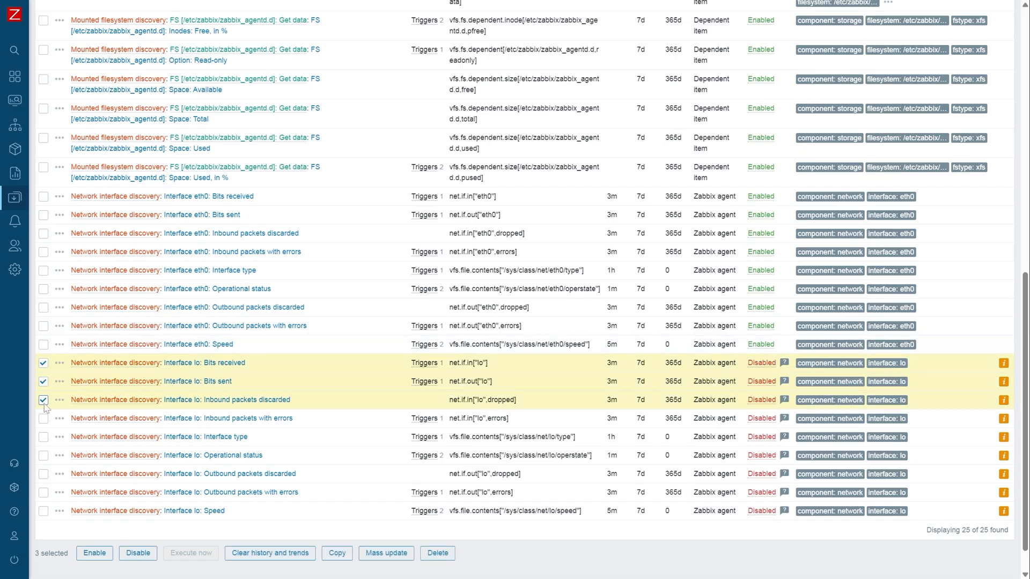
{"action": "left_click", "coordinate": [43, 455]}
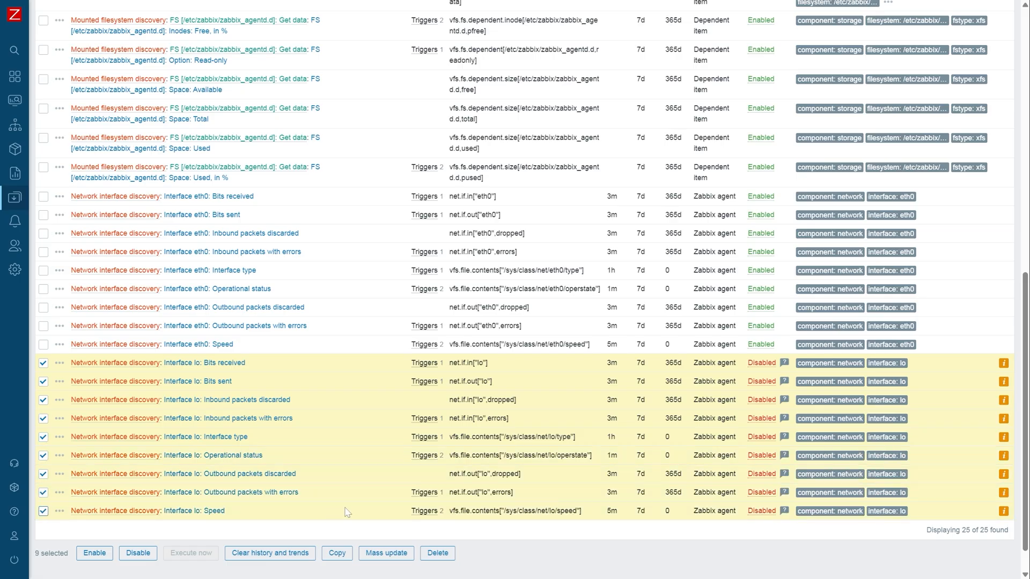
{"action": "left_click", "coordinate": [436, 553]}
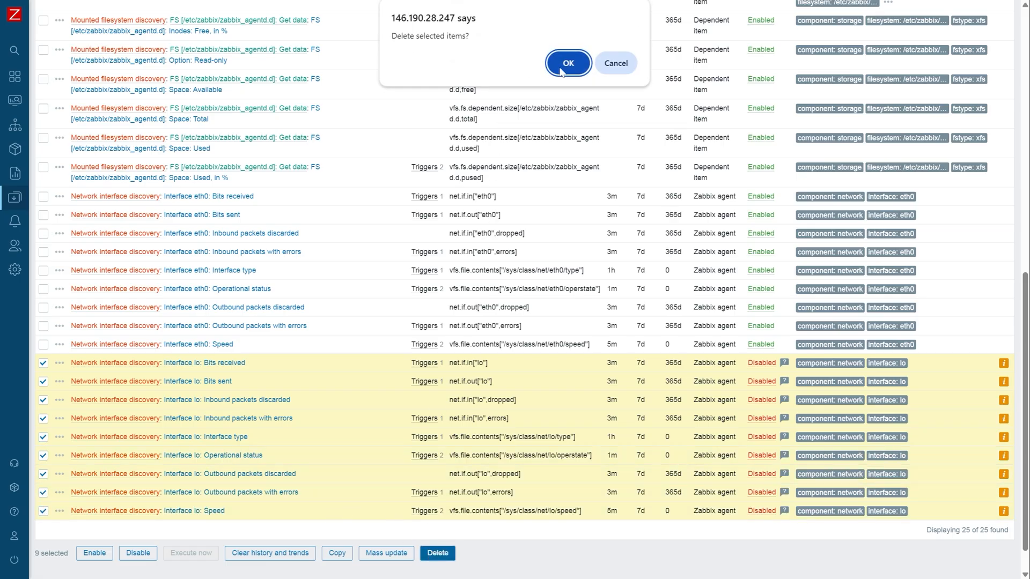
{"action": "left_click", "coordinate": [567, 63]}
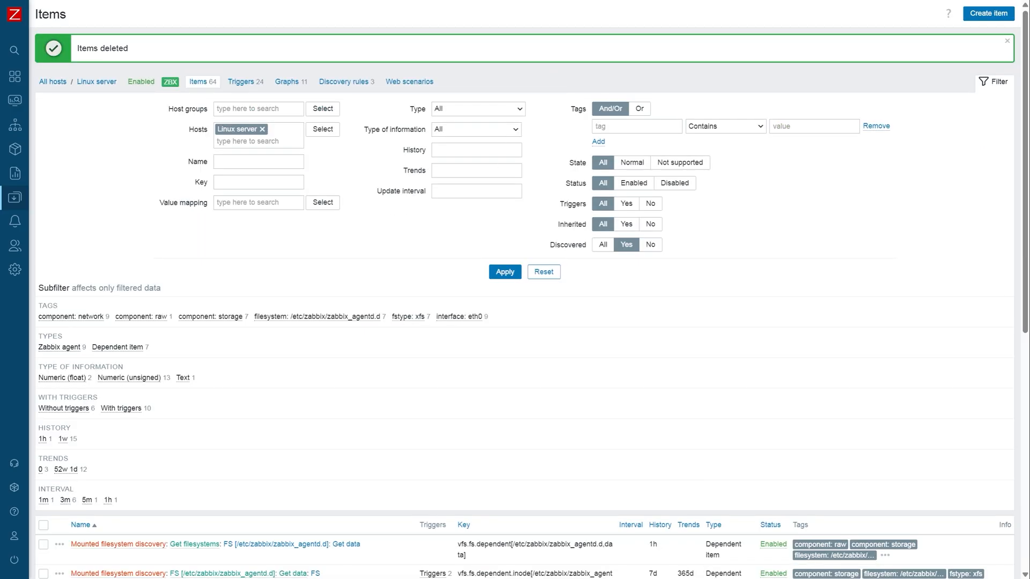
{"action": "mouse_move", "coordinate": [343, 81]}
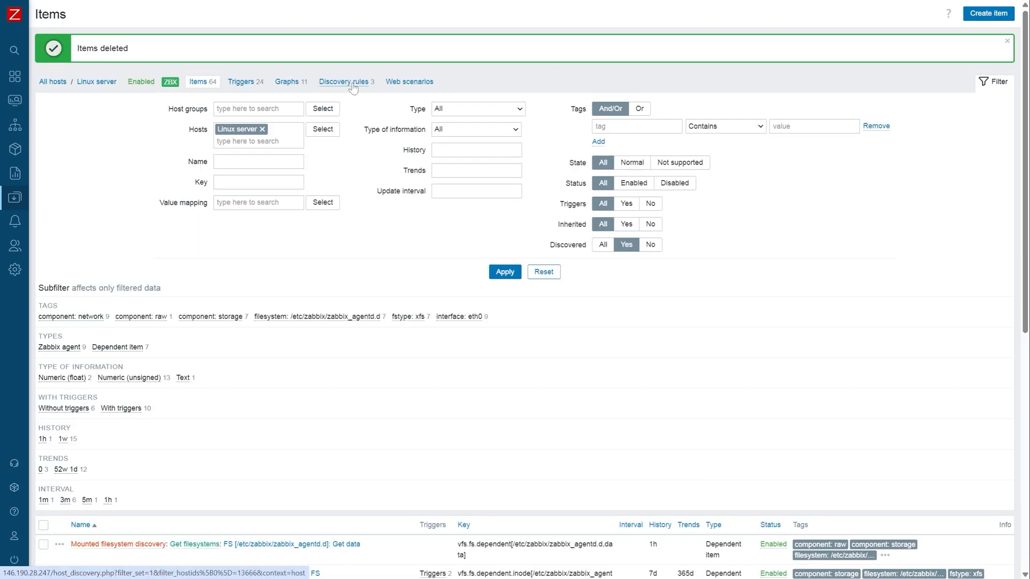
Run Execute now from the Linux server's discovery rules, then return to its items.
{"action": "left_click", "coordinate": [343, 81]}
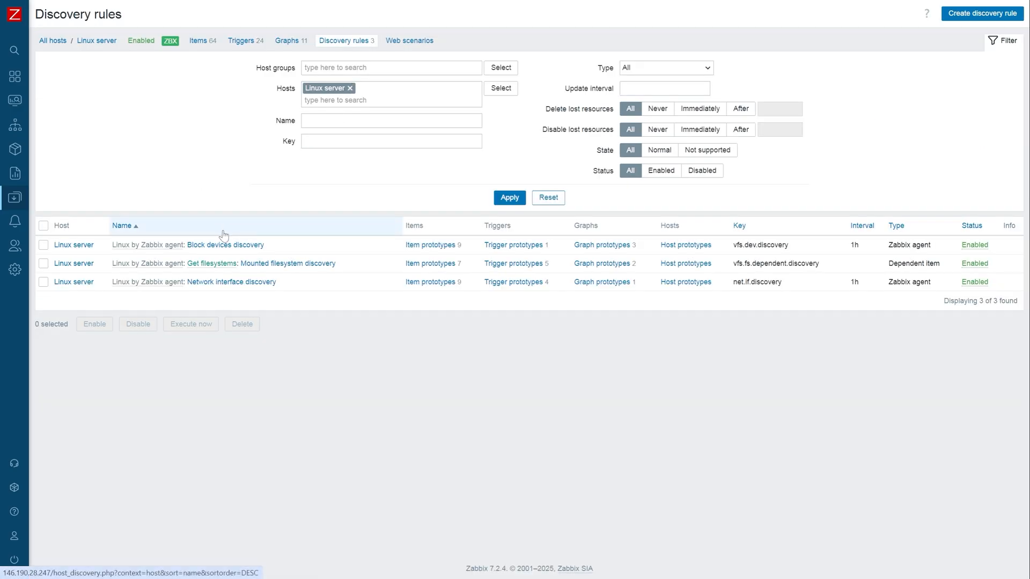
{"action": "mouse_move", "coordinate": [47, 285]}
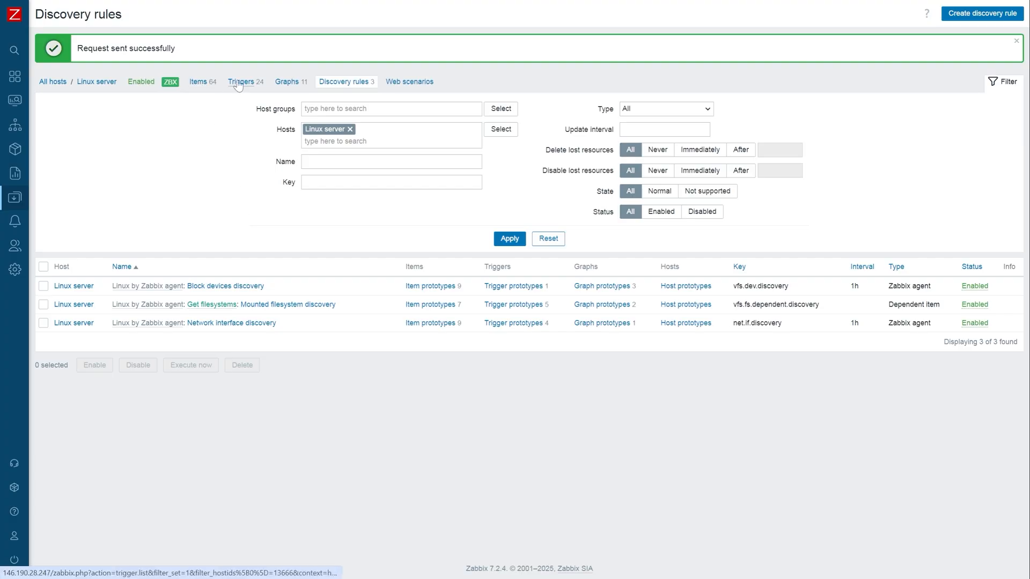
{"action": "left_click", "coordinate": [198, 81]}
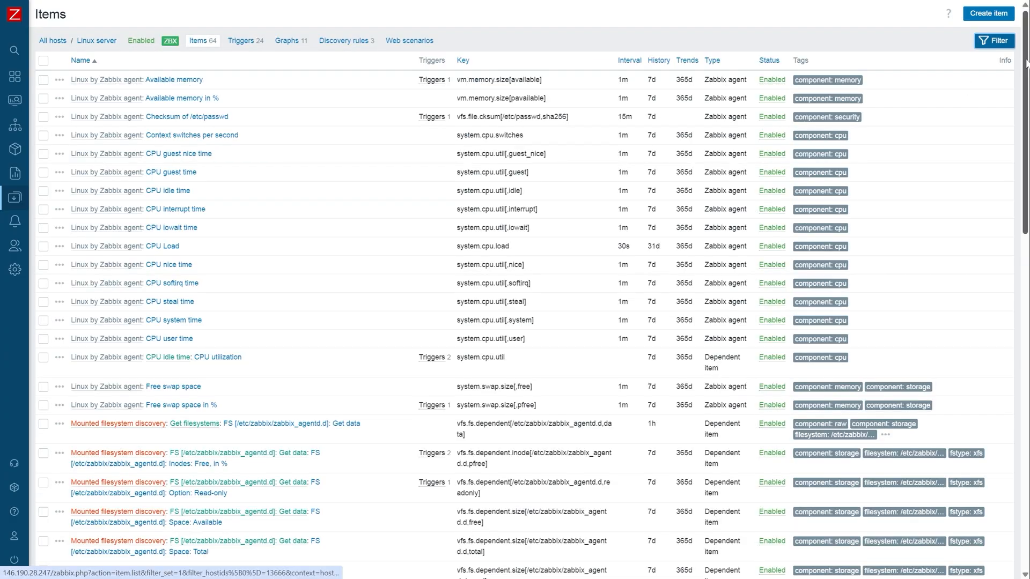
Scroll down the 64-item list to review the remaining eth0 interface items.
{"action": "scroll", "scroll_direction": "down", "scroll_amount": 3}
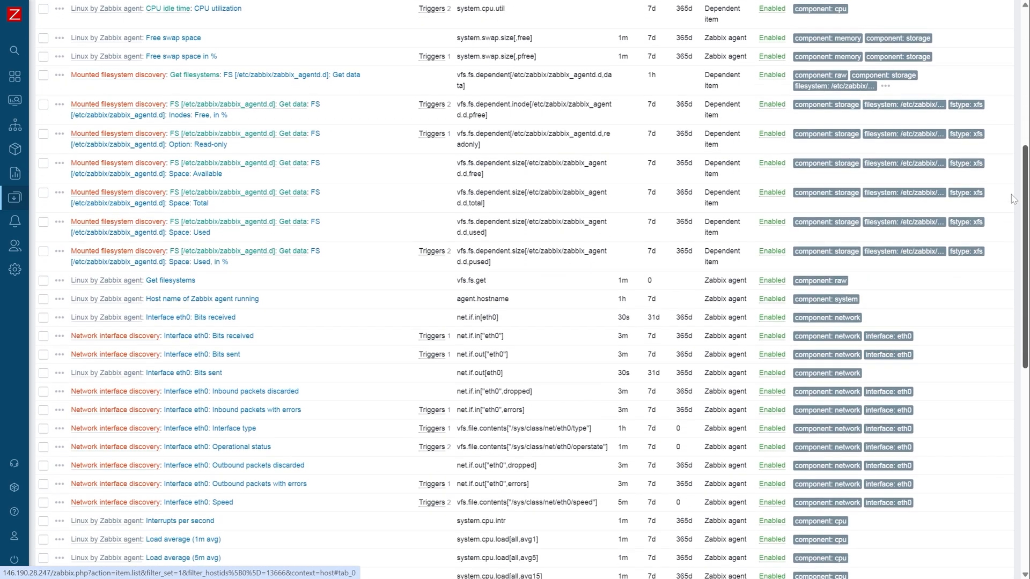
{"action": "scroll", "scroll_direction": "down", "scroll_amount": 3}
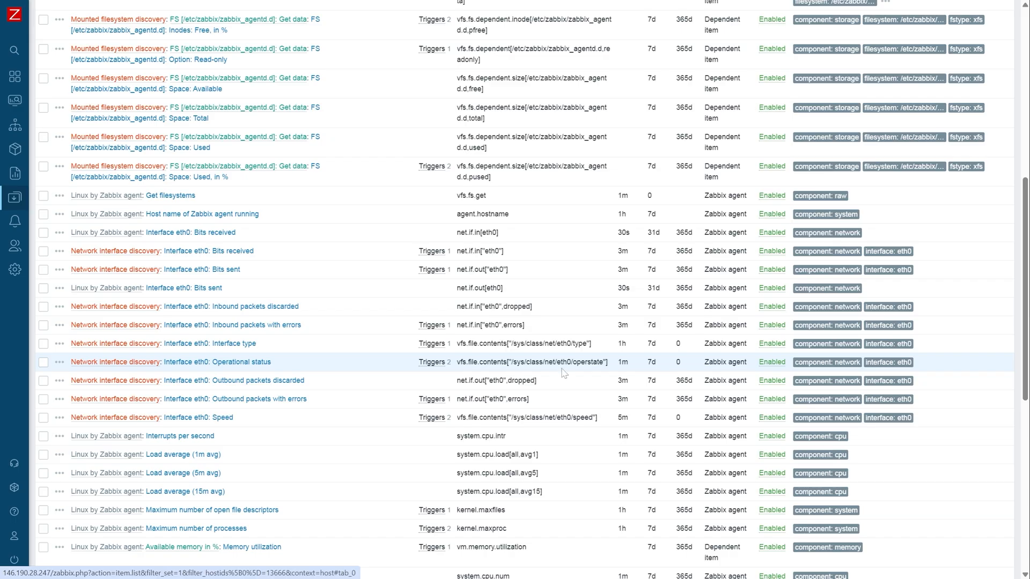
{"action": "mouse_move", "coordinate": [537, 418]}
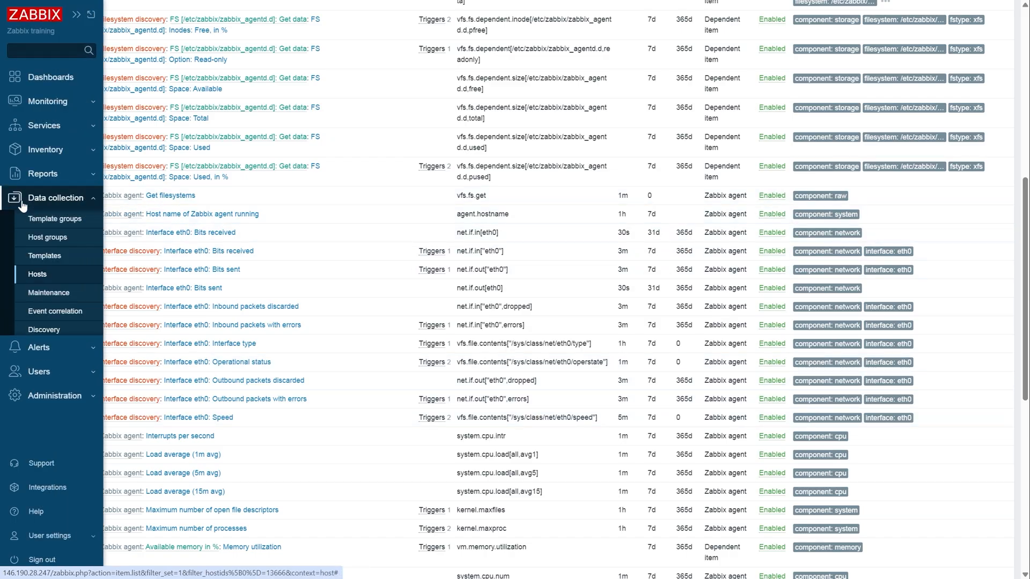
{"action": "mouse_move", "coordinate": [38, 274]}
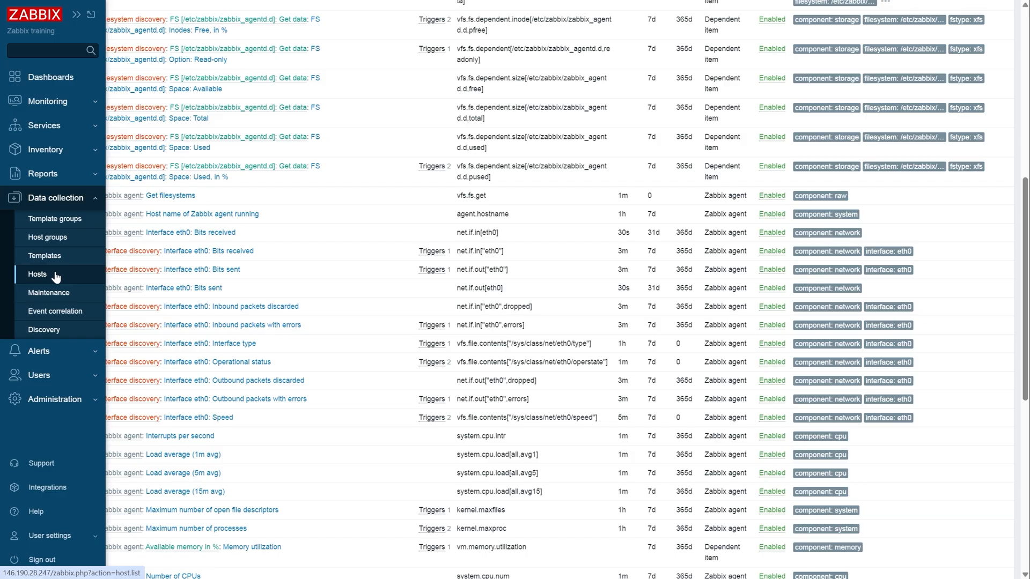
Filter the hosts list by name 'container' to show the Podman container hosts.
{"action": "left_click", "coordinate": [38, 275]}
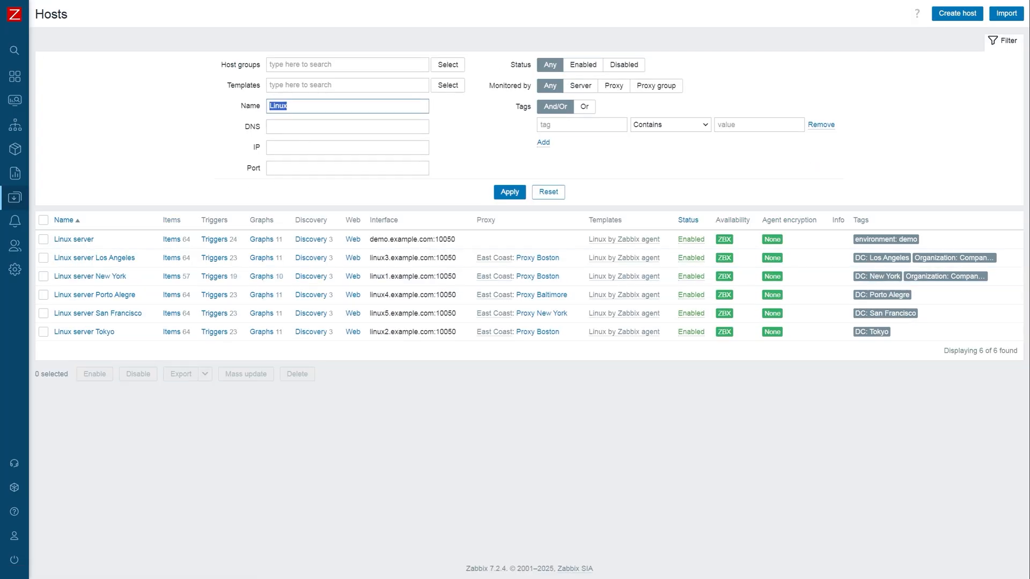
{"action": "type", "text": "container"}
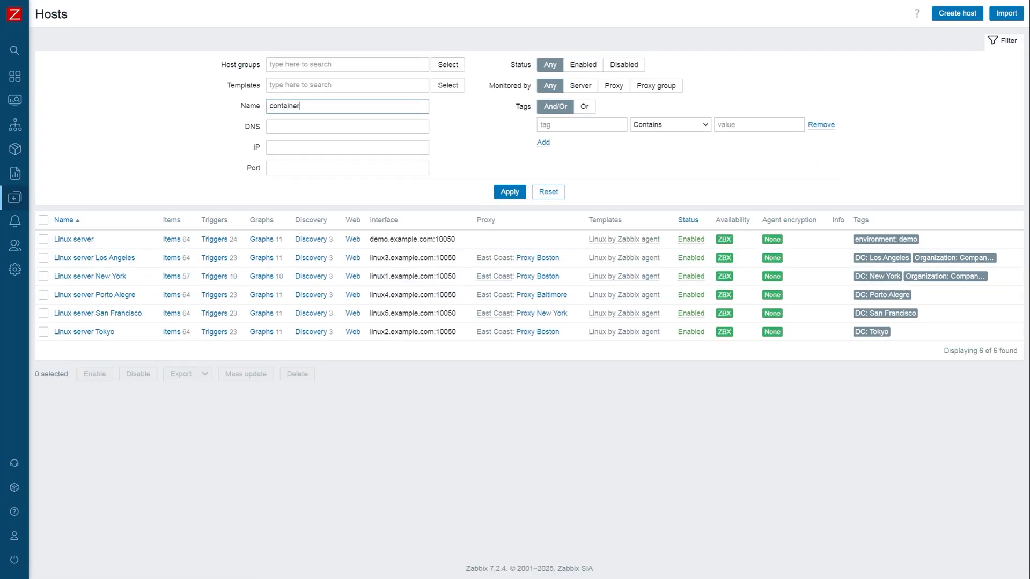
{"action": "left_click", "coordinate": [509, 192]}
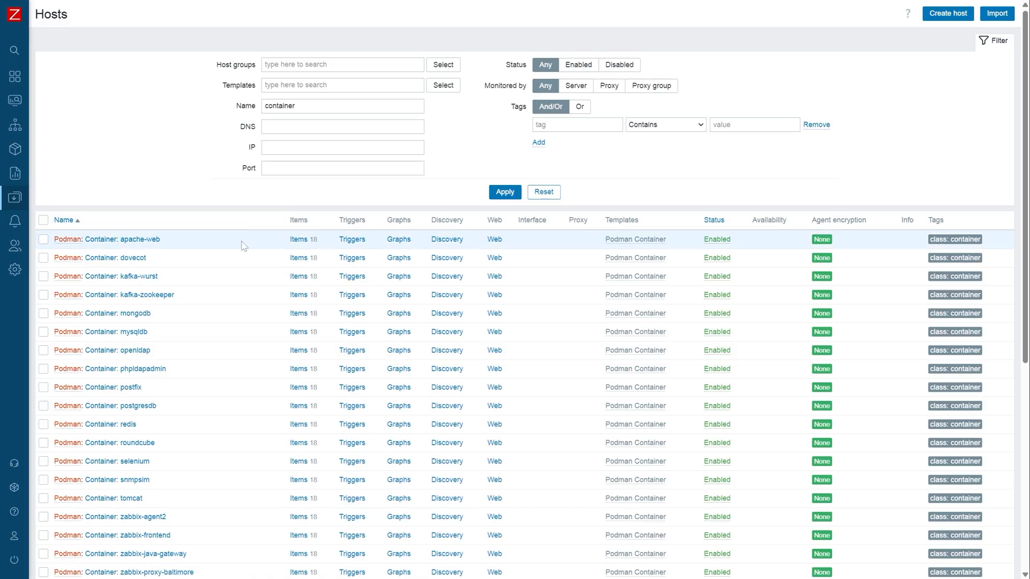
{"action": "mouse_move", "coordinate": [214, 281]}
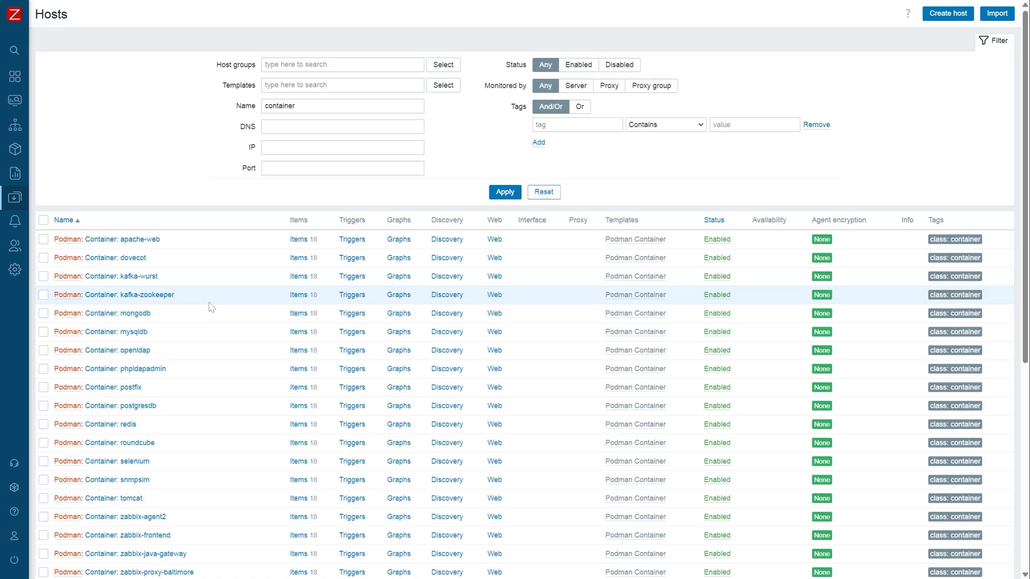
{"action": "mouse_move", "coordinate": [216, 276]}
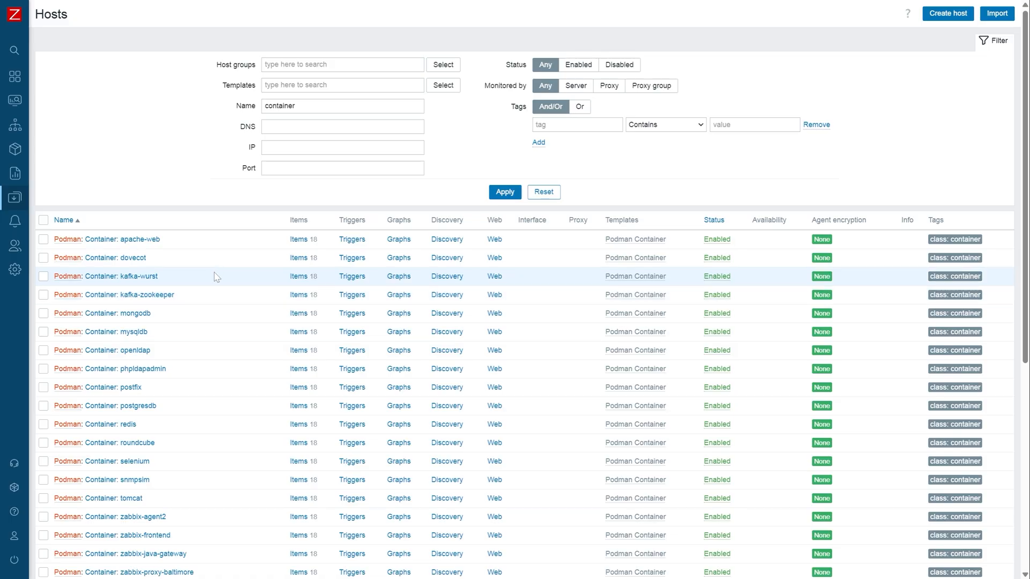
{"action": "mouse_move", "coordinate": [231, 239]}
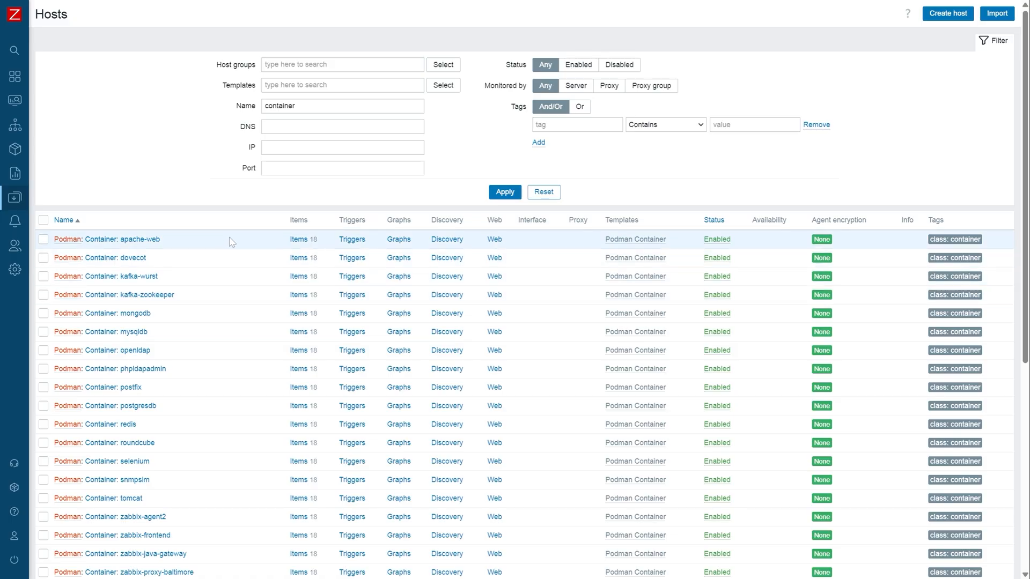
{"action": "mouse_move", "coordinate": [204, 350]}
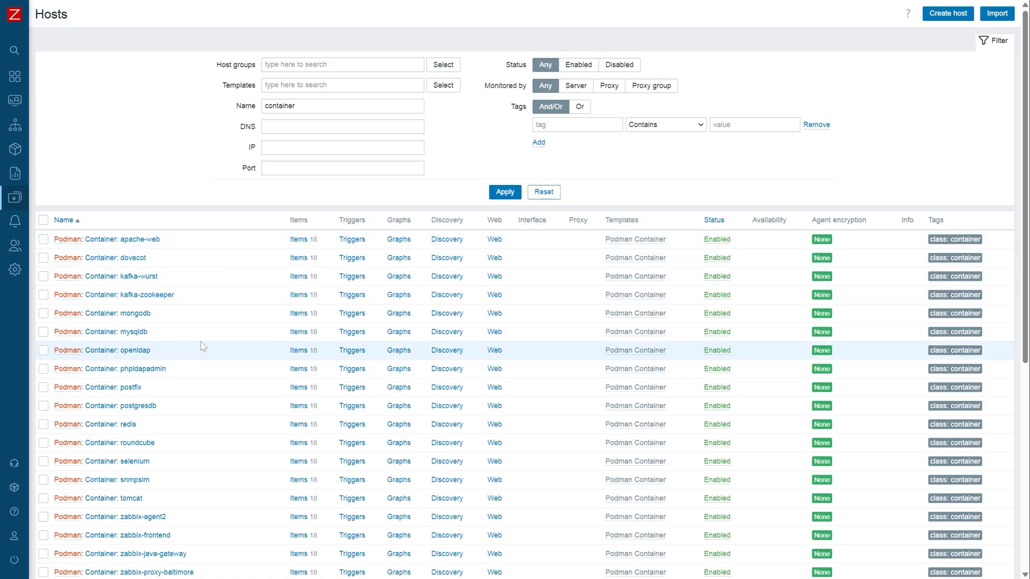
{"action": "mouse_move", "coordinate": [178, 358]}
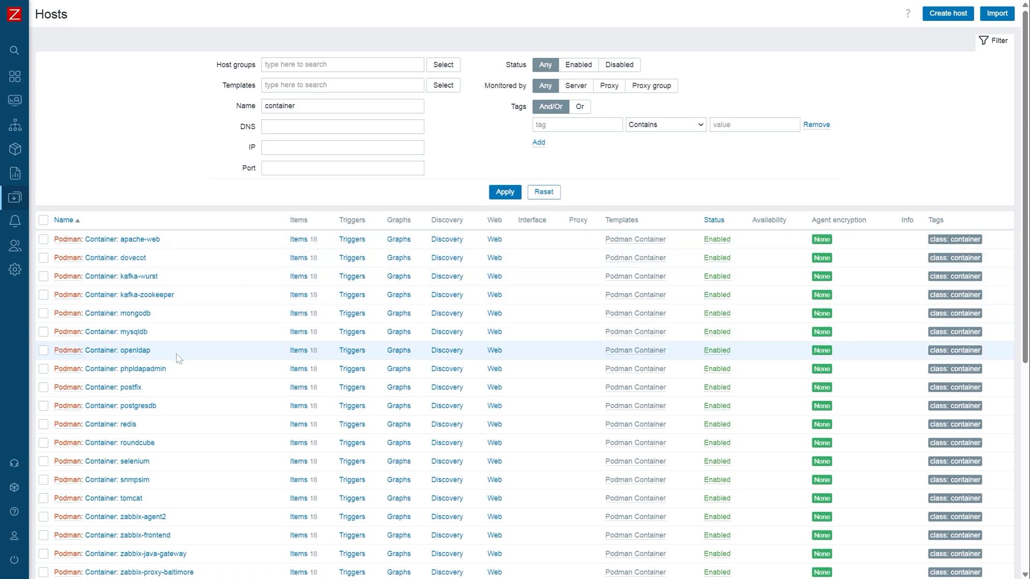
{"action": "mouse_move", "coordinate": [109, 248]}
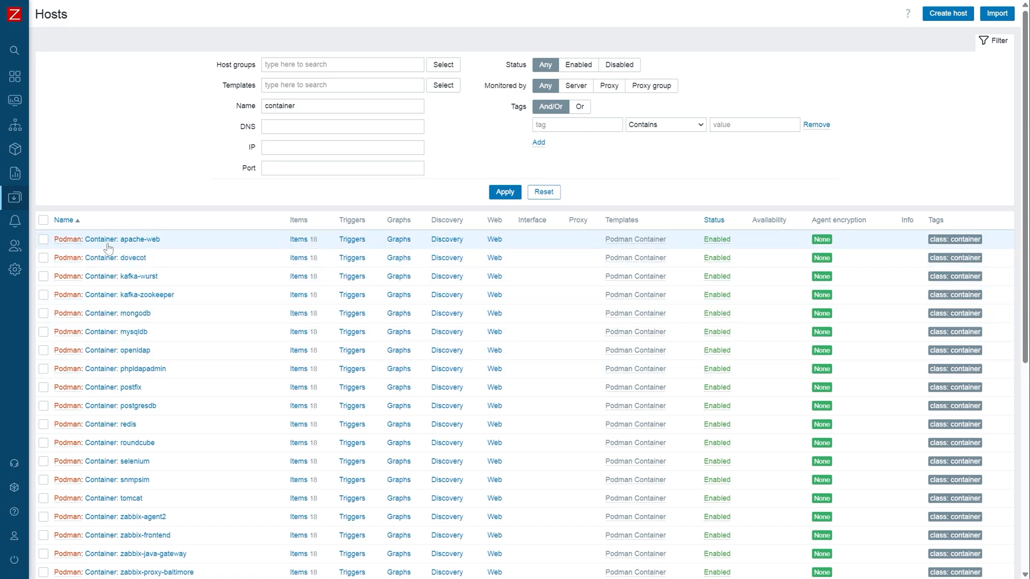
{"action": "left_click", "coordinate": [106, 239]}
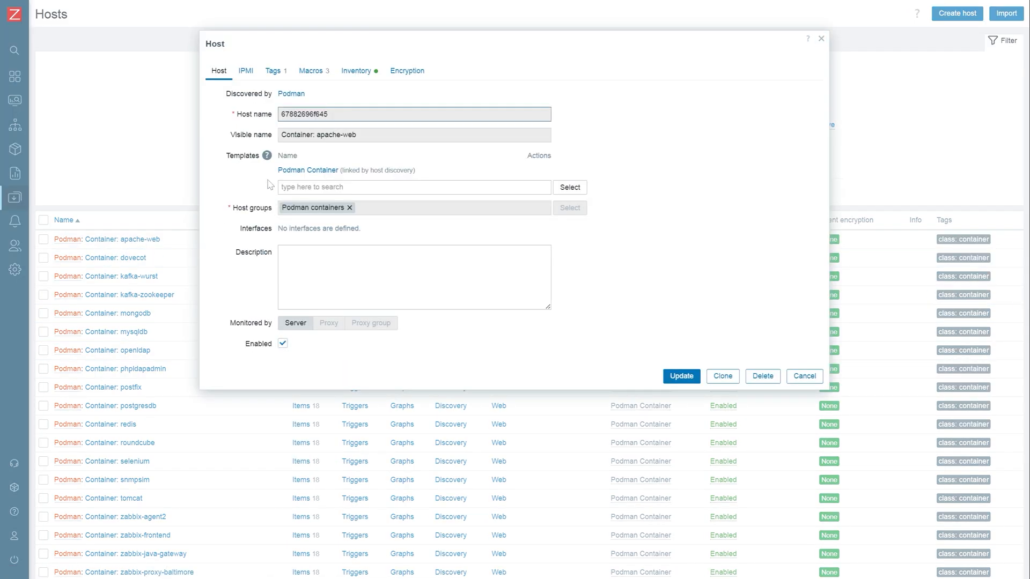
{"action": "mouse_move", "coordinate": [263, 112]}
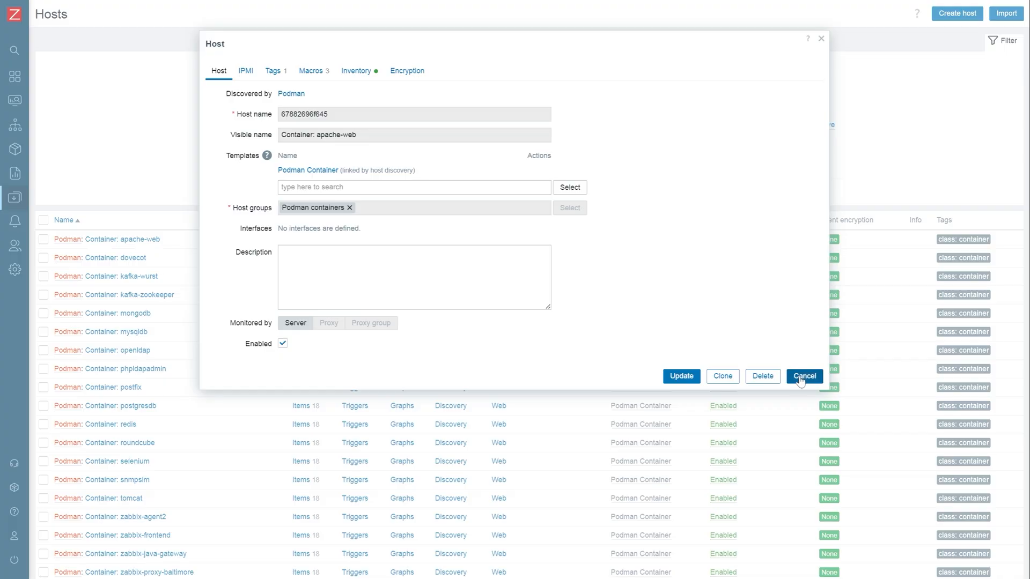
{"action": "left_click", "coordinate": [803, 375]}
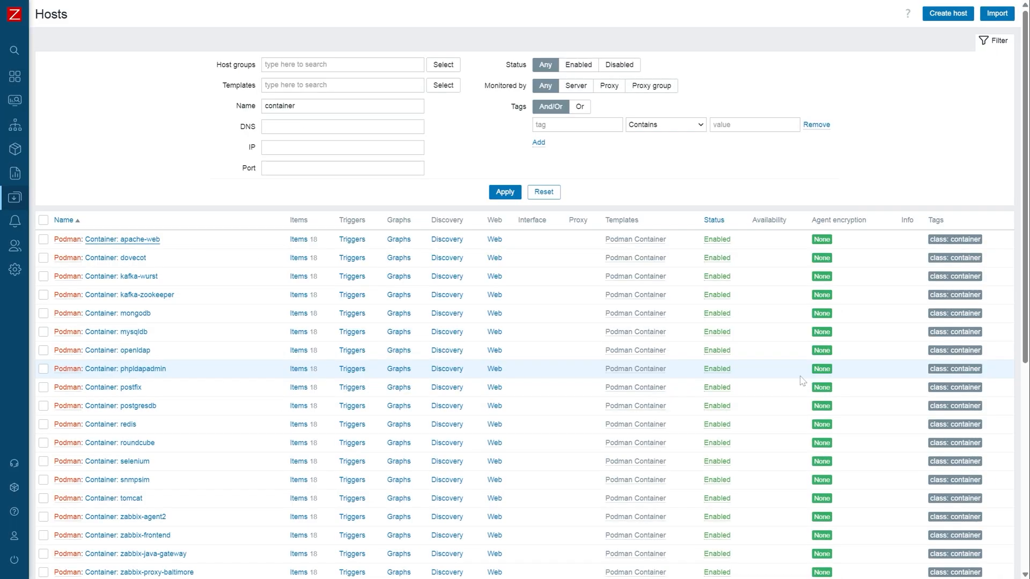
{"action": "mouse_move", "coordinate": [232, 237]}
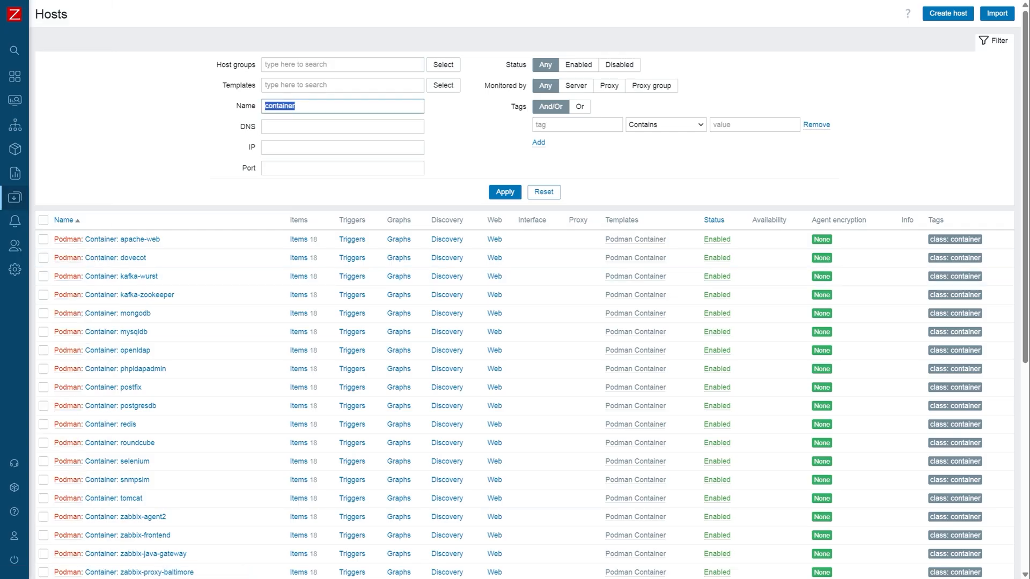
From the Linux-filtered hosts, reach the Network interface discovery rule settings for Linux server.
{"action": "left_click", "coordinate": [504, 192]}
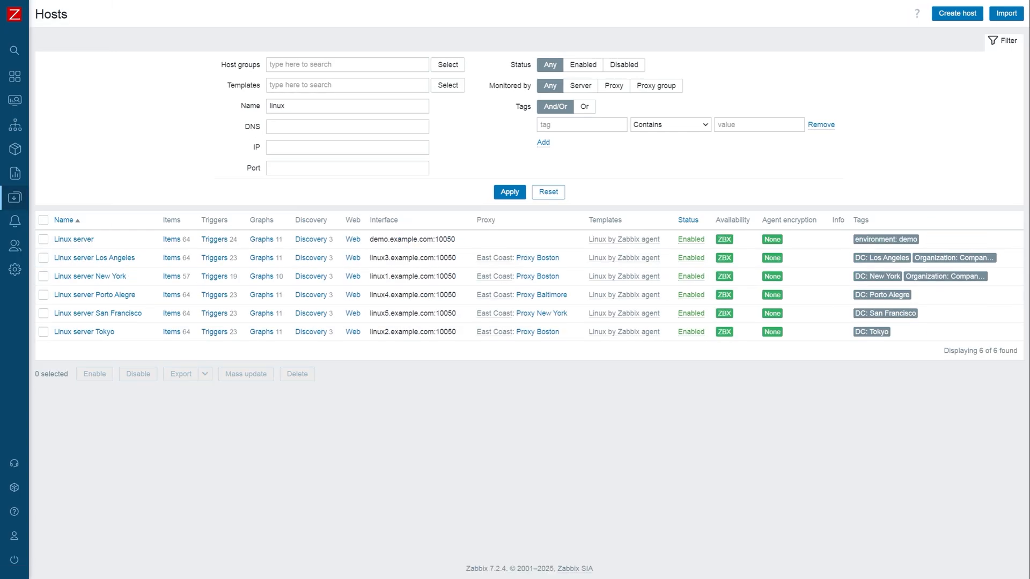
{"action": "left_click", "coordinate": [310, 239]}
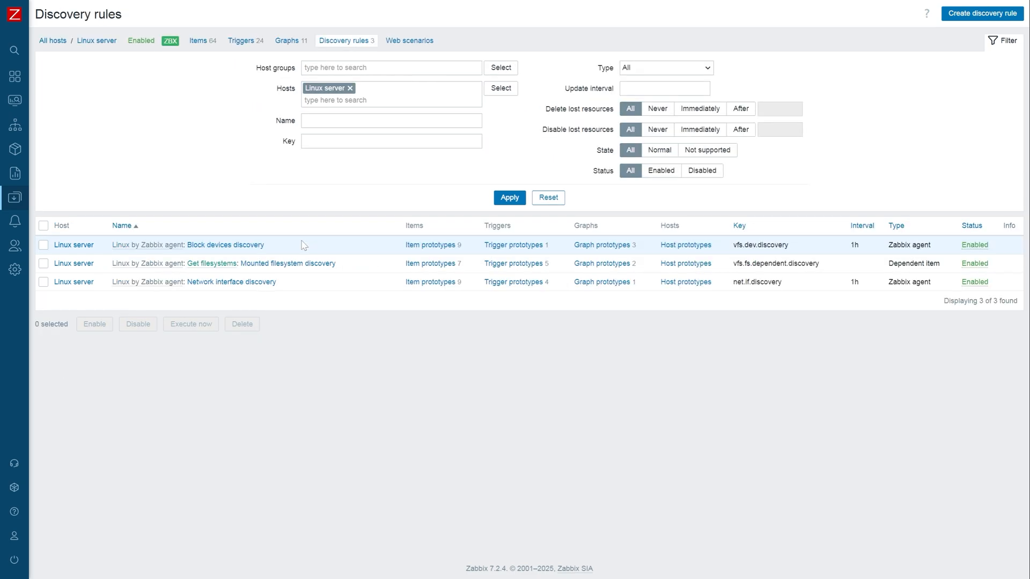
{"action": "left_click", "coordinate": [231, 281]}
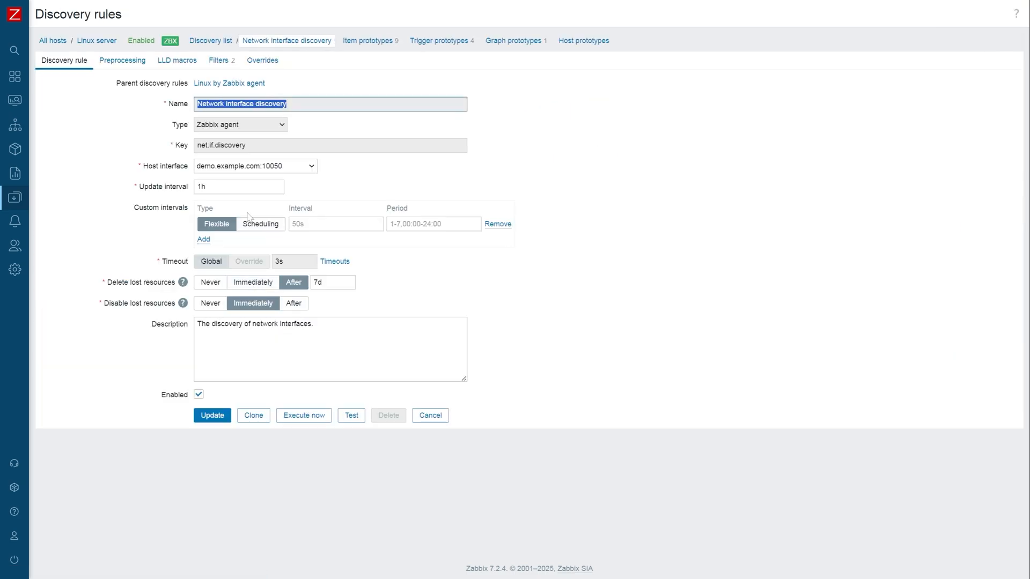
{"action": "mouse_move", "coordinate": [337, 167]}
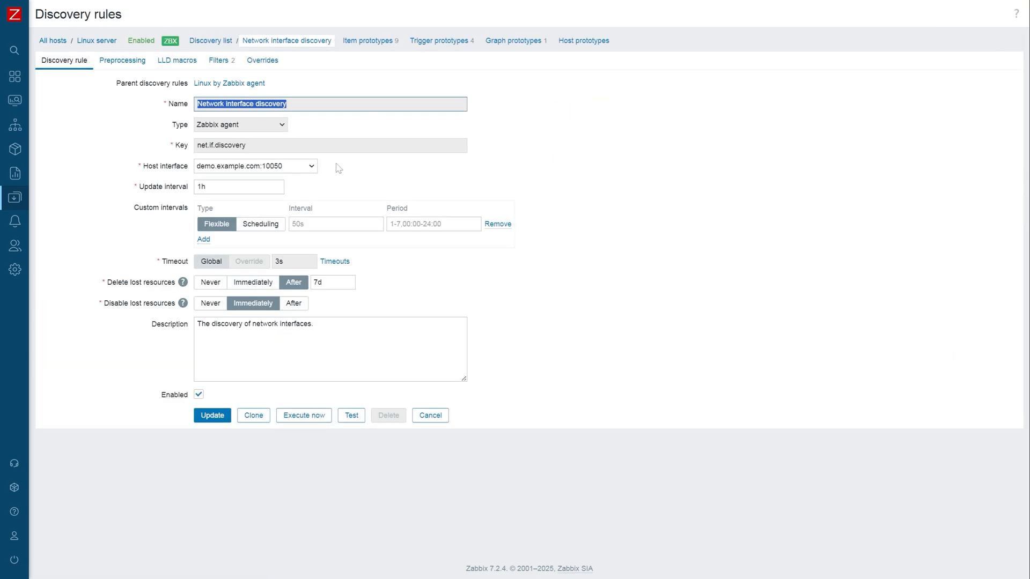
{"action": "mouse_move", "coordinate": [353, 79]}
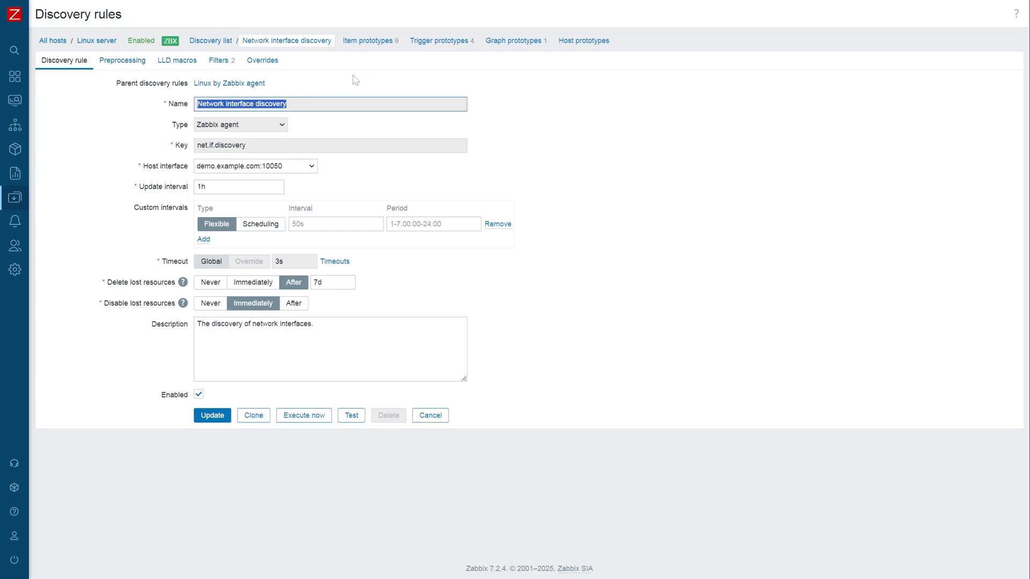
{"action": "mouse_move", "coordinate": [339, 170]}
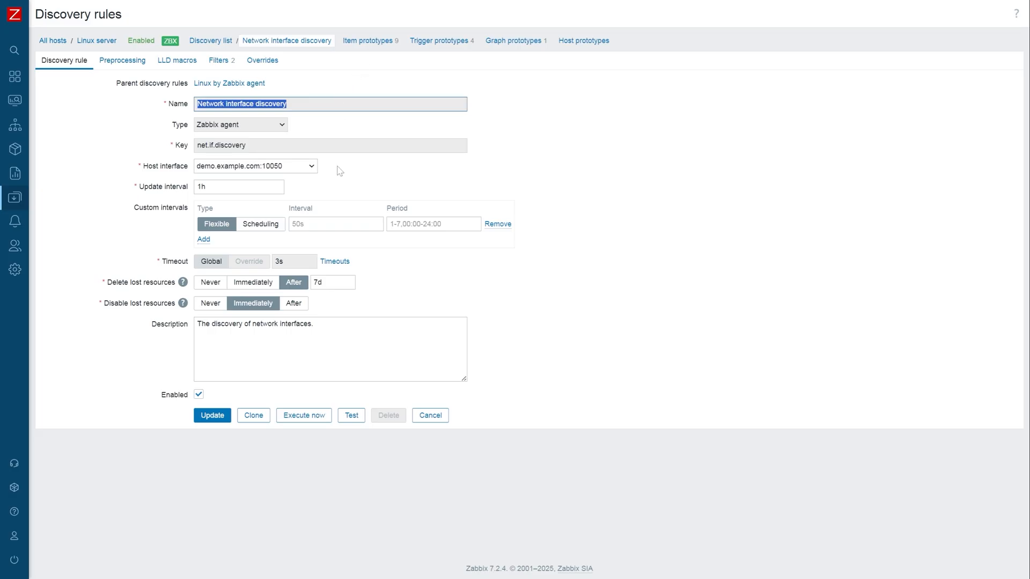
{"action": "left_click", "coordinate": [339, 184]}
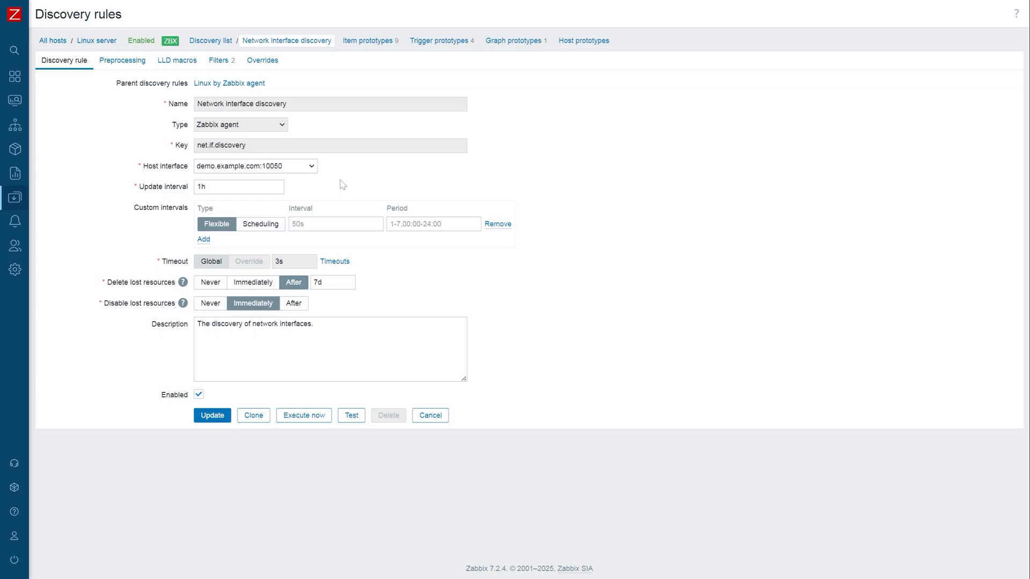
{"action": "double_click", "coordinate": [231, 145]}
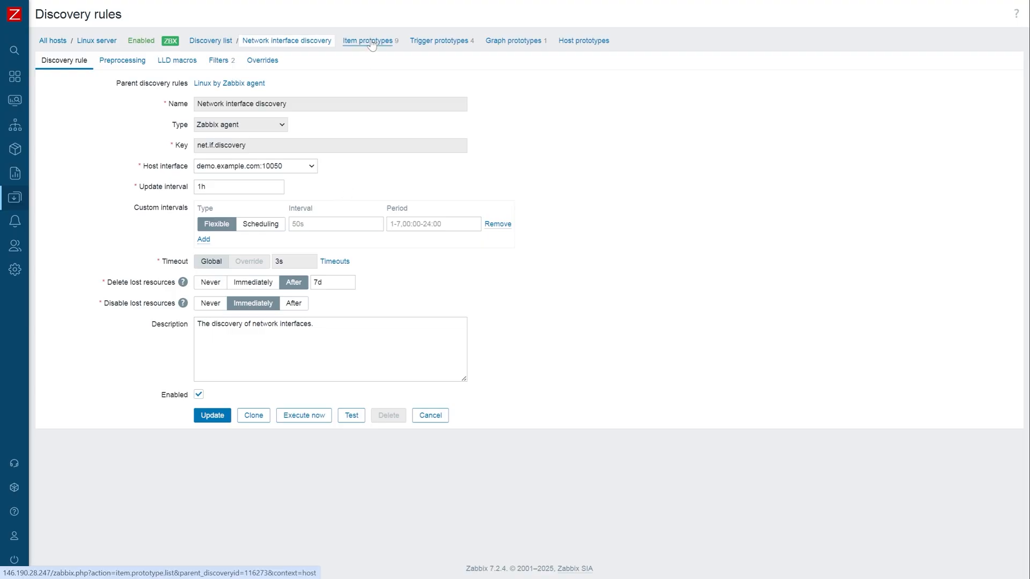
View the 'Interface {#IFNAME}: Bits received' prototype and its tags, selecting the {#IFNAME} tag value.
{"action": "left_click", "coordinate": [367, 40]}
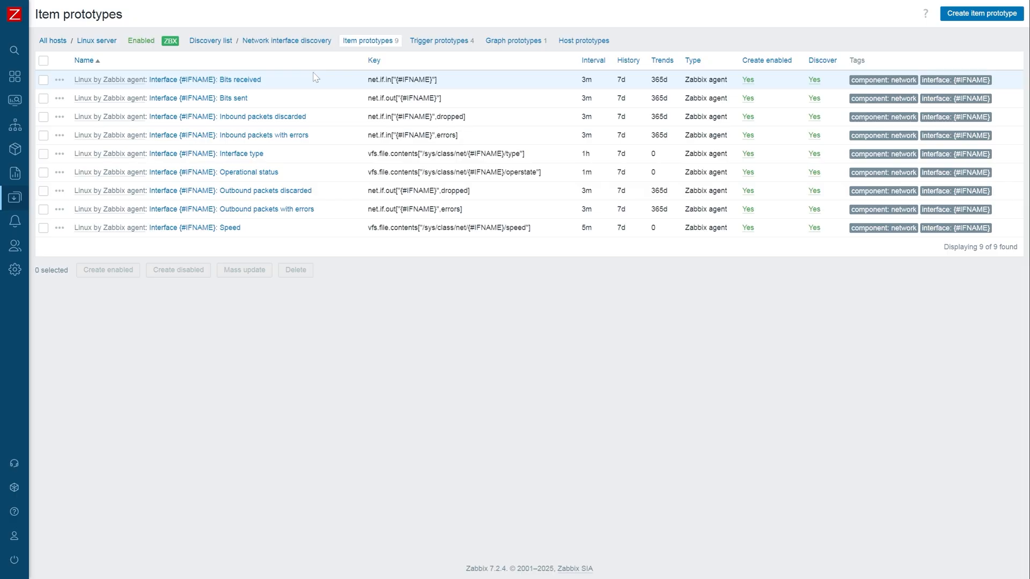
{"action": "mouse_move", "coordinate": [253, 89]}
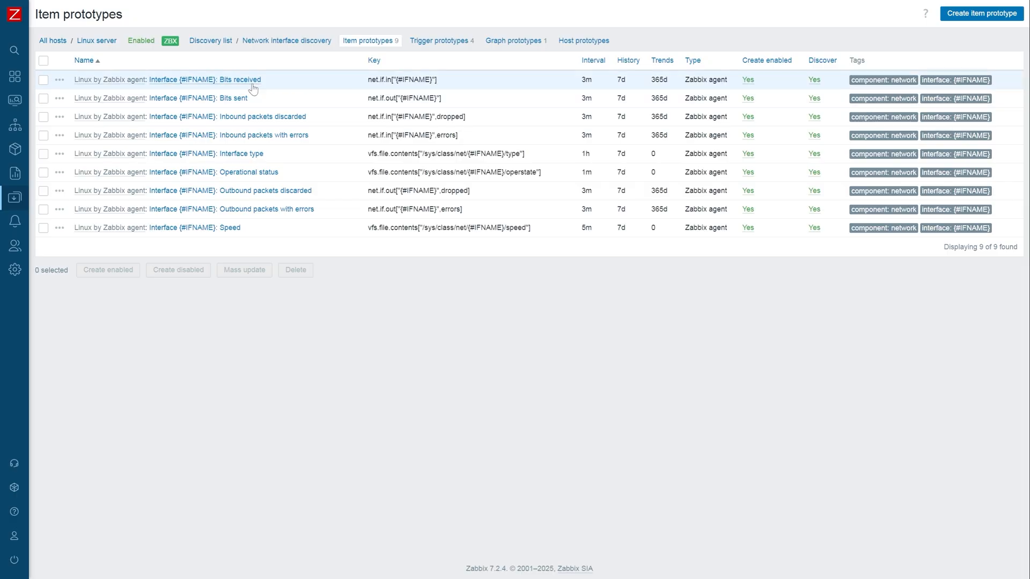
{"action": "left_click", "coordinate": [205, 79]}
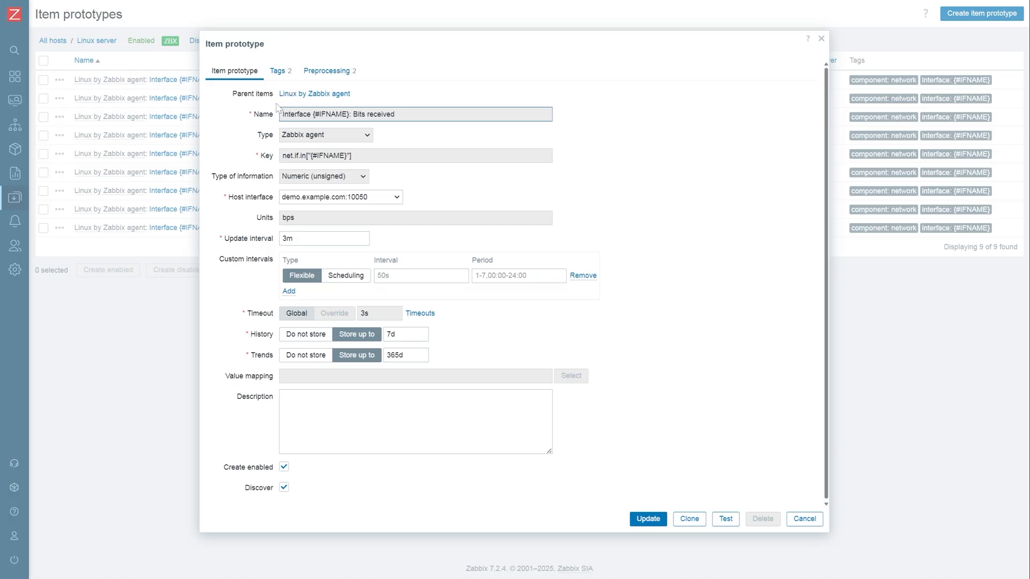
{"action": "mouse_move", "coordinate": [200, 172]}
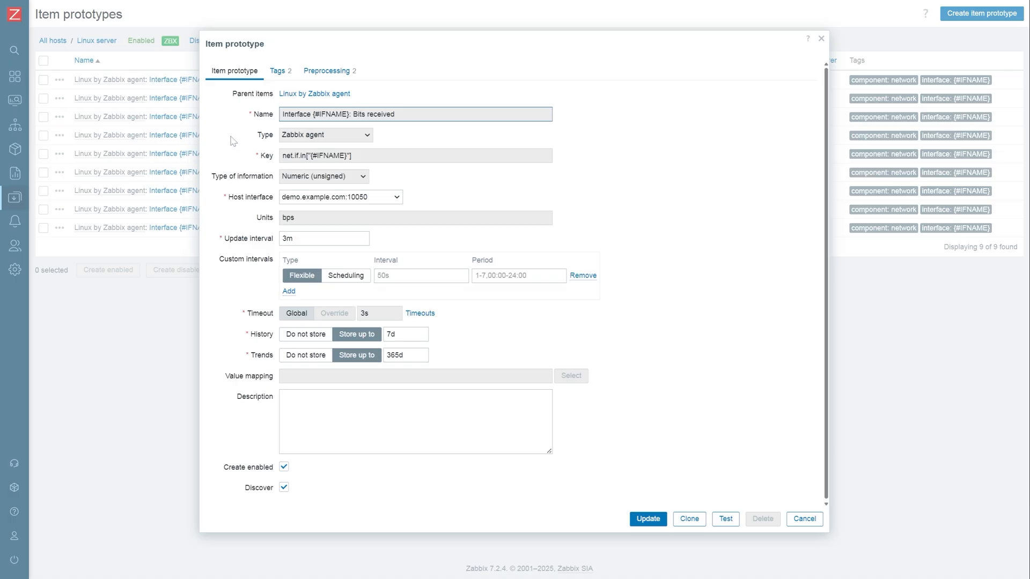
{"action": "left_click", "coordinate": [277, 71]}
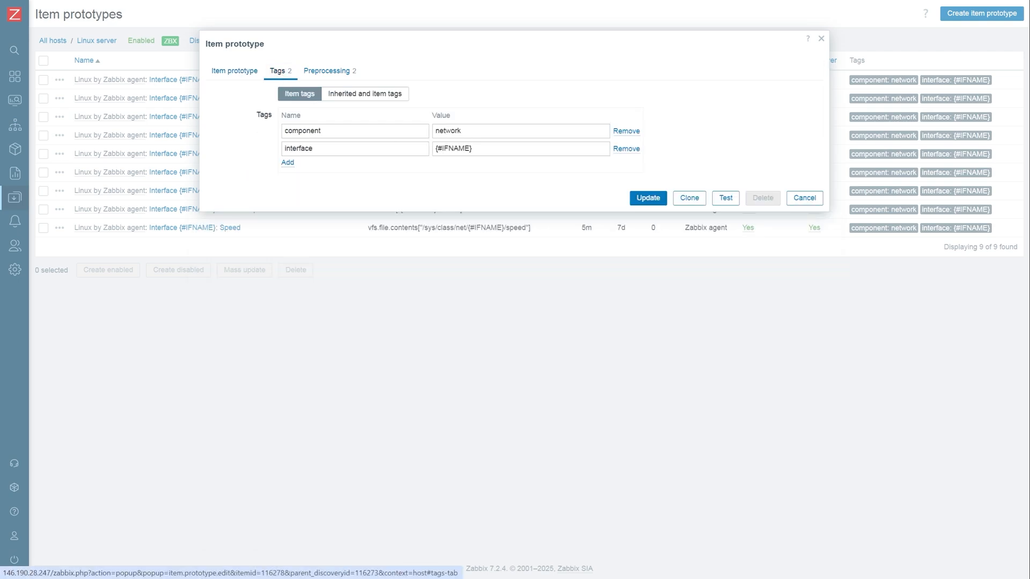
{"action": "triple_click", "coordinate": [520, 148]}
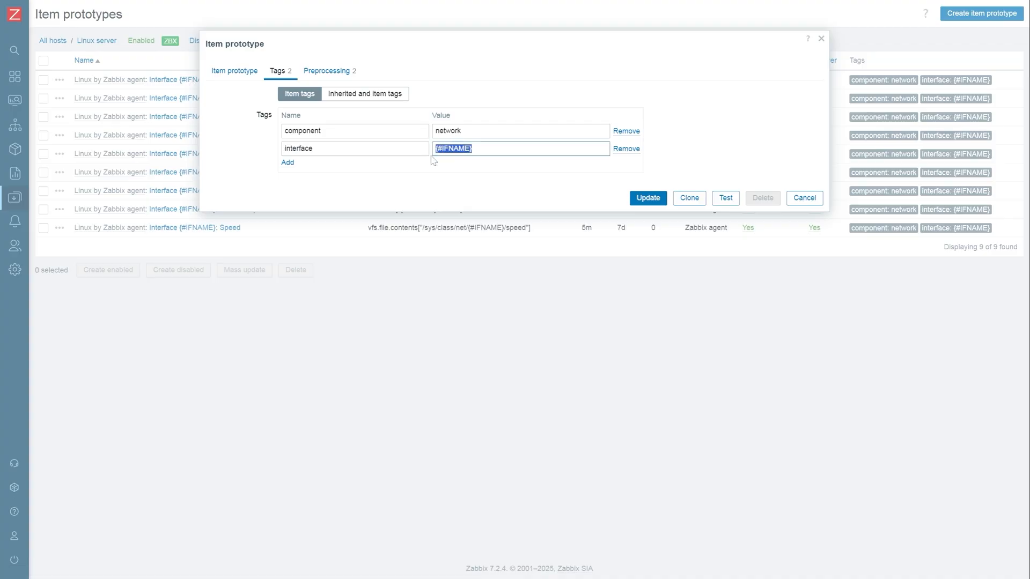
{"action": "left_click", "coordinate": [234, 71]}
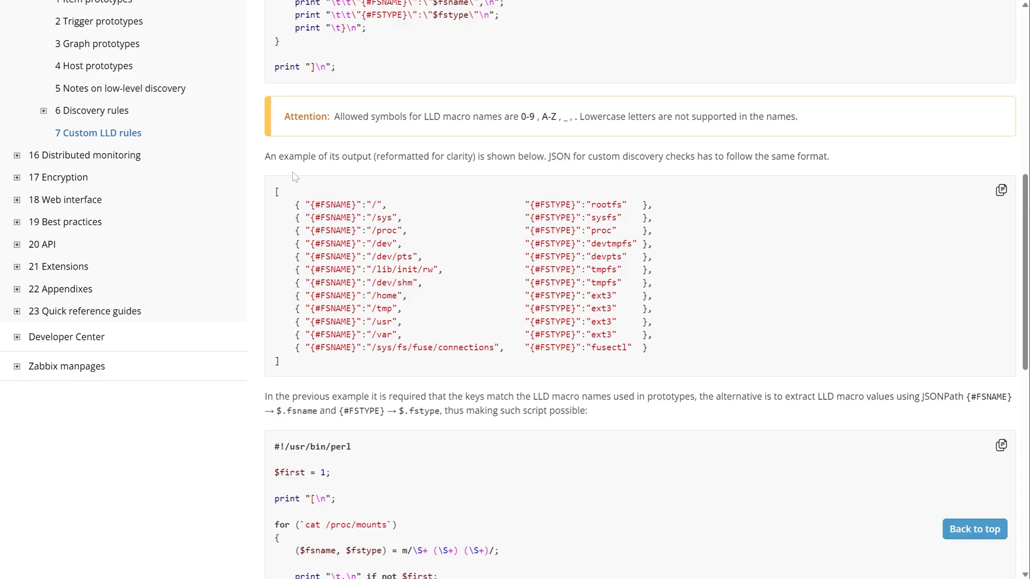
{"action": "mouse_move", "coordinate": [368, 200]}
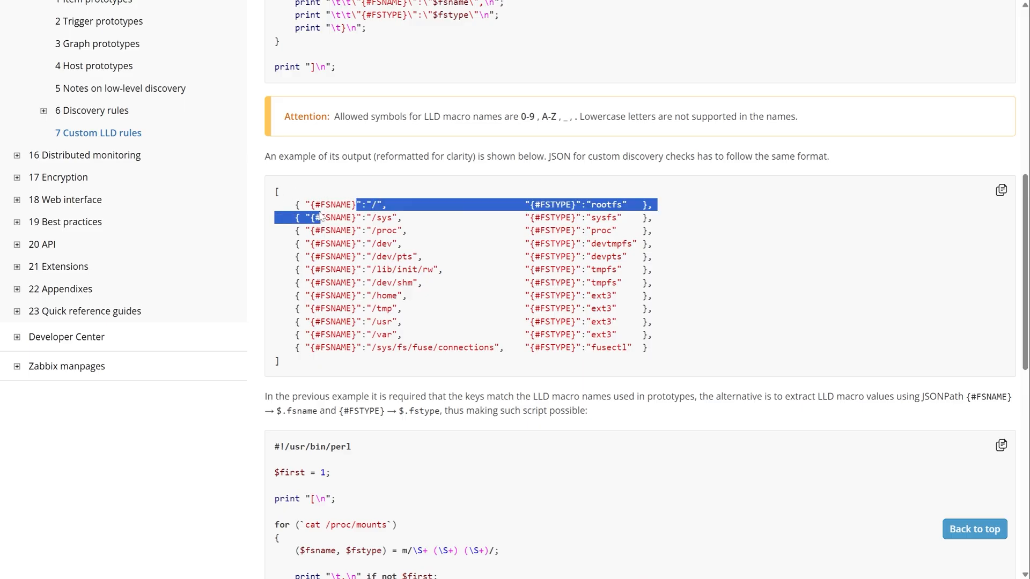
Highlight the {#FSNAME} macro in the Custom LLD rules example JSON output.
{"action": "double_click", "coordinate": [334, 204]}
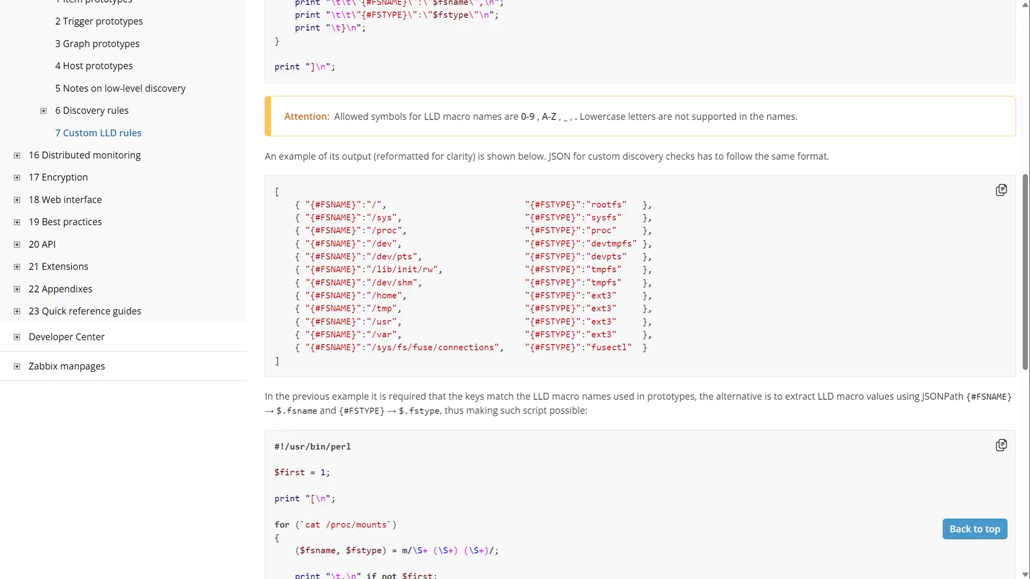
{"action": "mouse_move", "coordinate": [407, 217]}
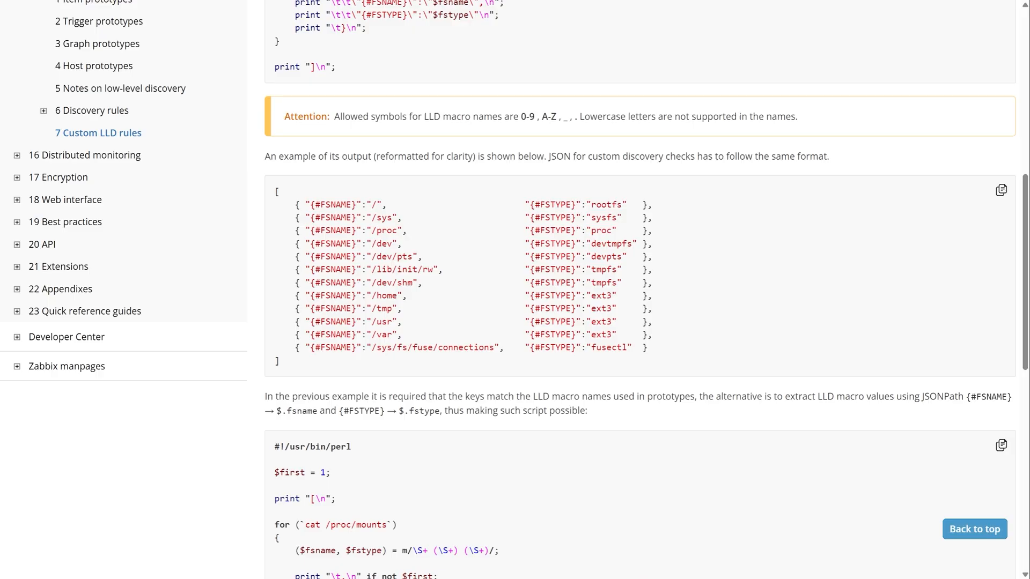
{"action": "mouse_move", "coordinate": [412, 217]}
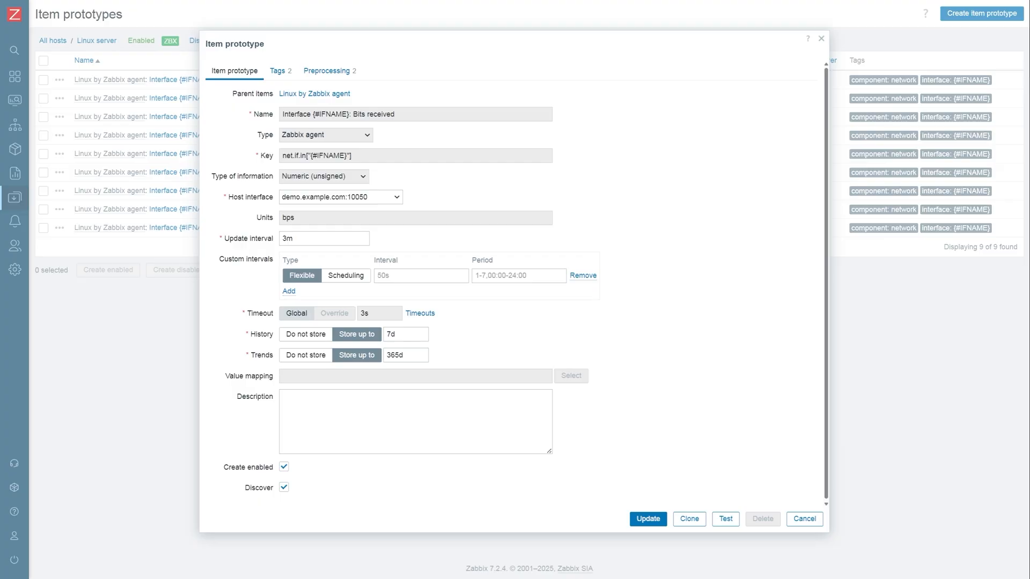
{"action": "mouse_move", "coordinate": [385, 183]}
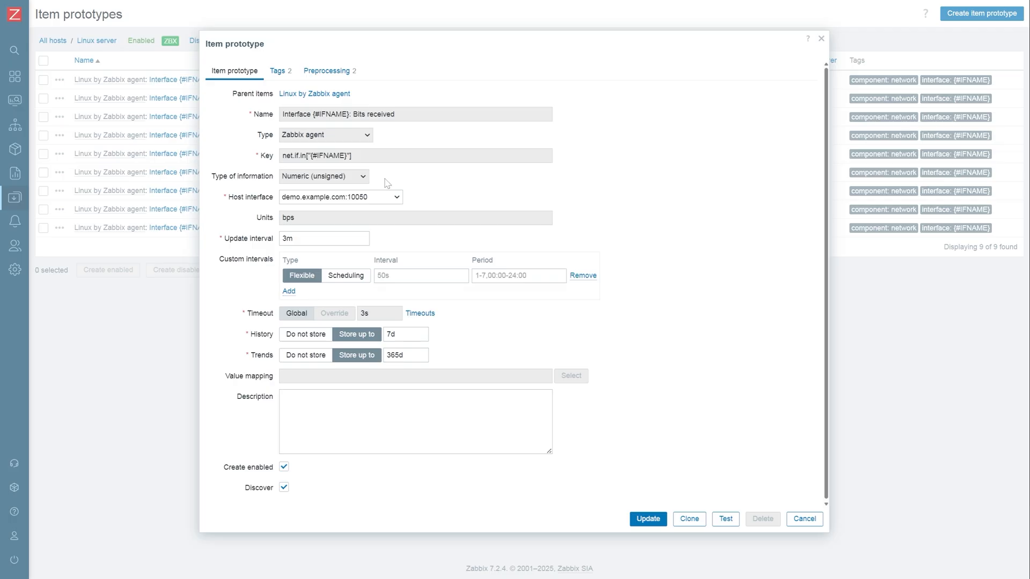
{"action": "mouse_move", "coordinate": [314, 176]}
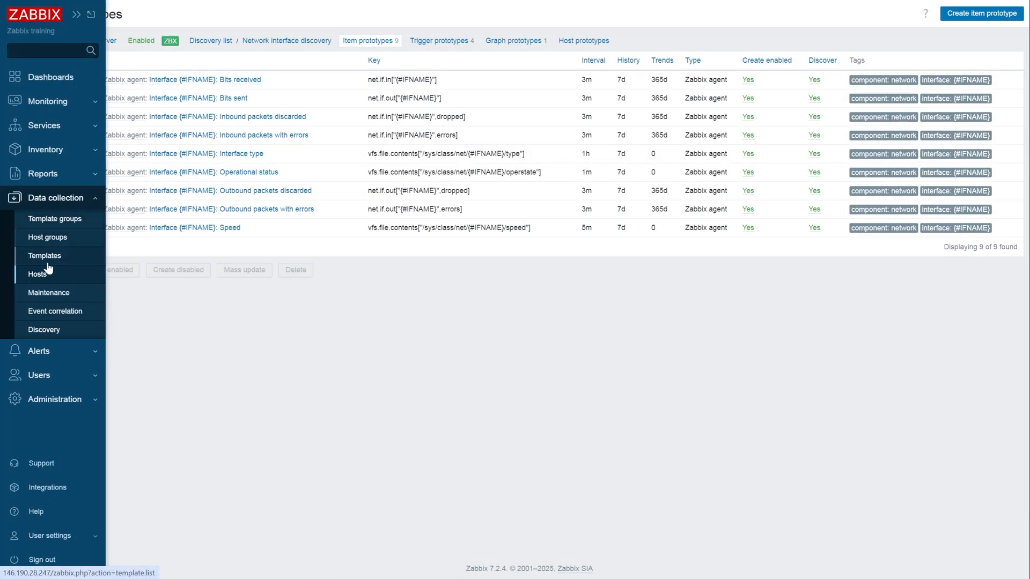
Show Linux server's items scrolled to the eth0 Network interface discovery items.
{"action": "left_click", "coordinate": [38, 273]}
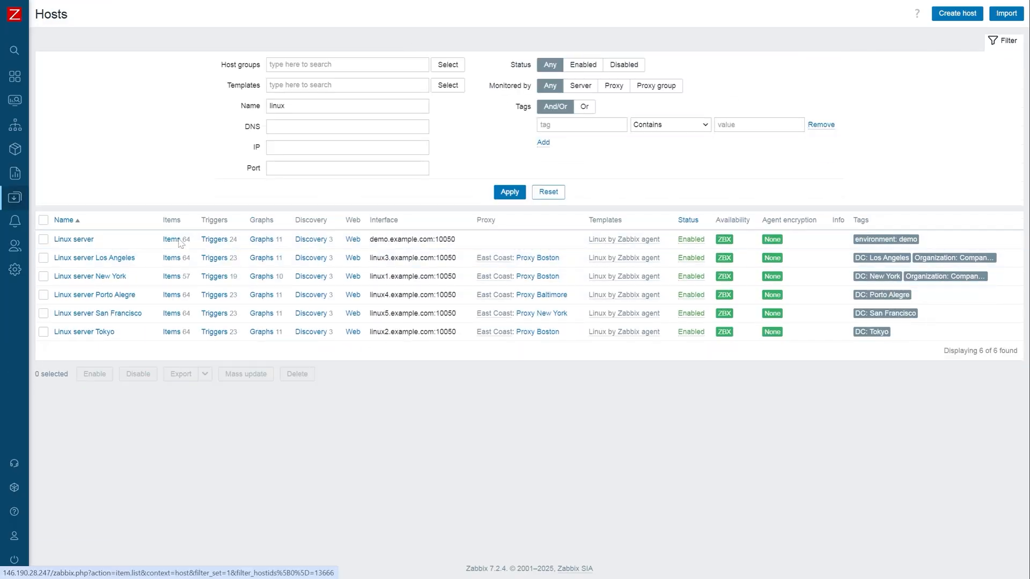
{"action": "left_click", "coordinate": [172, 240]}
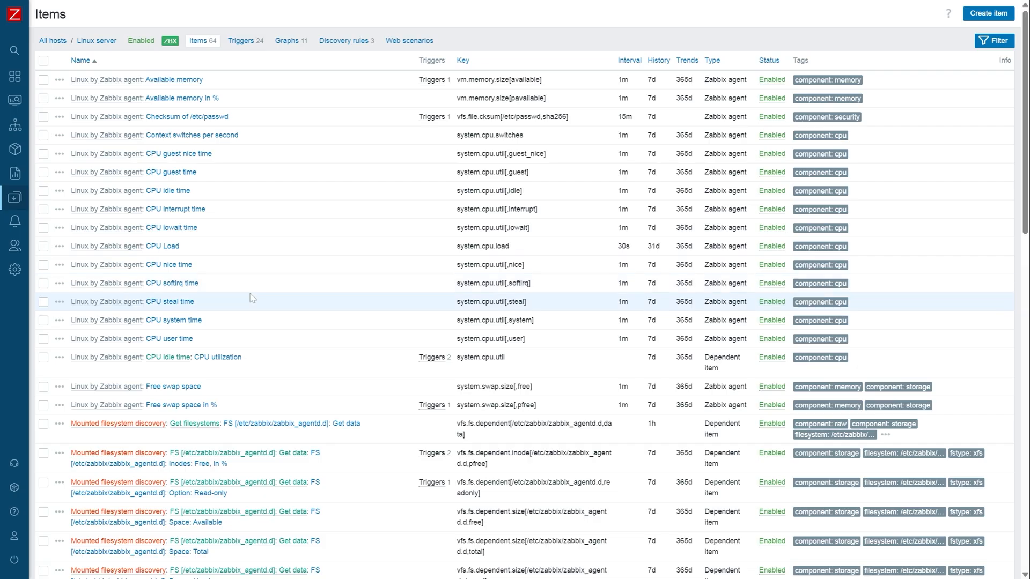
{"action": "mouse_move", "coordinate": [235, 349]}
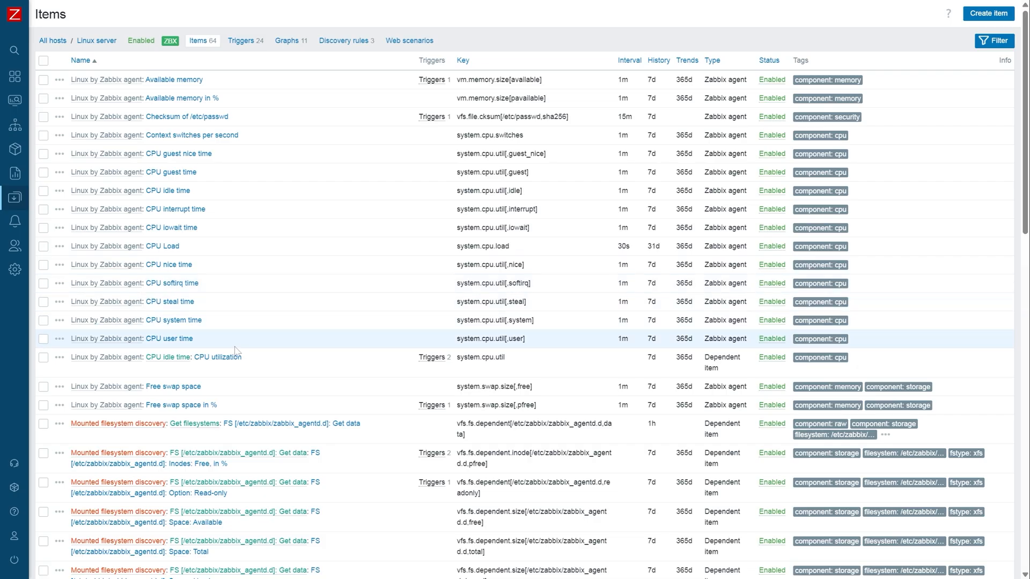
{"action": "mouse_move", "coordinate": [249, 368]}
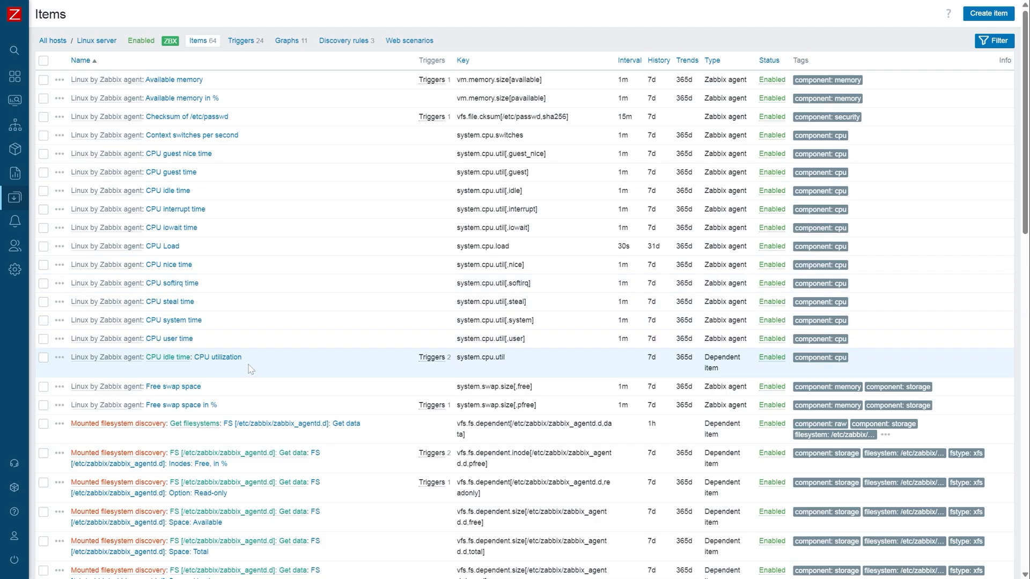
{"action": "scroll", "scroll_direction": "down", "scroll_amount": 3}
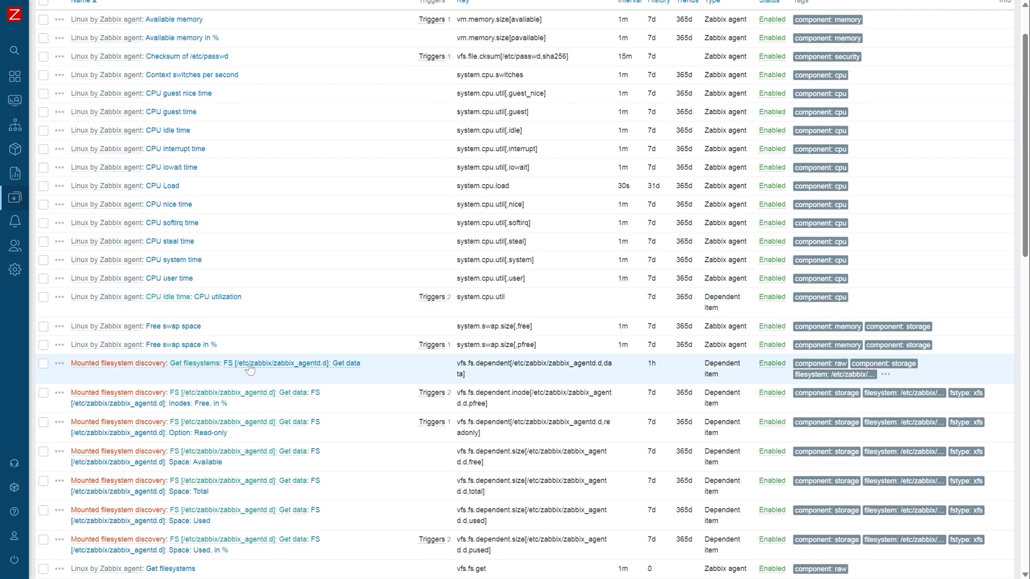
{"action": "scroll", "scroll_direction": "down", "scroll_amount": 3}
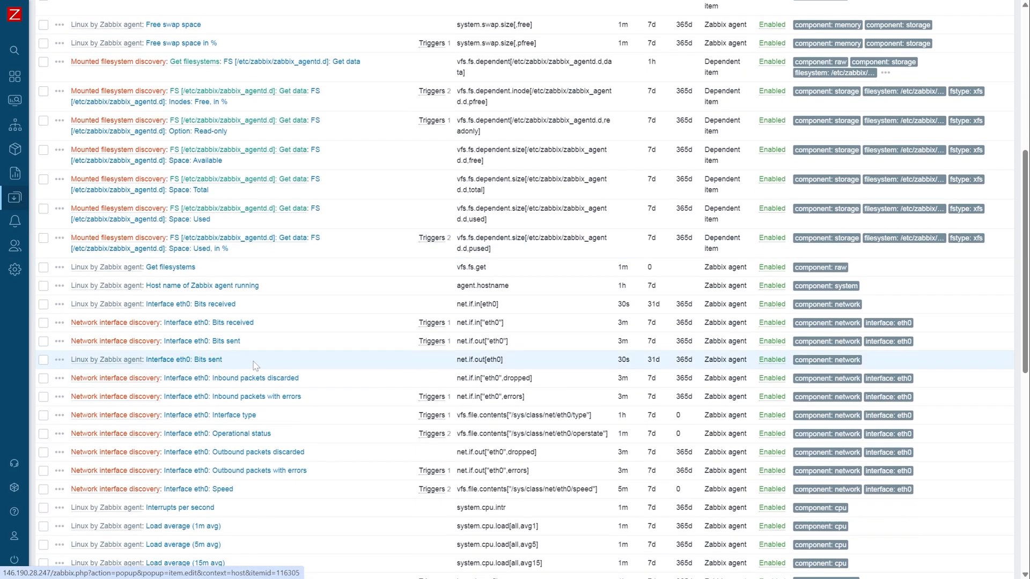
{"action": "mouse_move", "coordinate": [266, 322]}
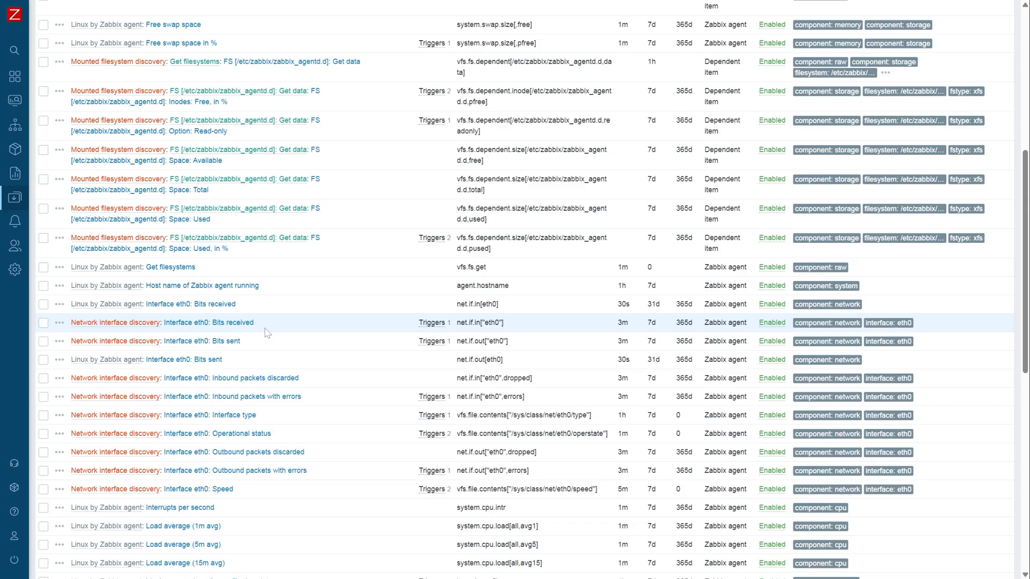